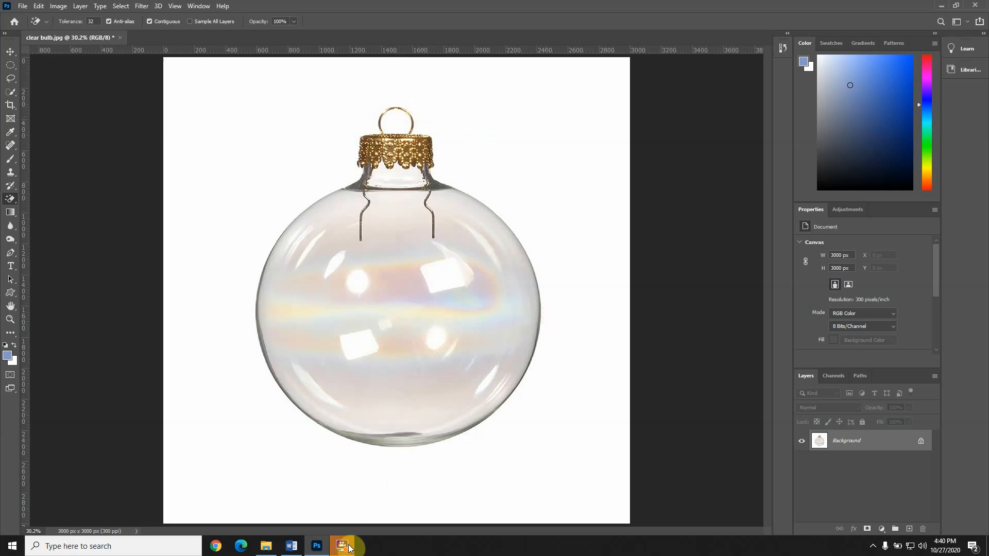
Retouch away the left and right wire hangers inside the glass bulb with the Spot Healing Brush
left_click(340, 546)
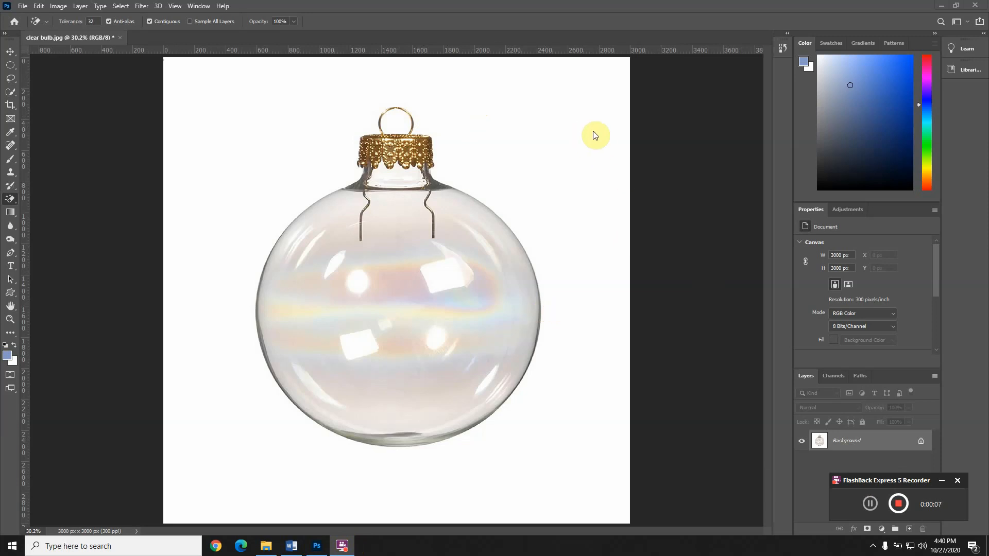
mouse_move(488, 271)
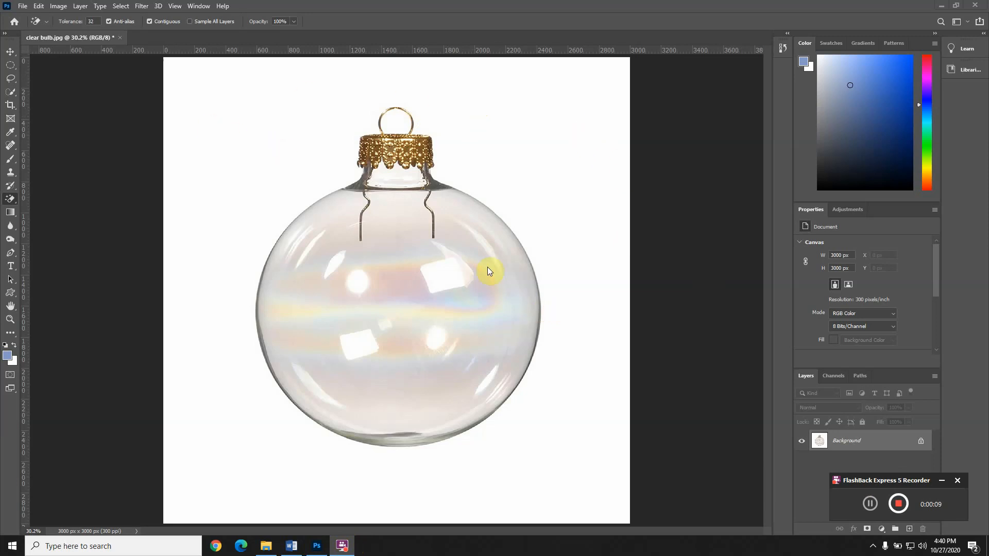
mouse_move(372, 200)
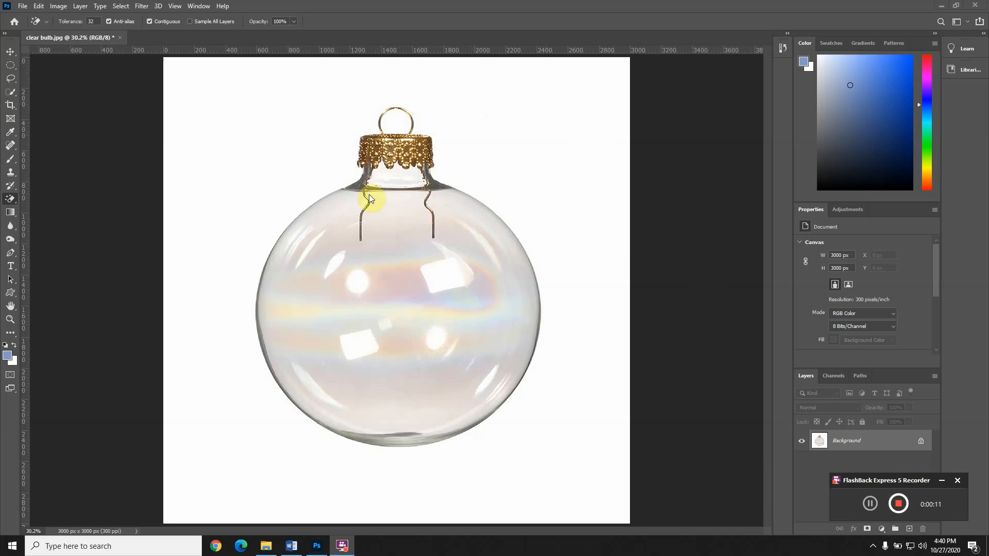
mouse_move(269, 169)
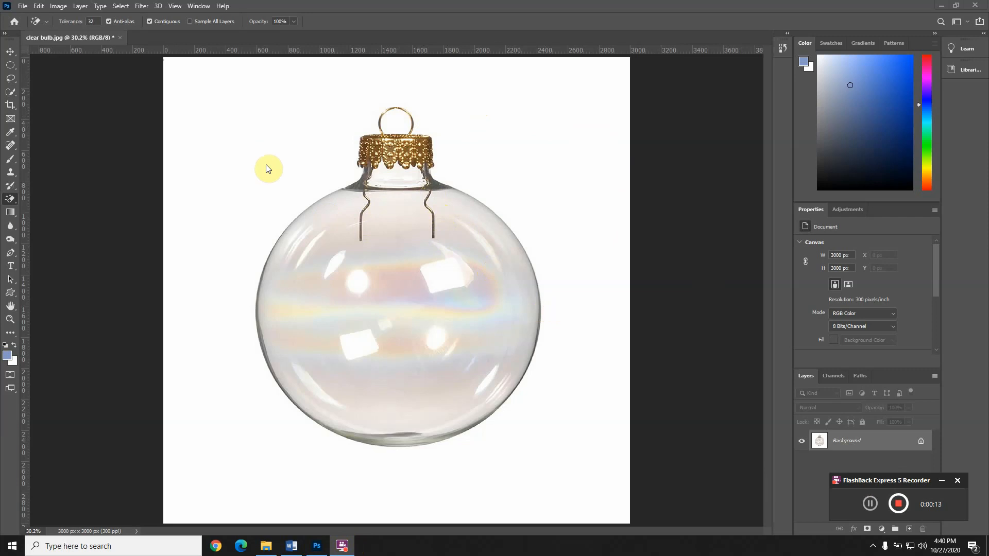
mouse_move(268, 166)
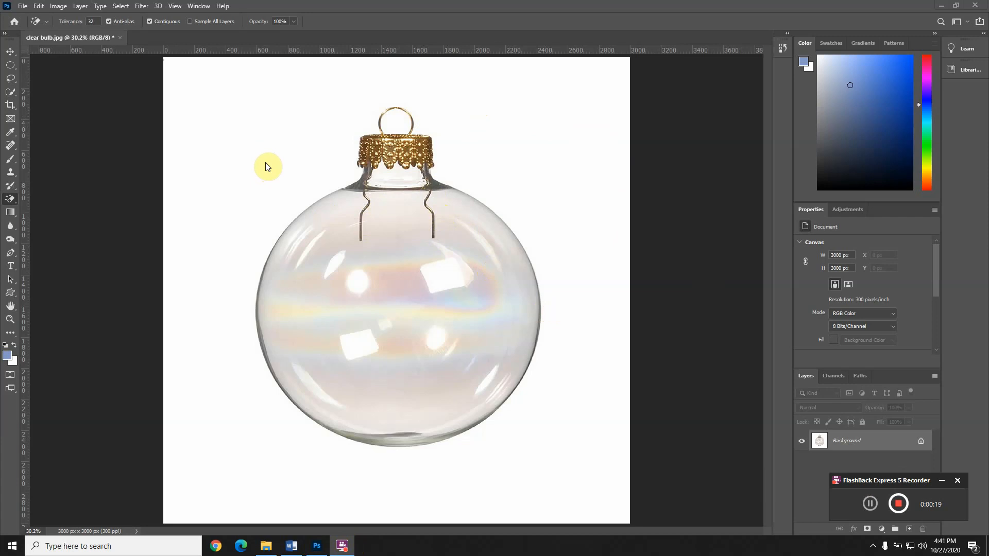
mouse_move(570, 185)
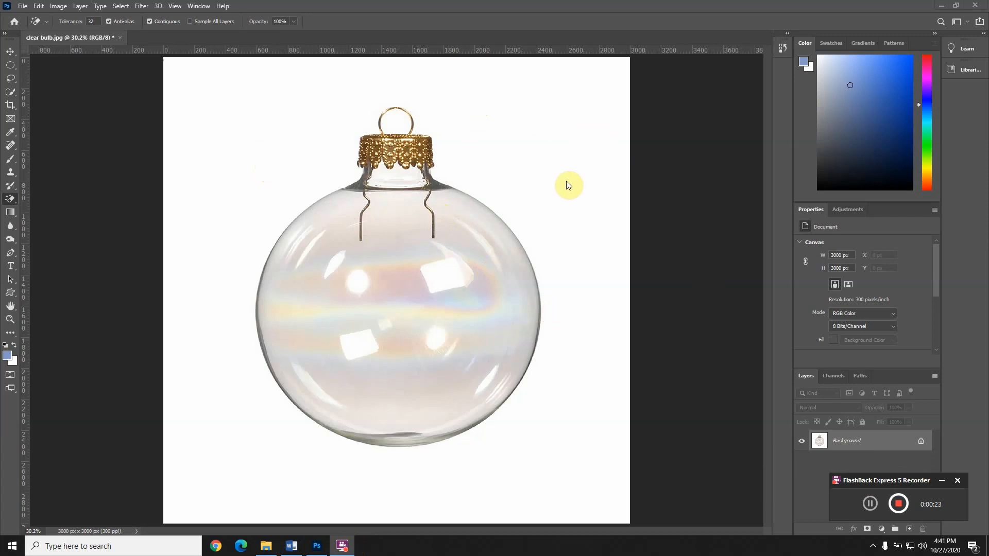
mouse_move(71, 187)
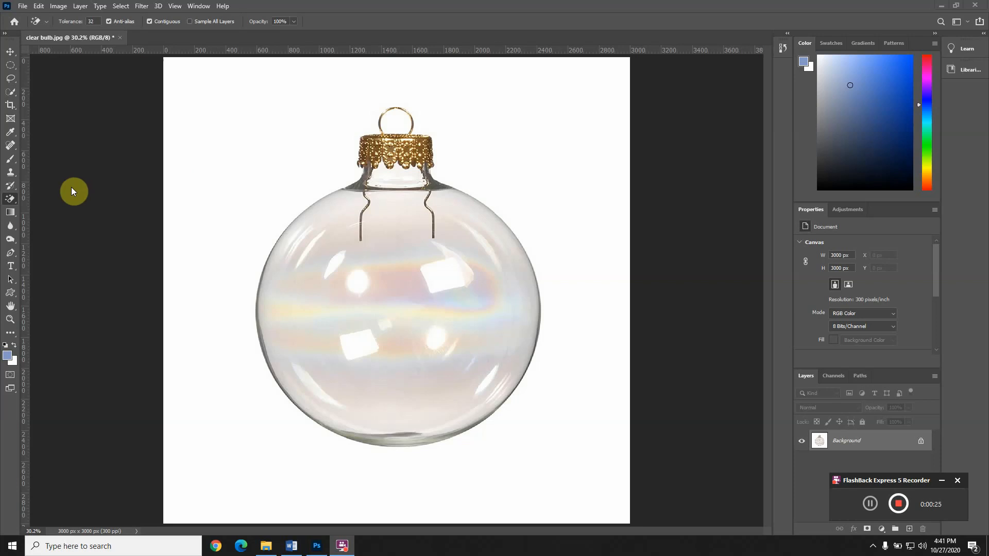
mouse_move(11, 199)
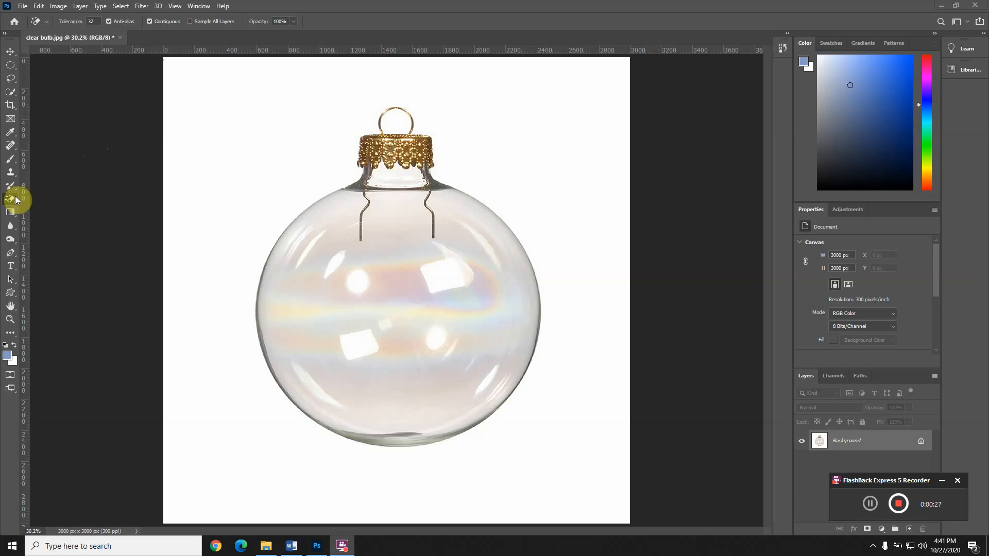
mouse_move(11, 199)
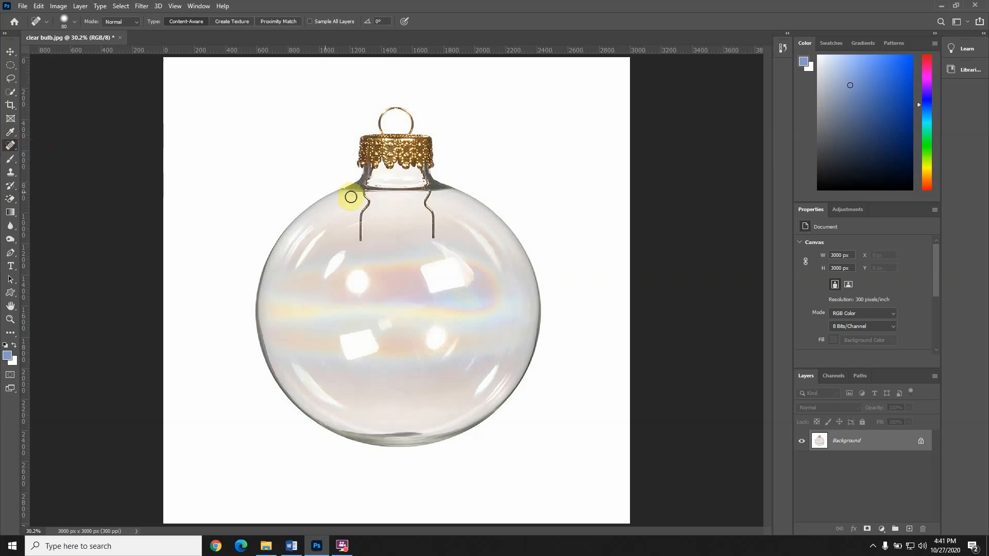
left_click_drag(350, 196, 361, 217)
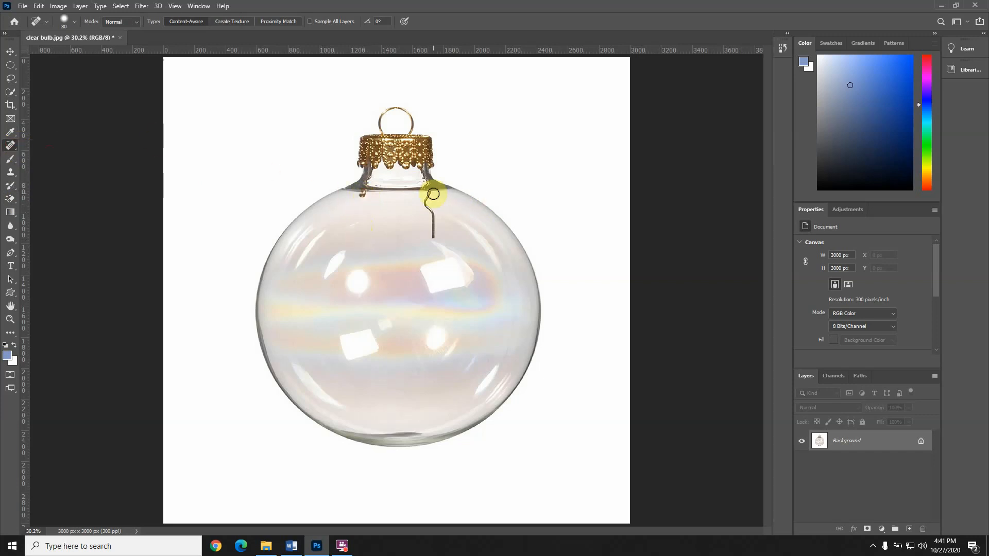
mouse_move(410, 199)
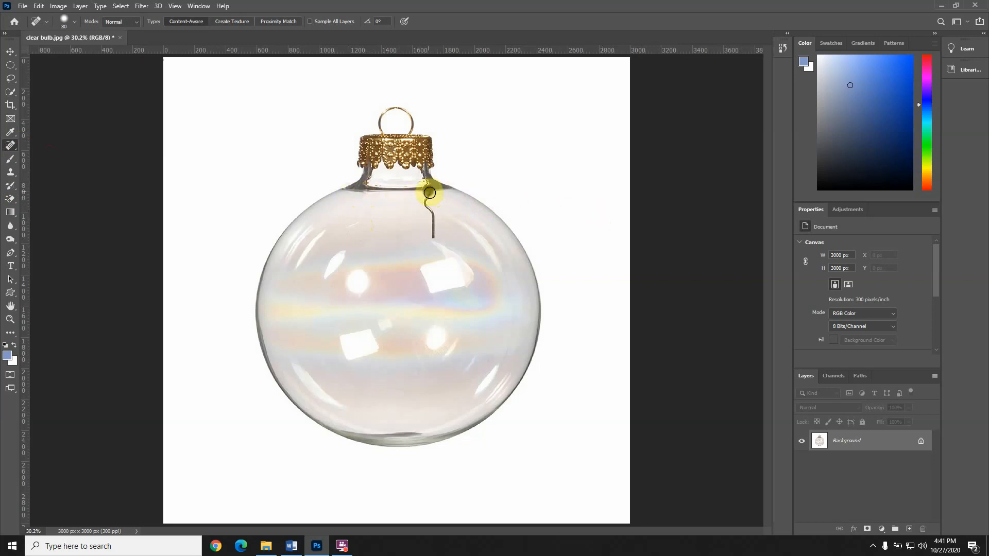
left_click_drag(431, 193, 431, 235)
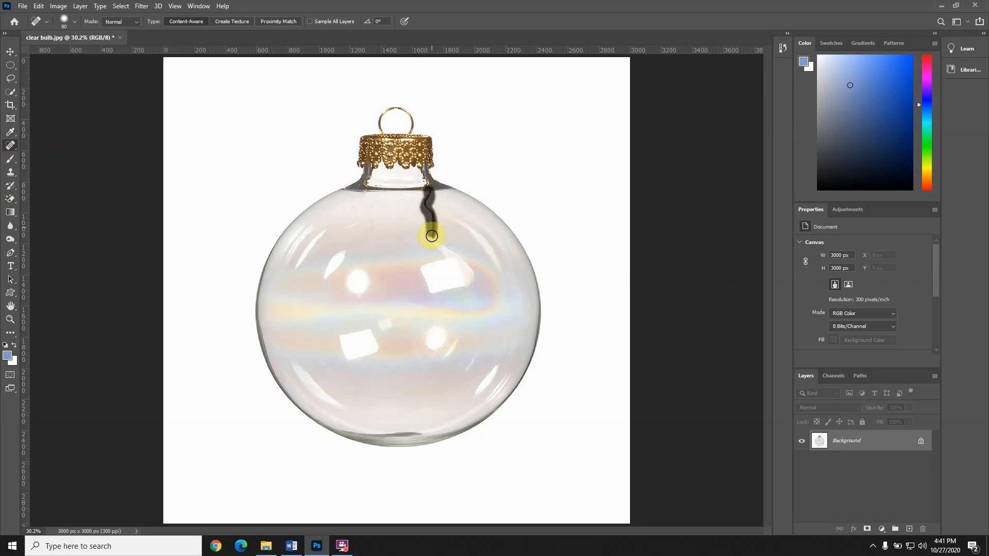
left_click_drag(433, 236, 421, 186)
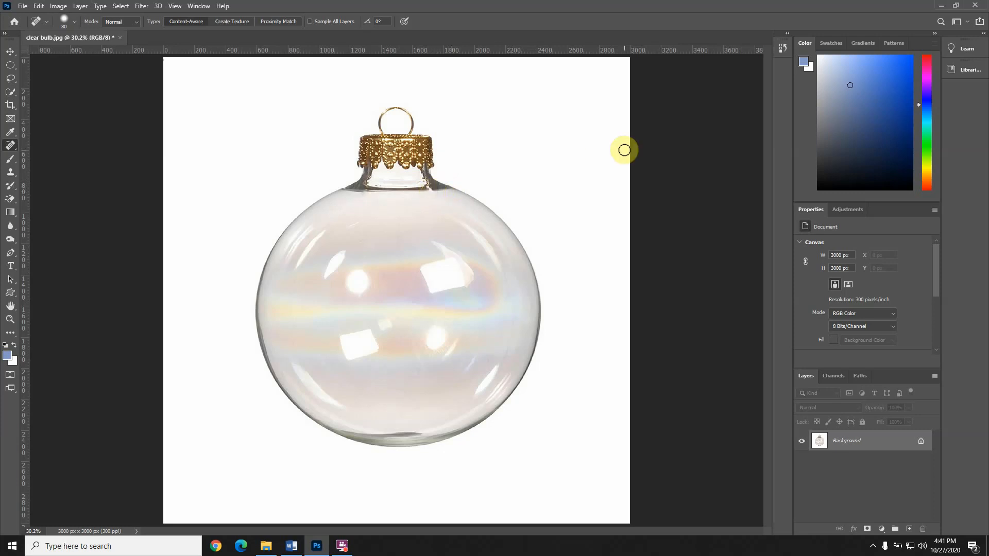
mouse_move(123, 191)
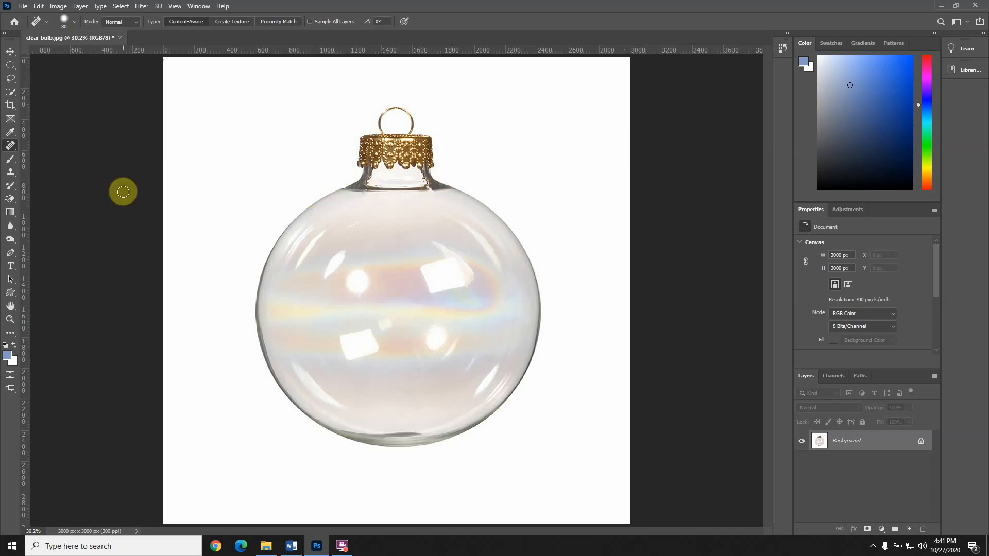
mouse_move(157, 159)
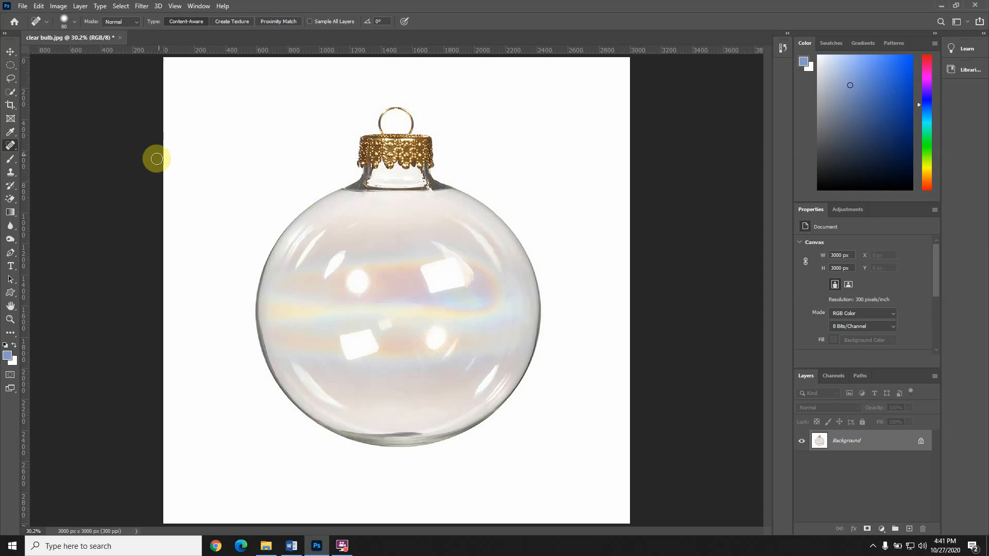
mouse_move(171, 141)
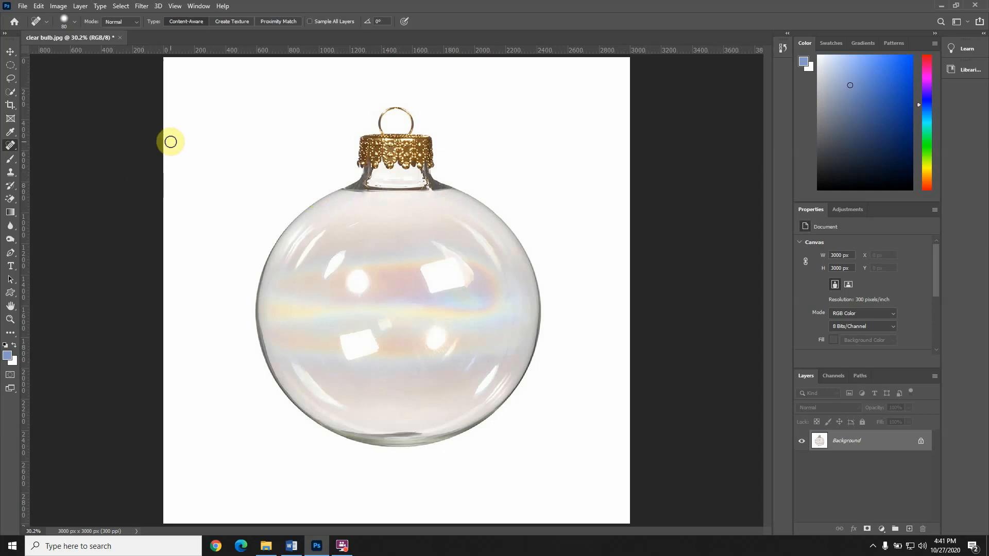
mouse_move(264, 77)
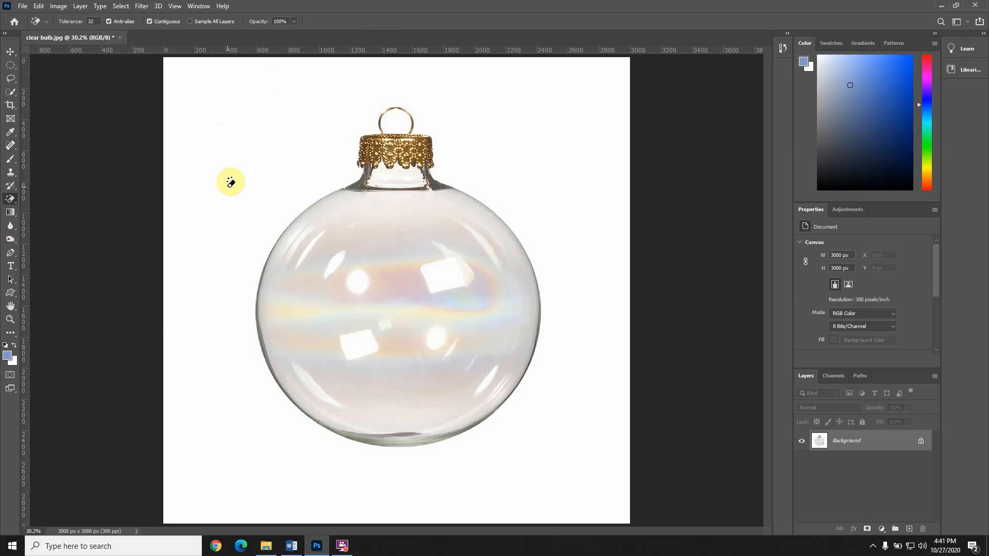
mouse_move(9, 212)
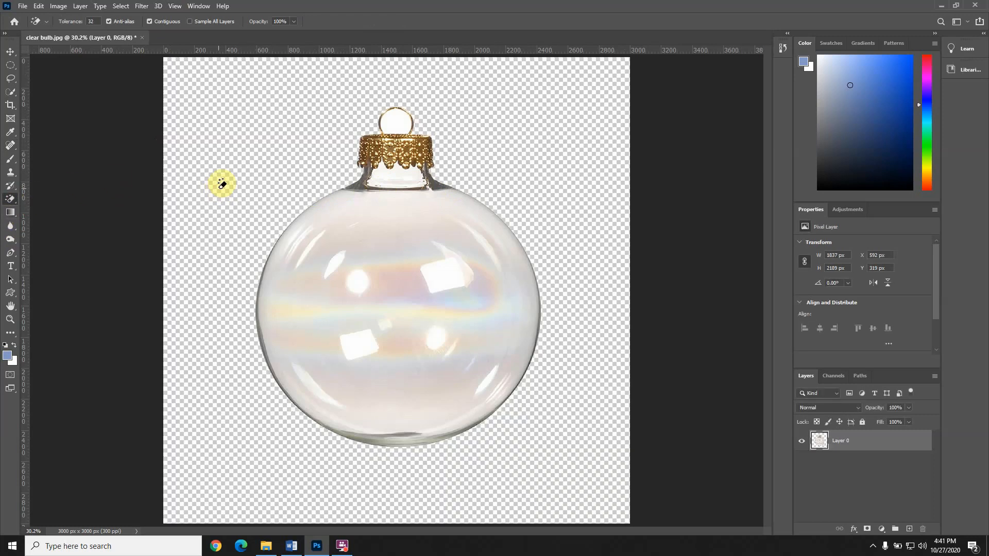
Erase the white inside the ornament's hanging loop to transparency with the Magic Eraser
left_click(395, 196)
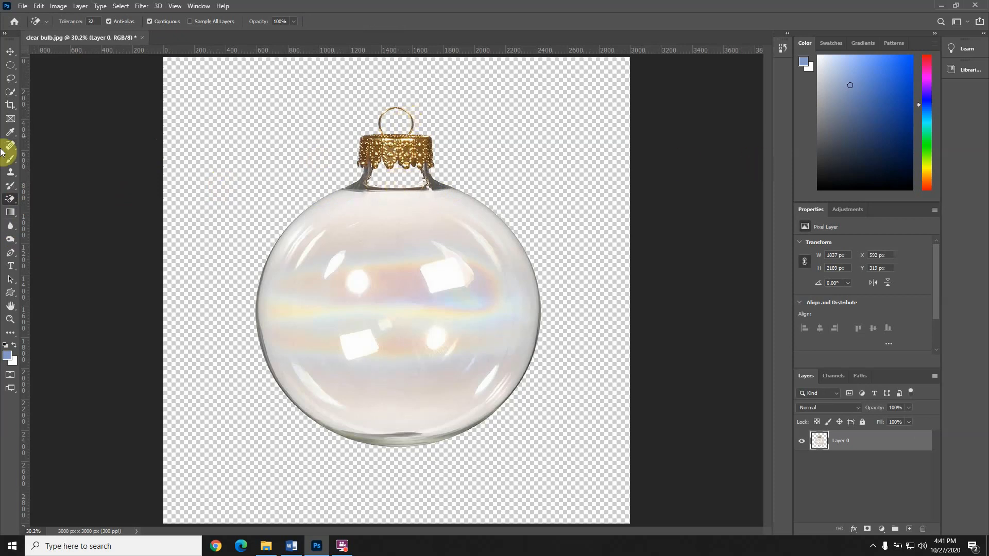
mouse_move(20, 6)
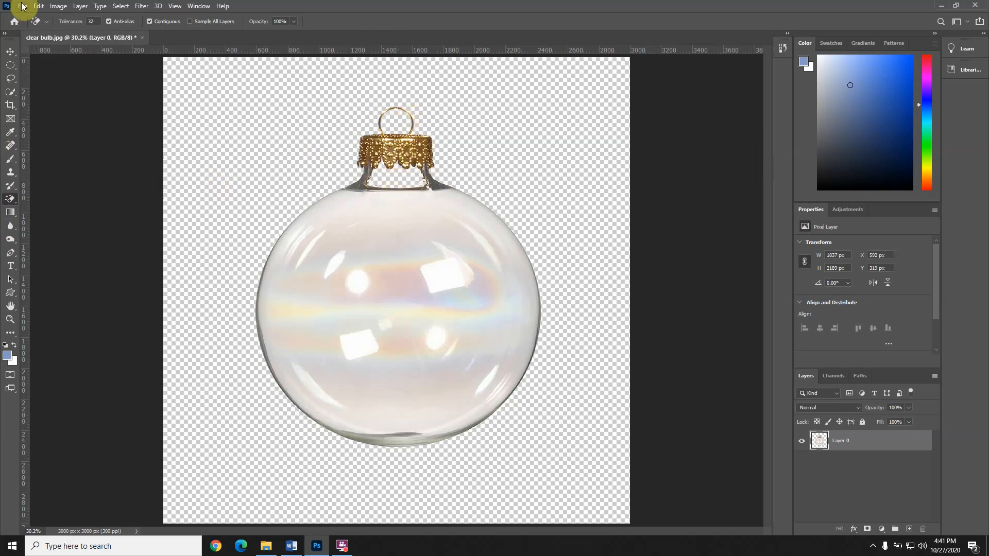
Save the transparent ornament as clear bulb_edited.psd in the Final Production folder
left_click(20, 7)
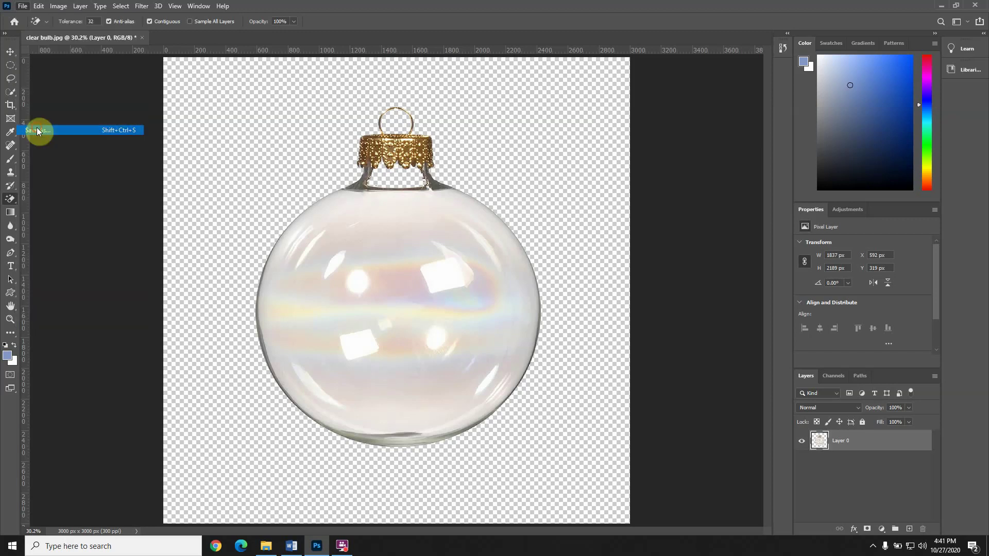
left_click(37, 129)
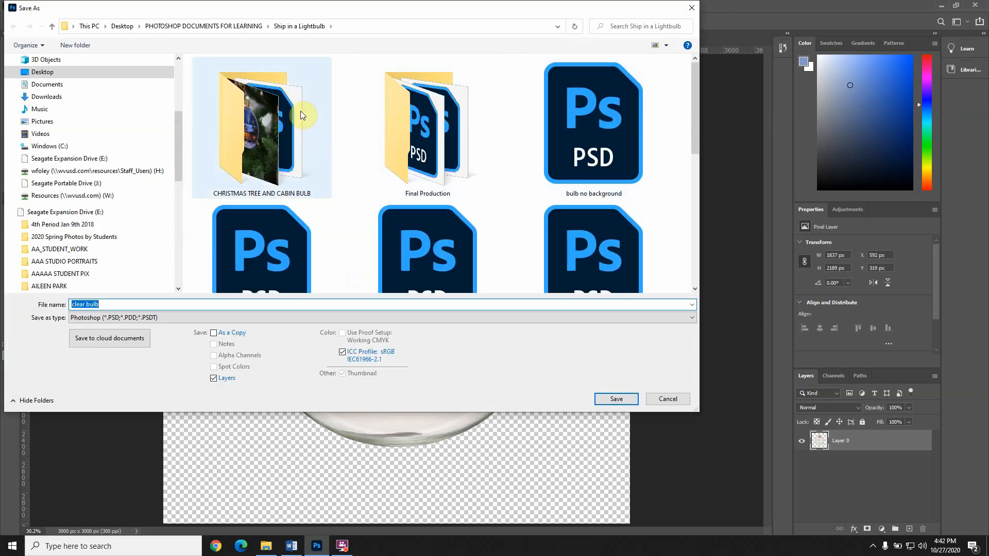
double_click(427, 129)
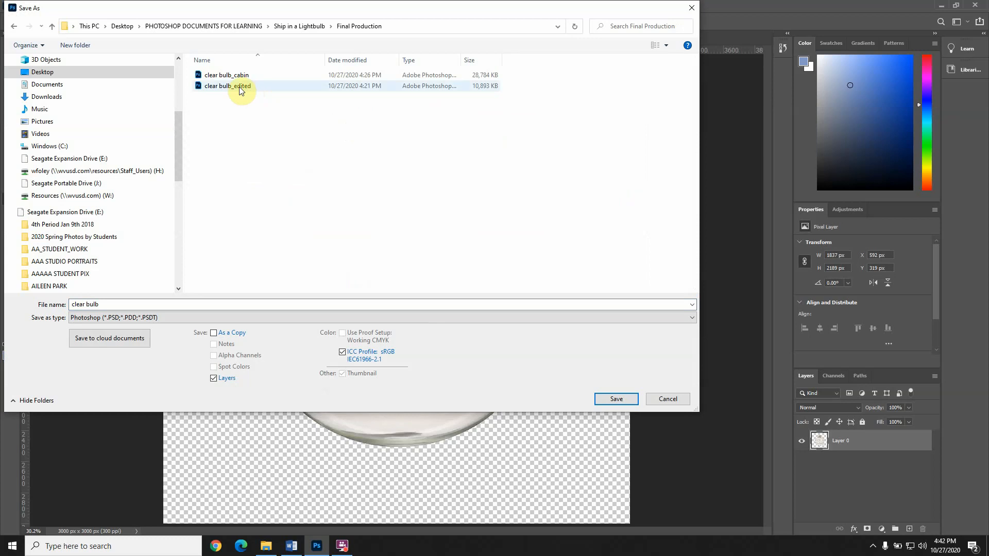
left_click(227, 86)
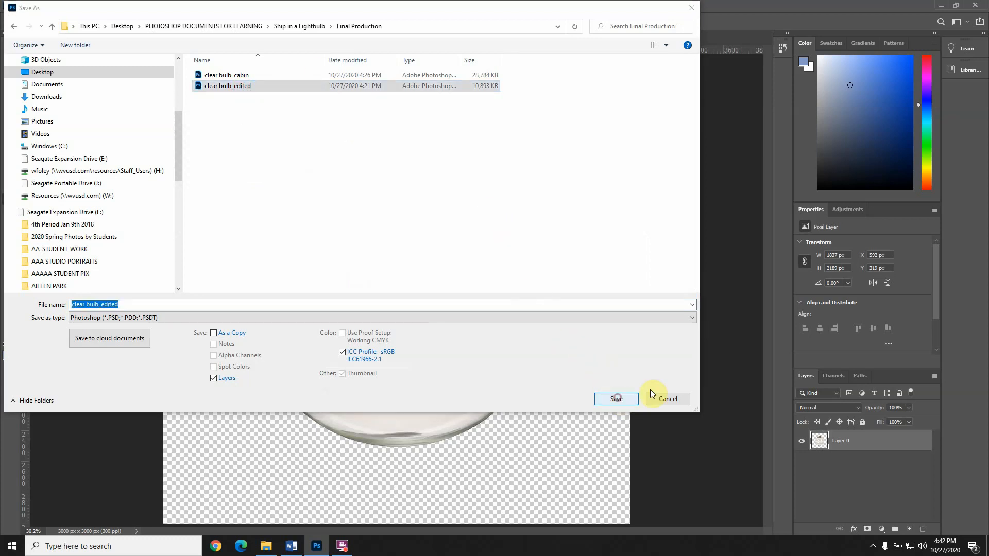
left_click(616, 399)
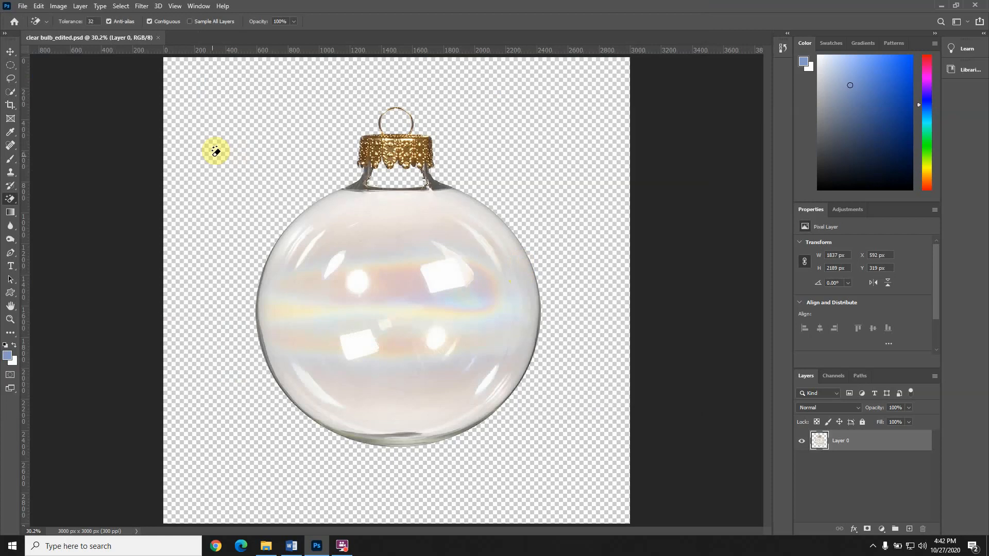
mouse_move(246, 123)
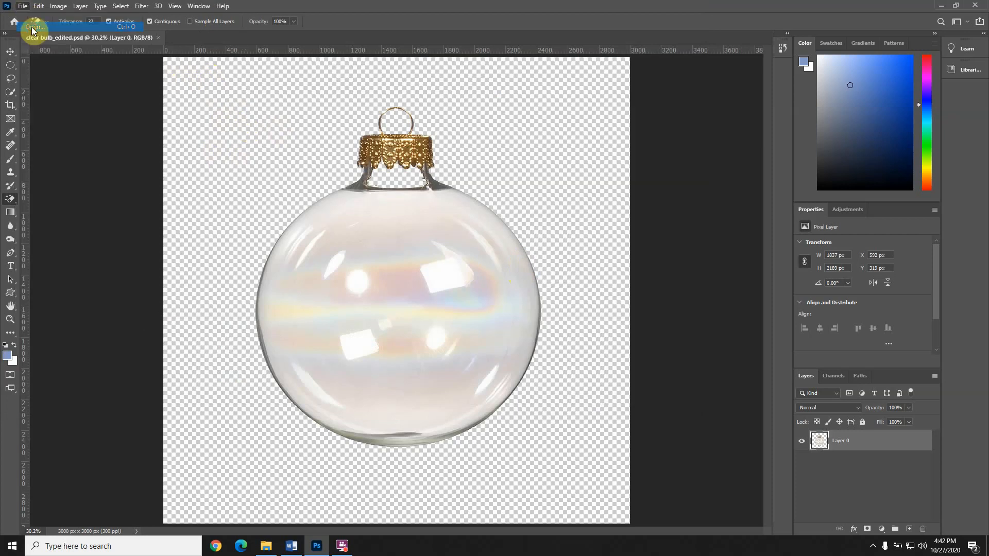
Open the cabin_large snowy cabin image as a second document
left_click(21, 7)
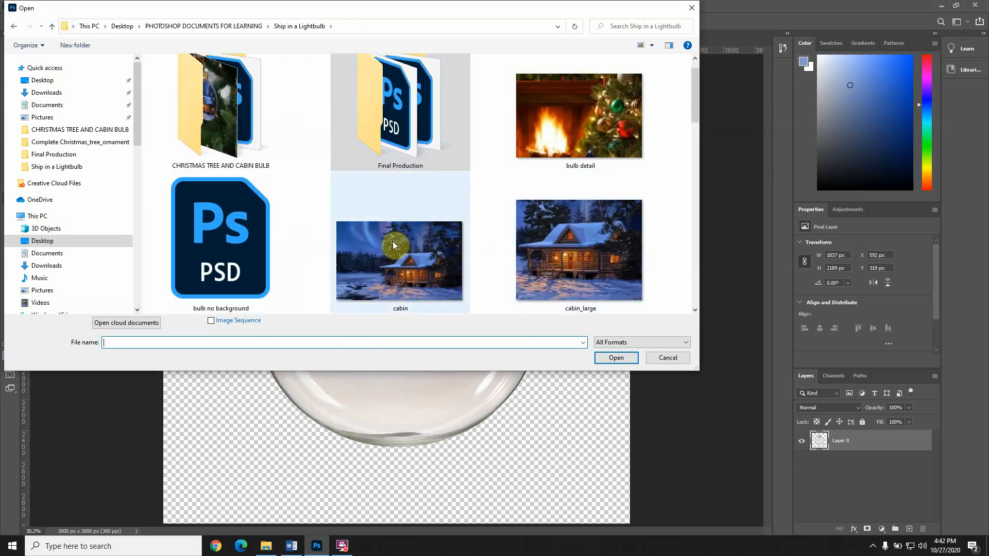
left_click(587, 251)
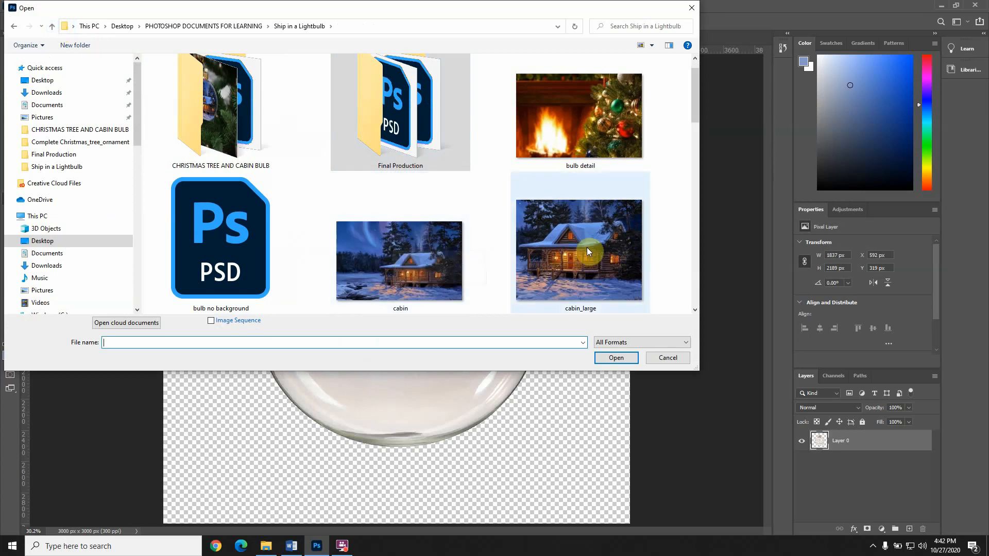
left_click(667, 358)
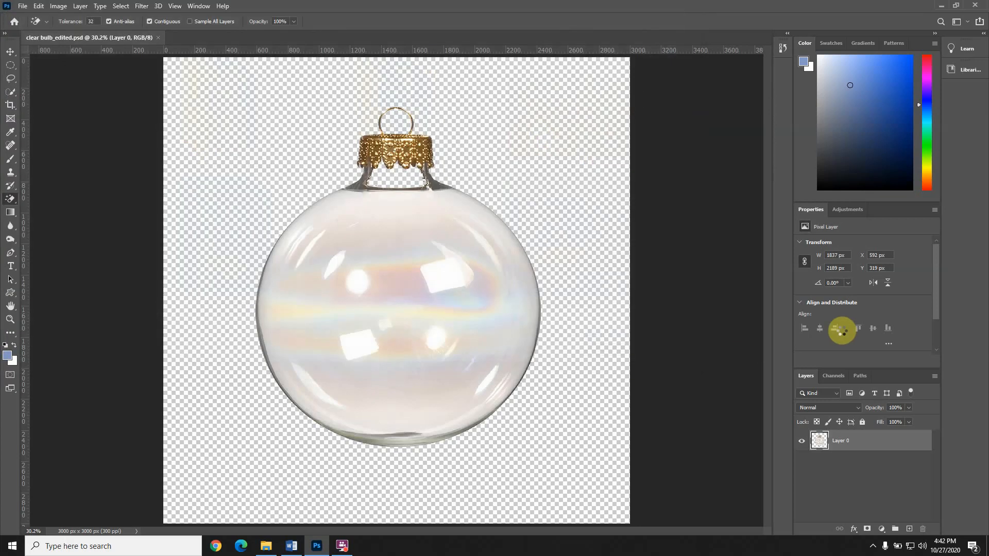
left_click(220, 37)
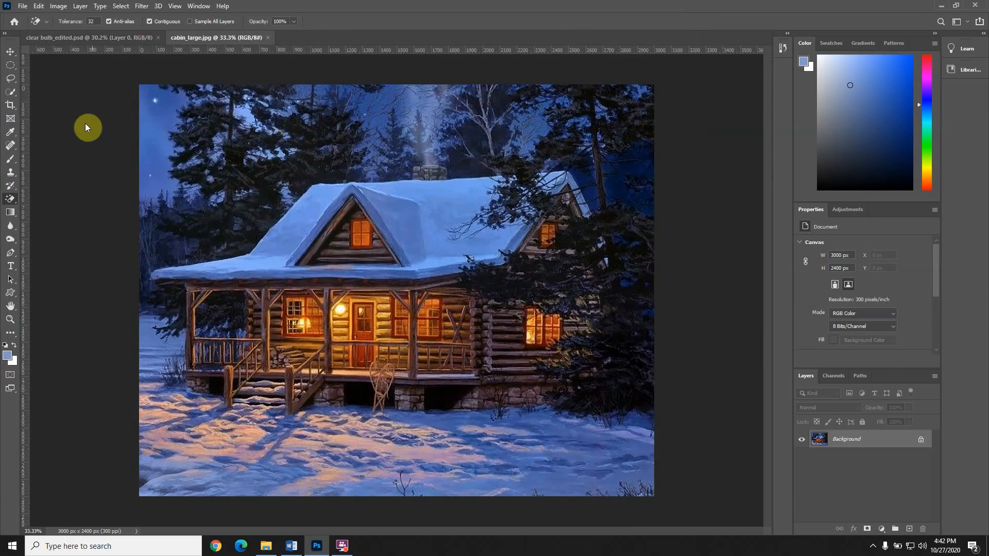
mouse_move(103, 125)
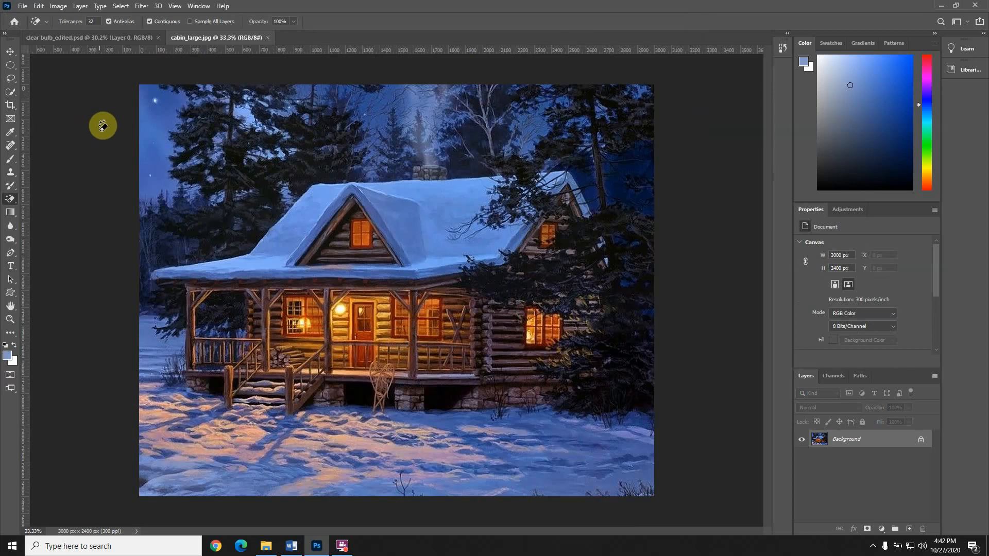
mouse_move(401, 130)
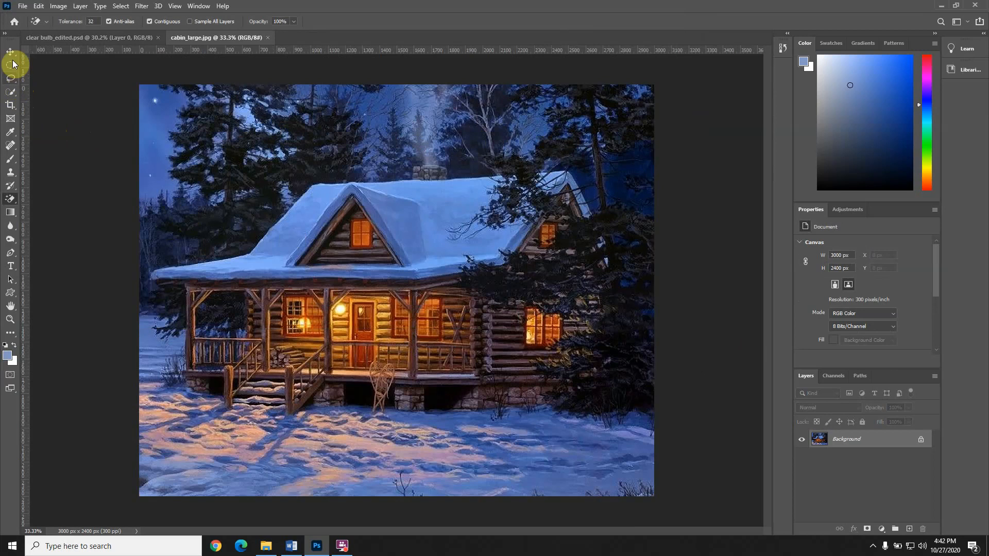
Draw a large circular Elliptical Marquee selection covering the cabin and porch
left_click(10, 66)
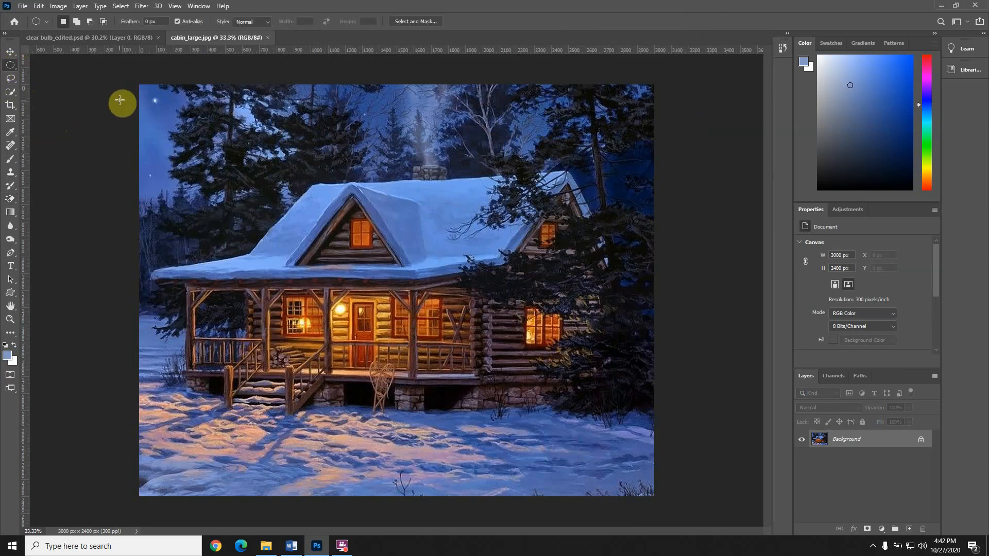
mouse_move(92, 104)
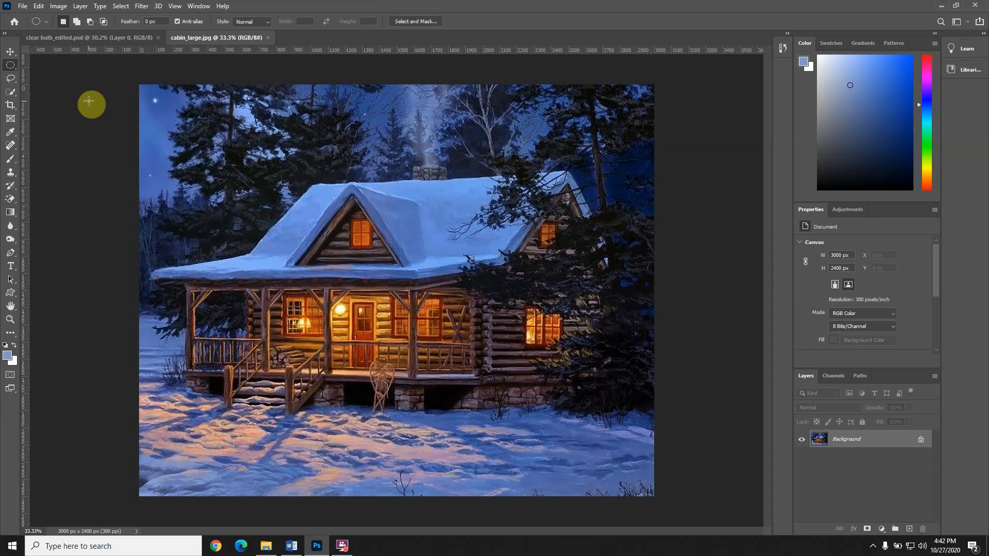
mouse_move(511, 276)
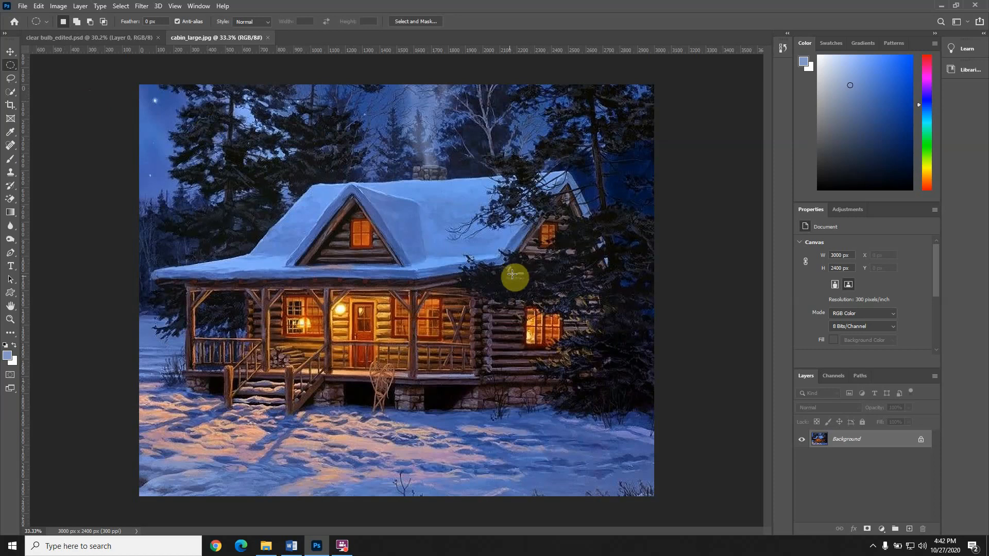
mouse_move(9, 71)
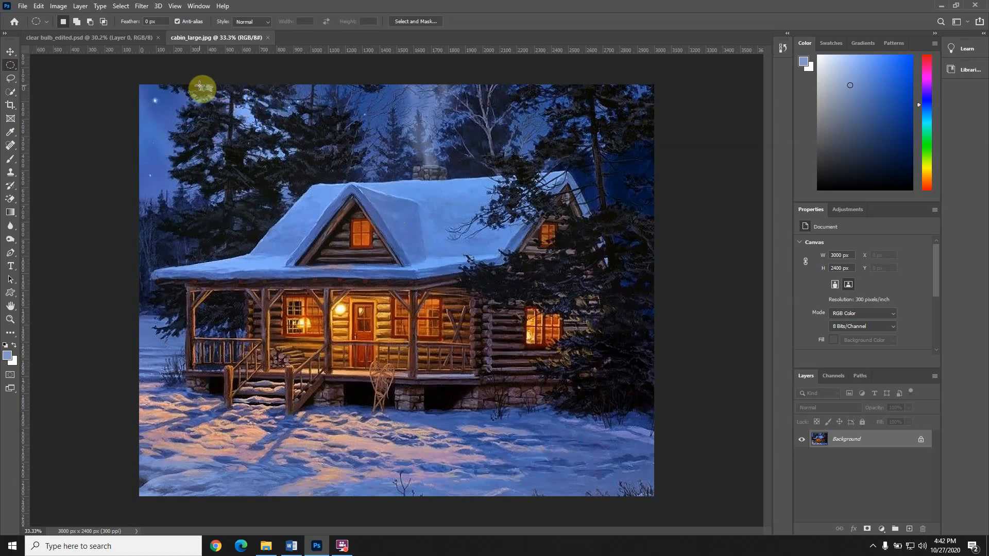
left_click_drag(200, 86, 645, 476)
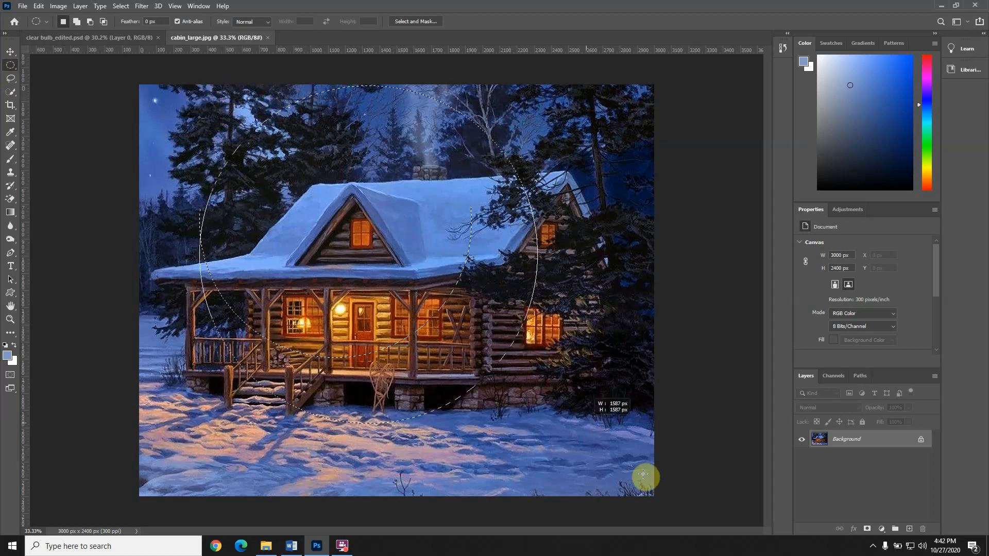
left_click_drag(644, 476, 677, 518)
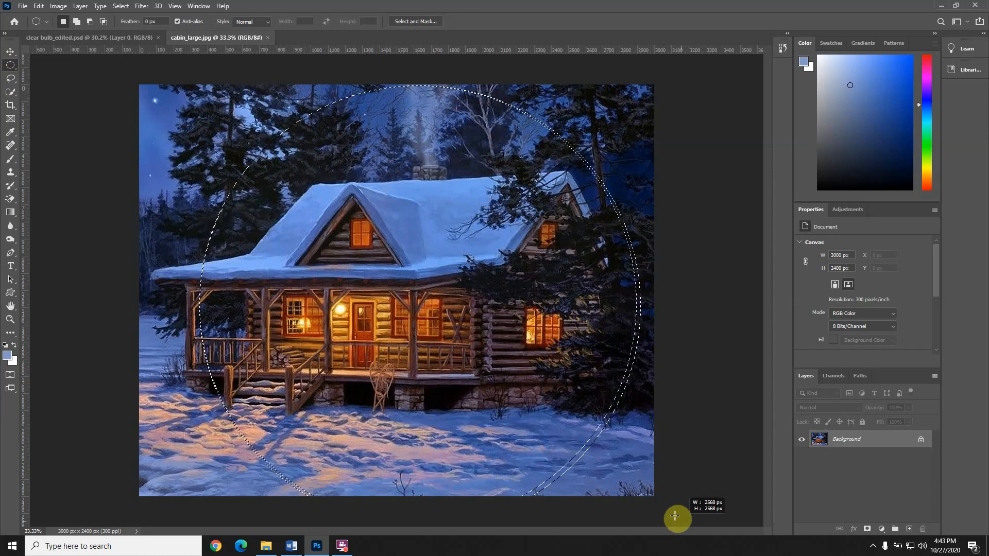
left_click_drag(676, 517, 667, 501)
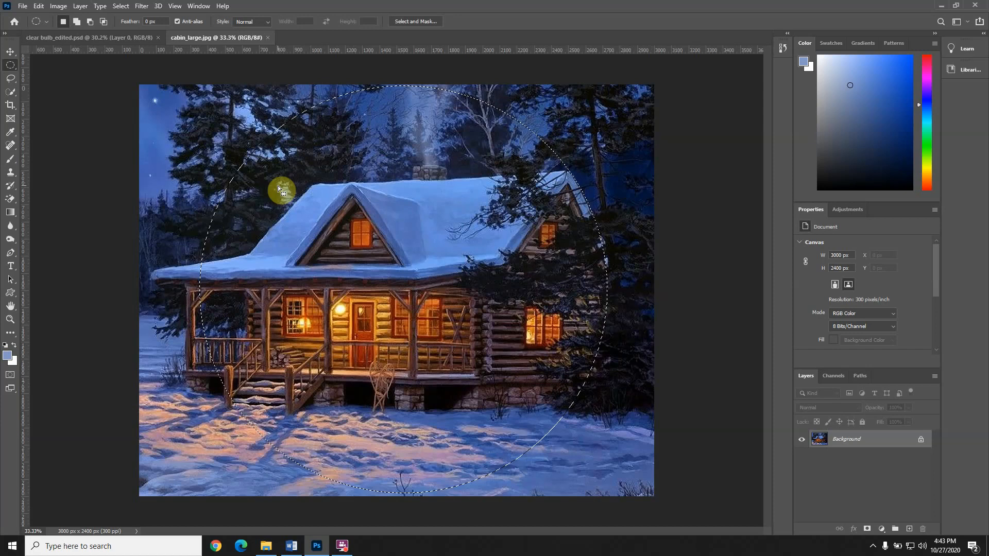
Reposition the circular selection so the cabin sits centred inside it
left_click_drag(282, 191, 324, 174)
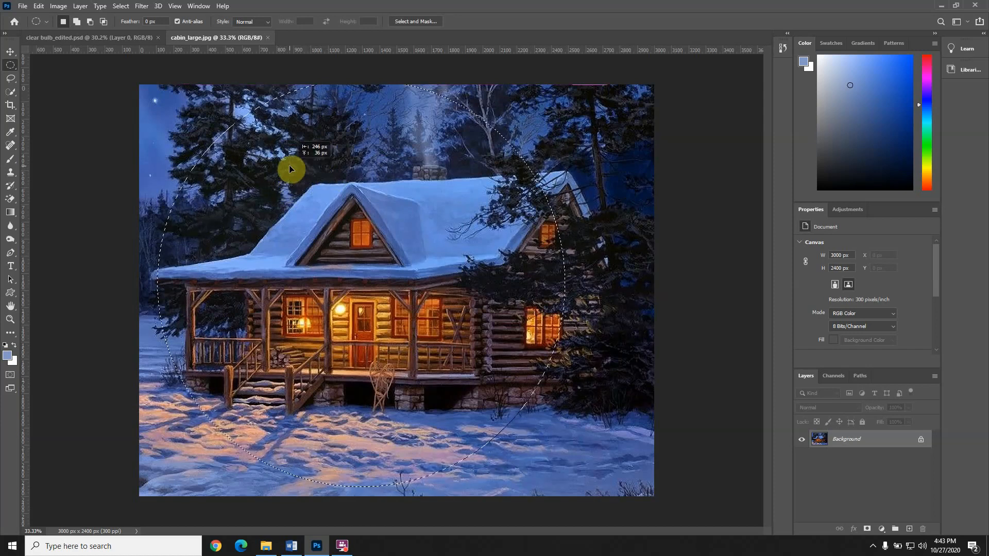
left_click_drag(291, 169, 279, 173)
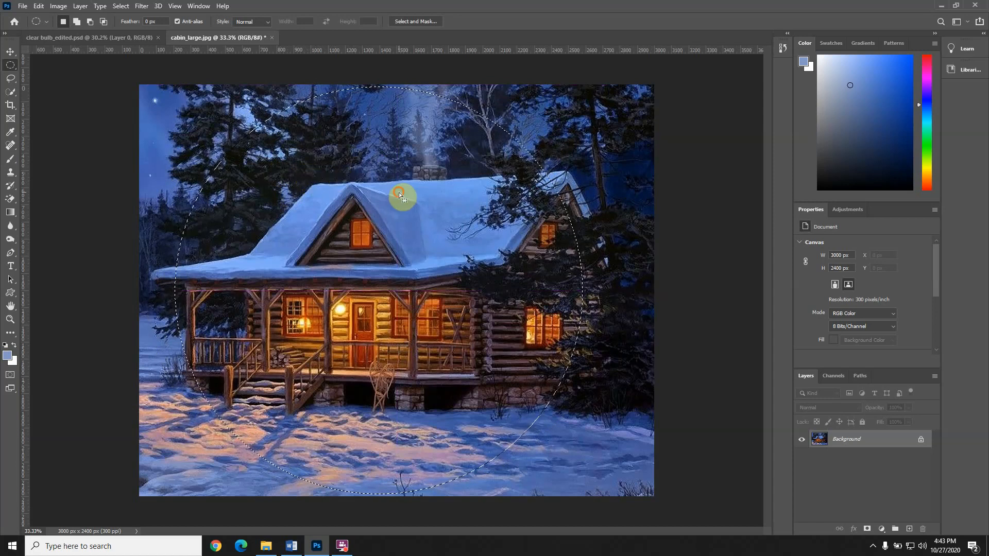
left_click_drag(401, 194, 409, 194)
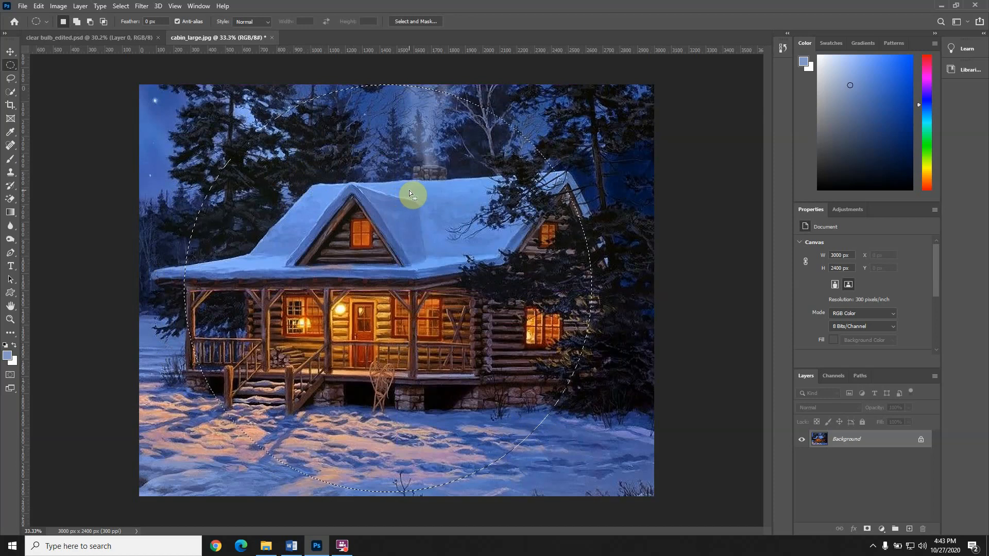
mouse_move(372, 152)
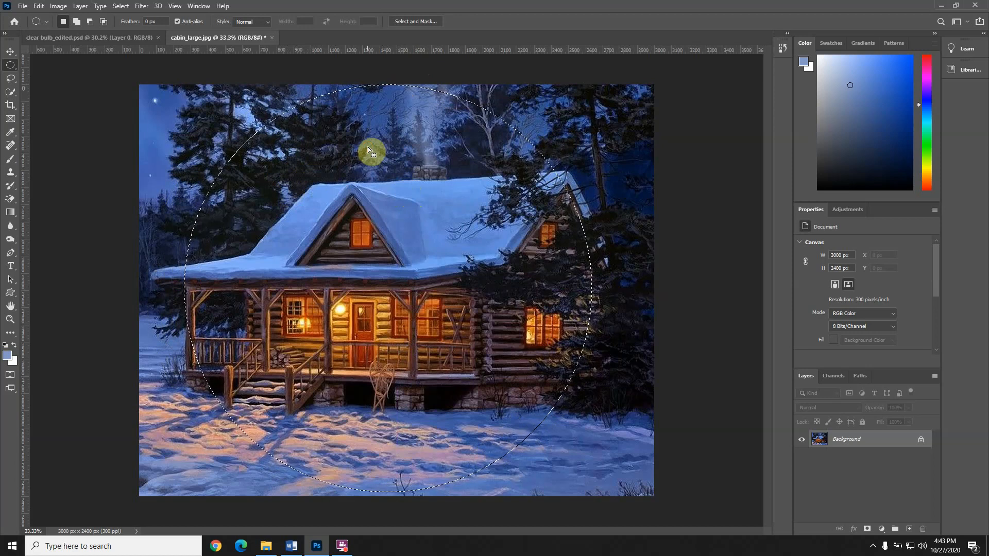
left_click_drag(372, 151, 370, 159)
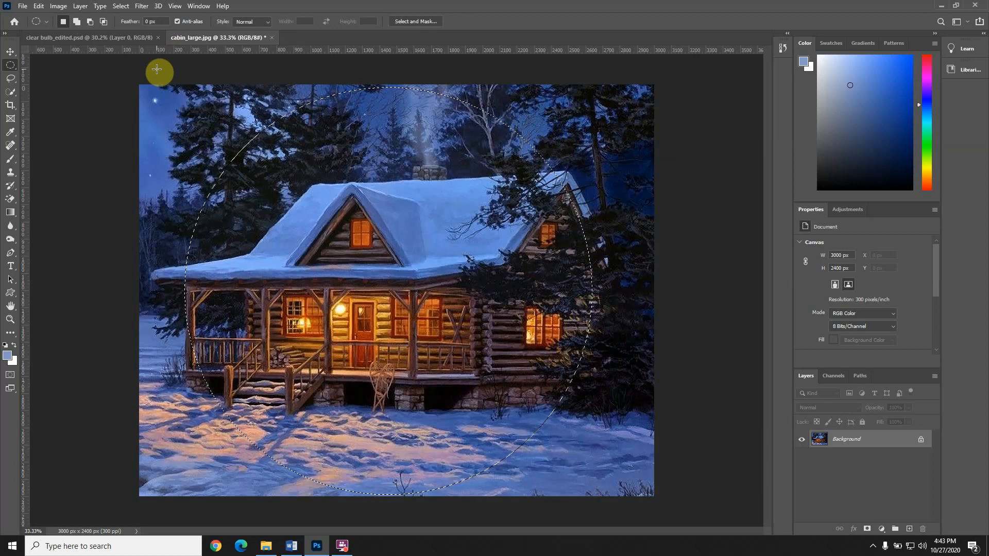
mouse_move(463, 176)
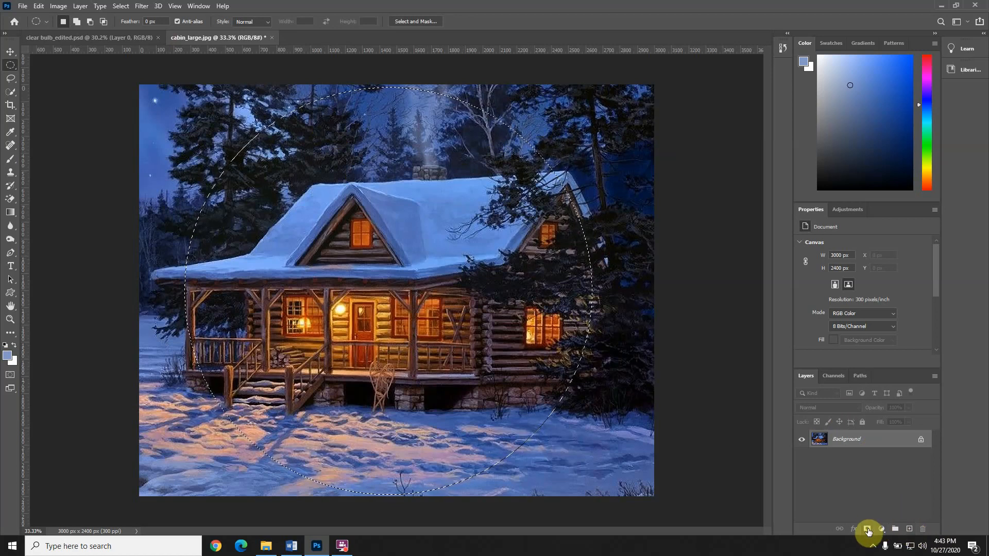
mouse_move(868, 529)
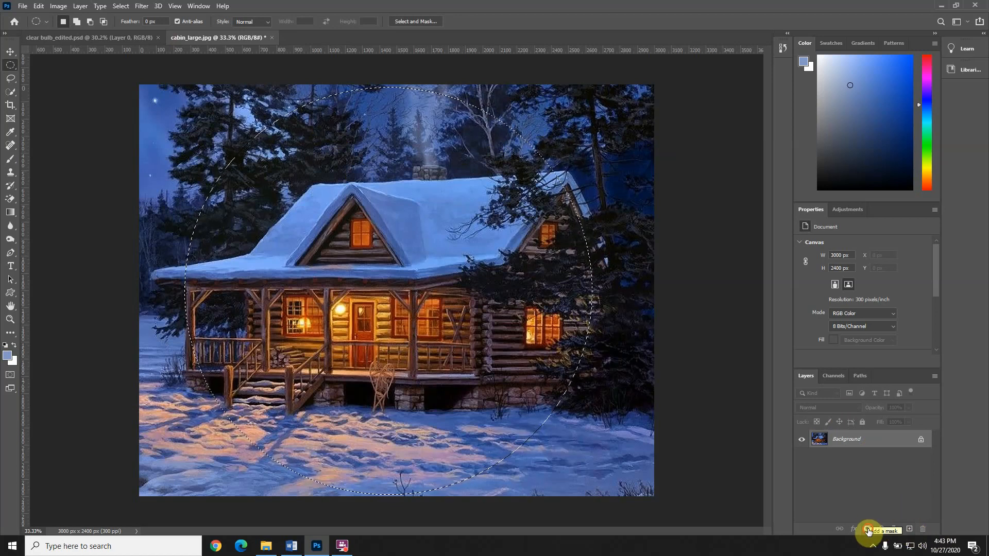
Add a layer mask from the circular selection so everything outside the circle is hidden
left_click(869, 530)
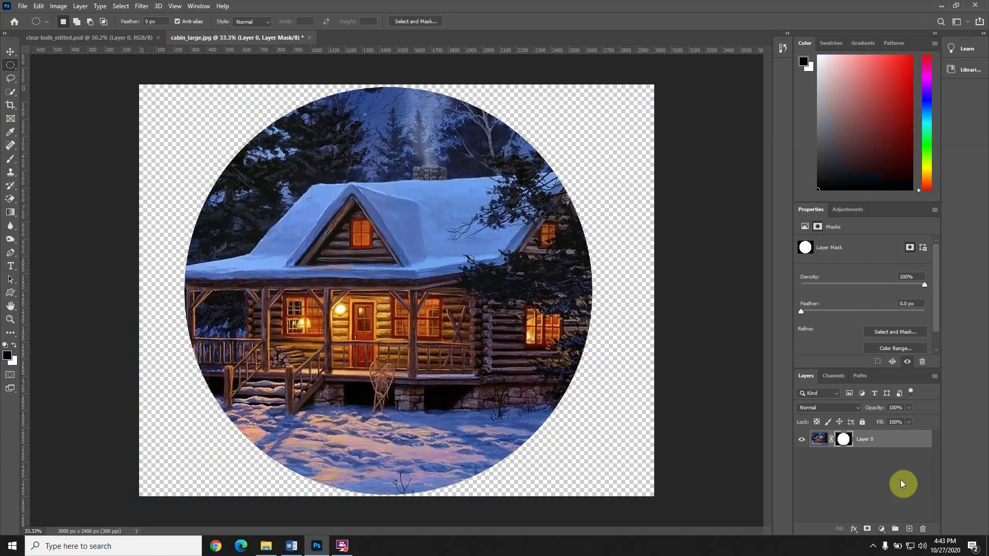
mouse_move(894, 433)
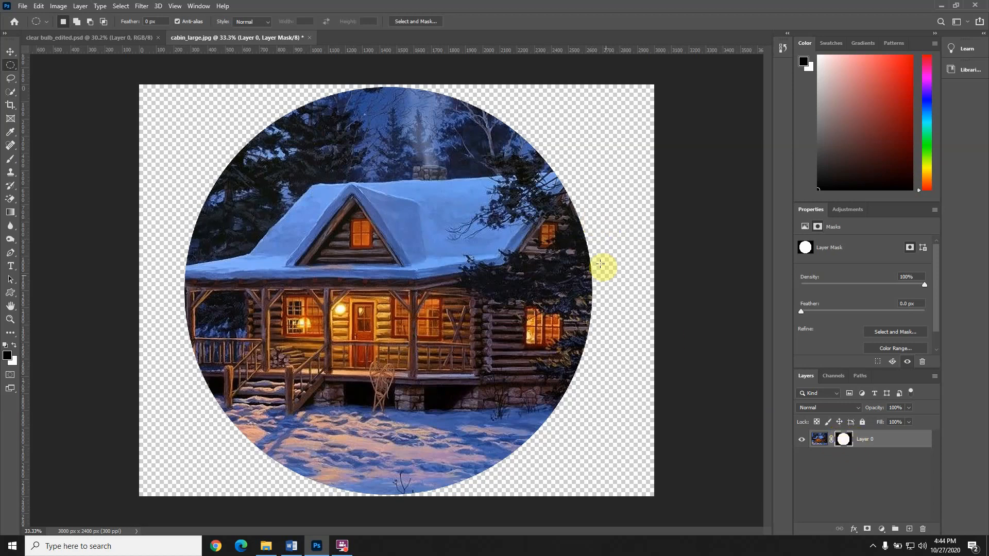
mouse_move(765, 328)
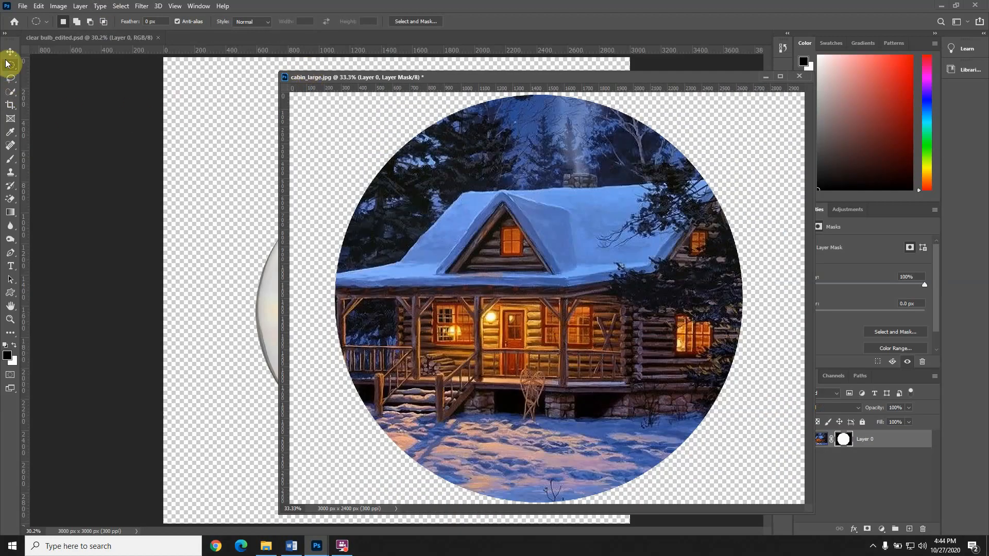
Choose the Move Tool to drag the masked cabin circle into the clear bulb document
left_click(8, 52)
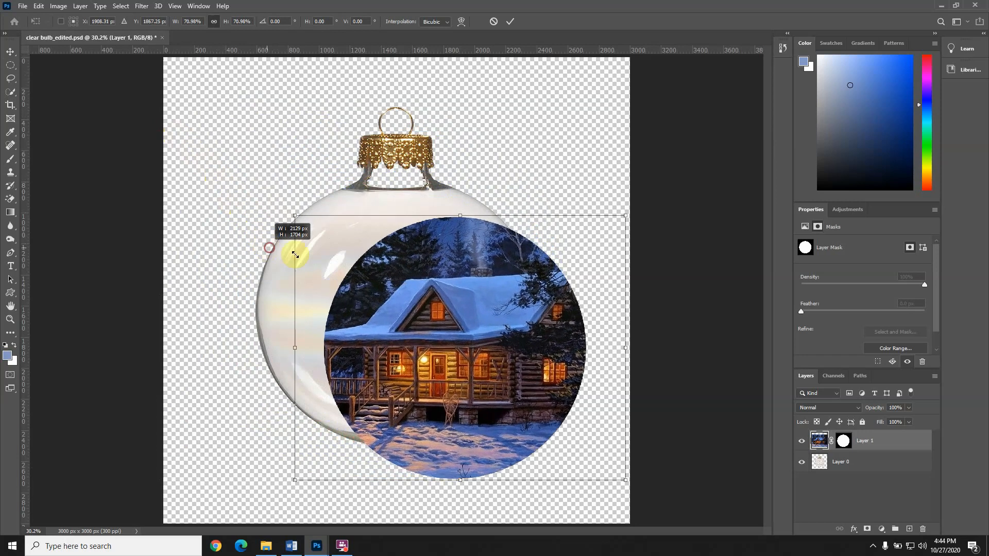
Scale the cabin circle with Free Transform out to the bulb's right rim and cap
left_click_drag(296, 256, 373, 239)
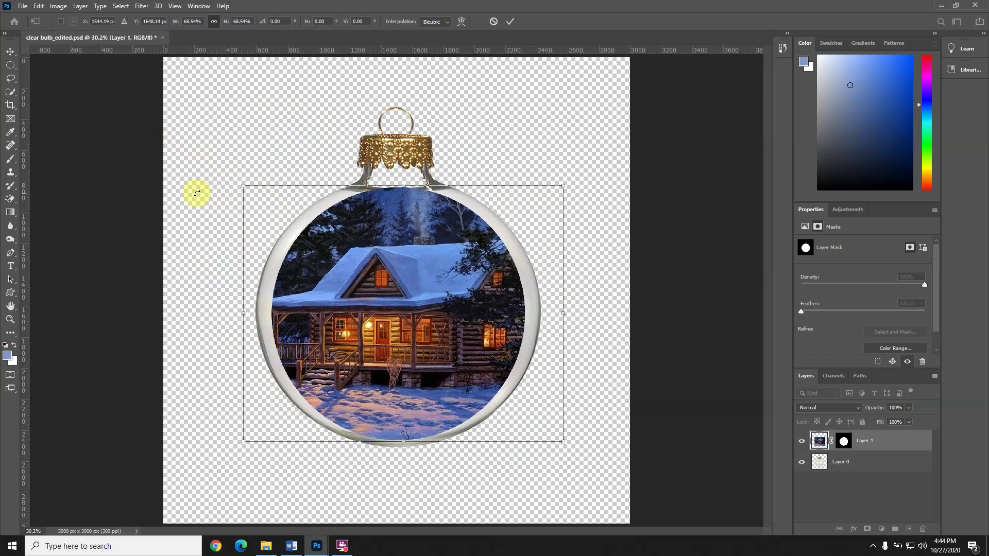
mouse_move(207, 197)
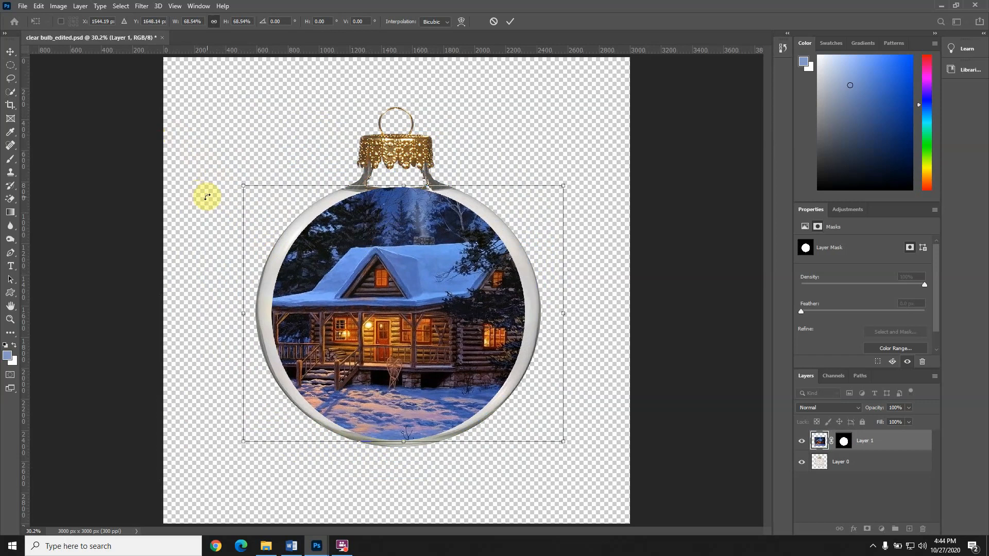
mouse_move(220, 169)
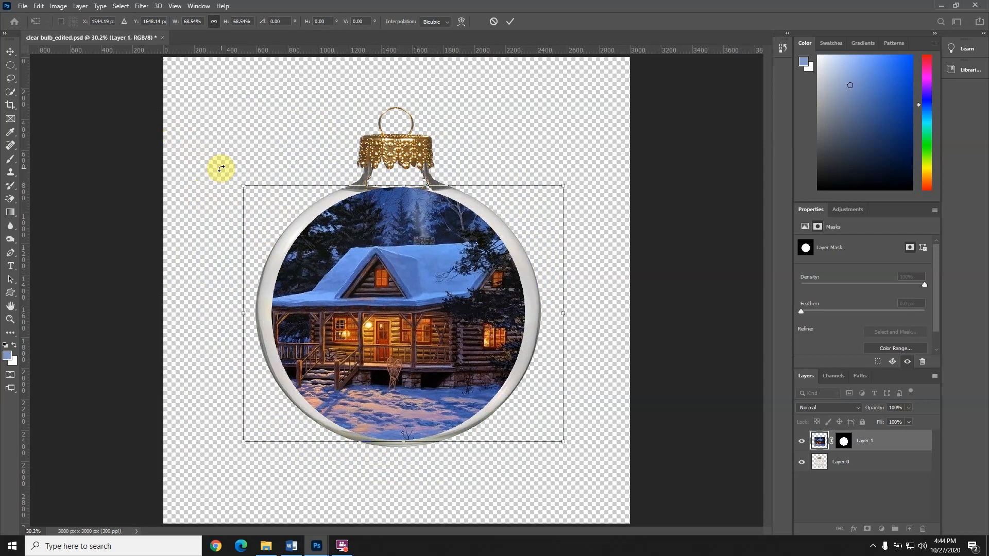
mouse_move(480, 147)
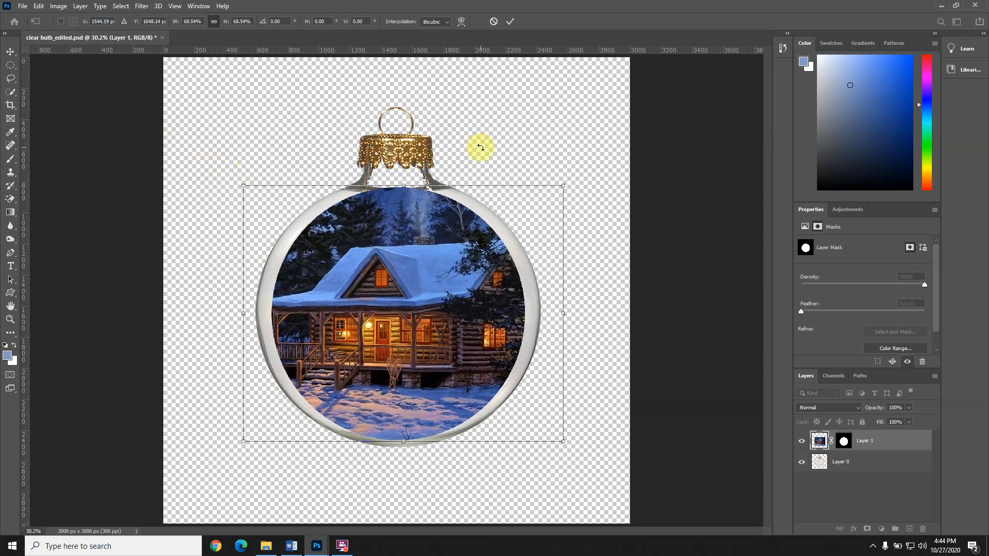
mouse_move(148, 208)
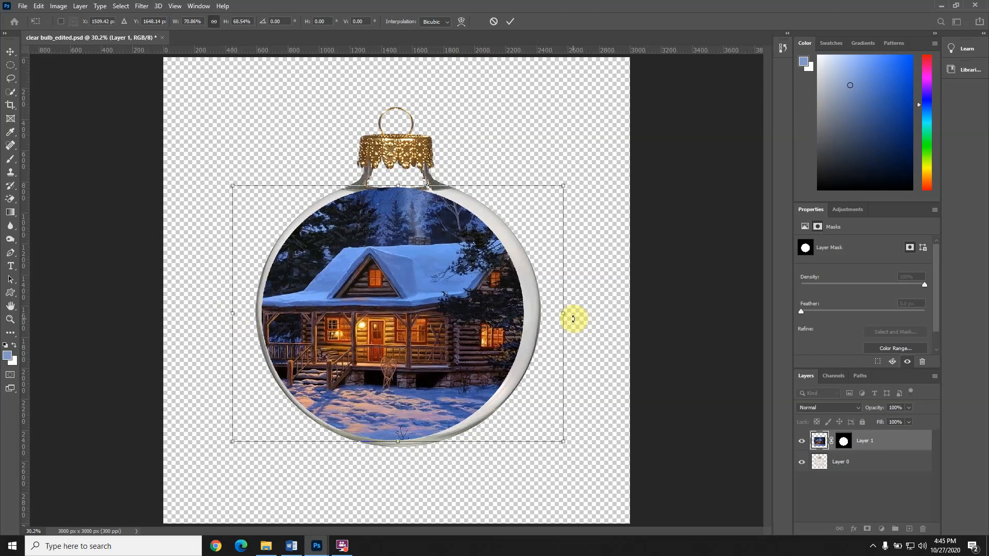
left_click_drag(563, 314, 573, 314)
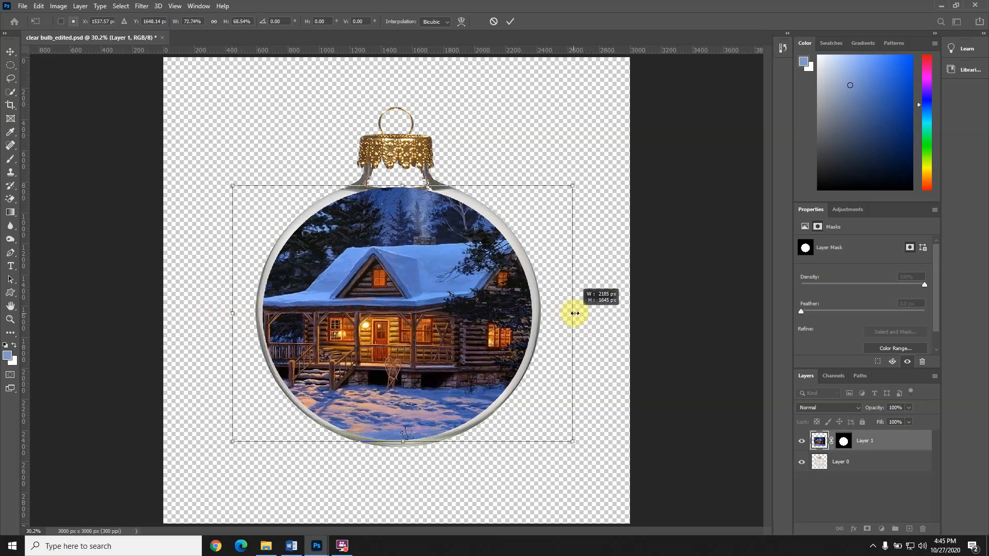
left_click_drag(573, 312, 553, 190)
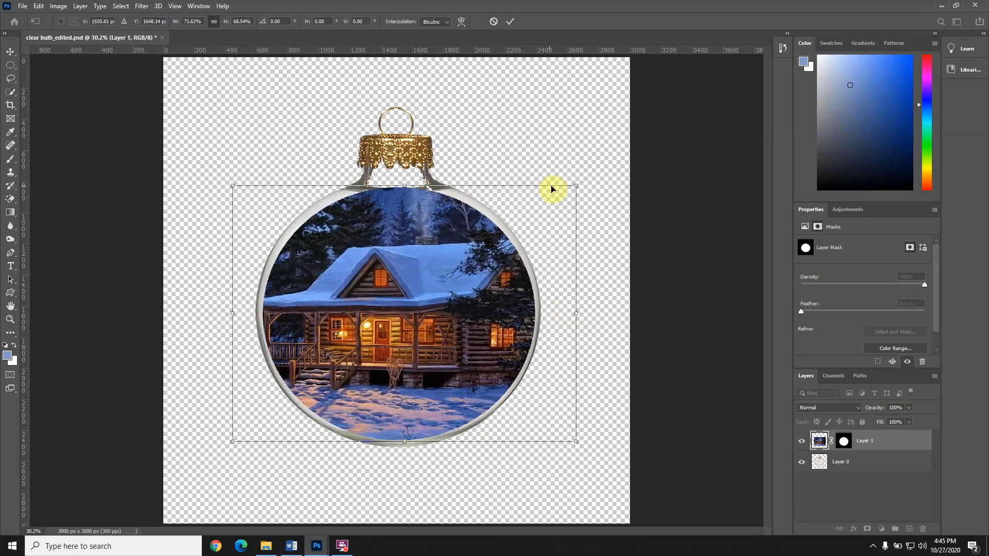
left_click_drag(553, 189, 576, 183)
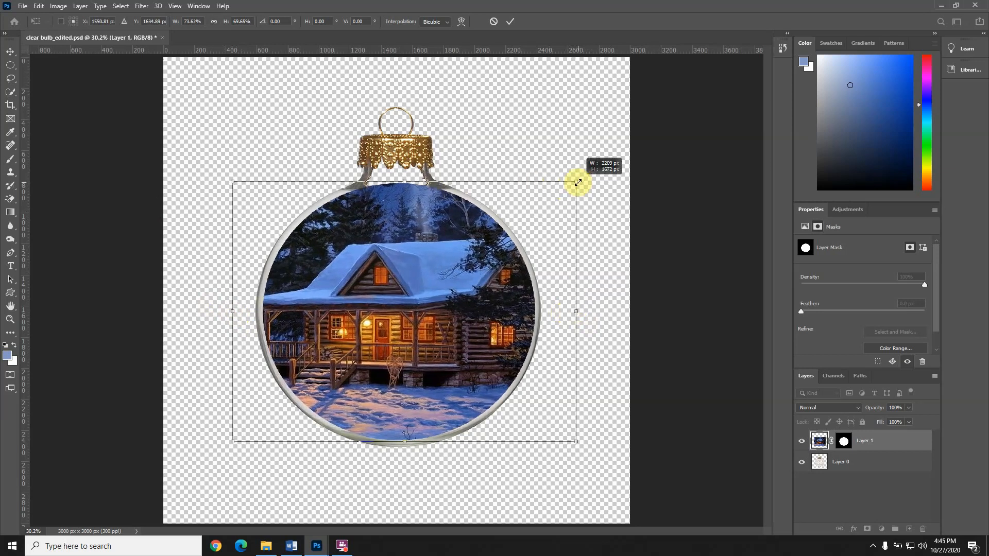
left_click_drag(576, 183, 582, 182)
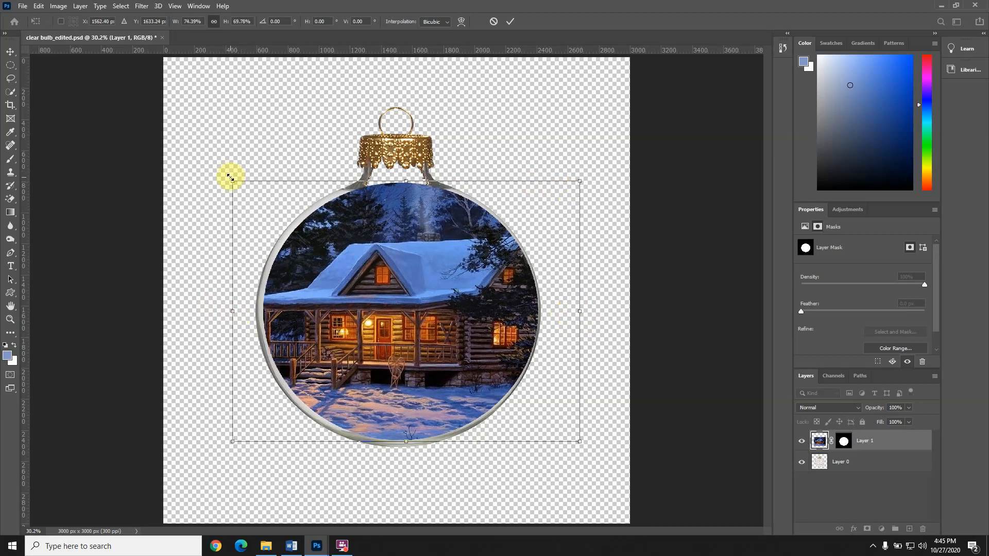
Stretch the cabin circle to the bulb's left rim and bottom so it fills the glass
left_click_drag(231, 182, 224, 182)
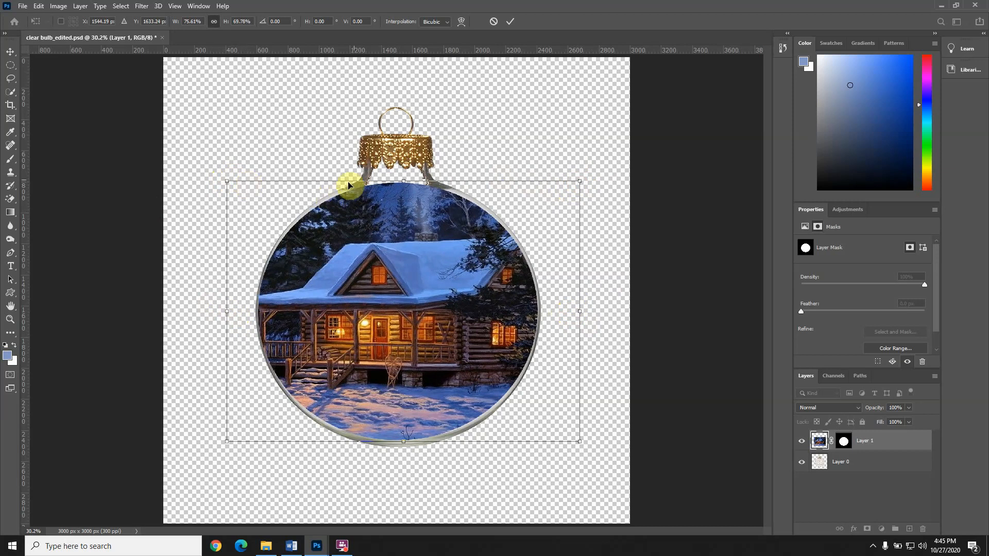
left_click_drag(349, 185, 404, 180)
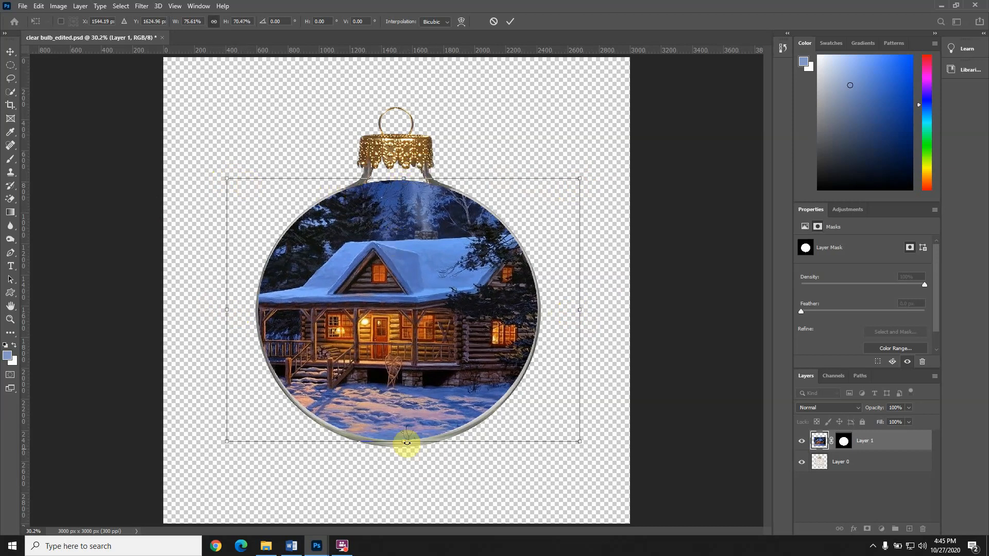
left_click_drag(407, 441, 407, 448)
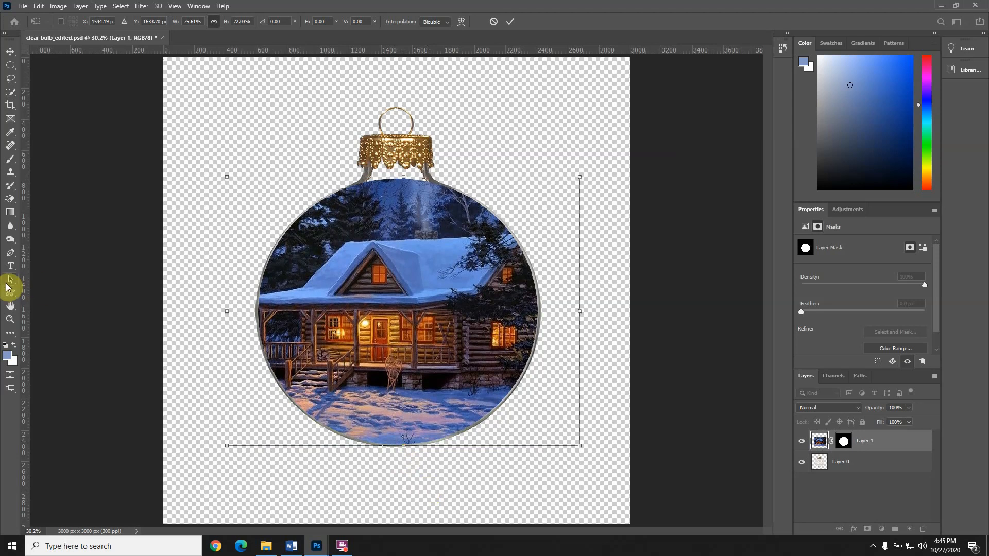
mouse_move(8, 287)
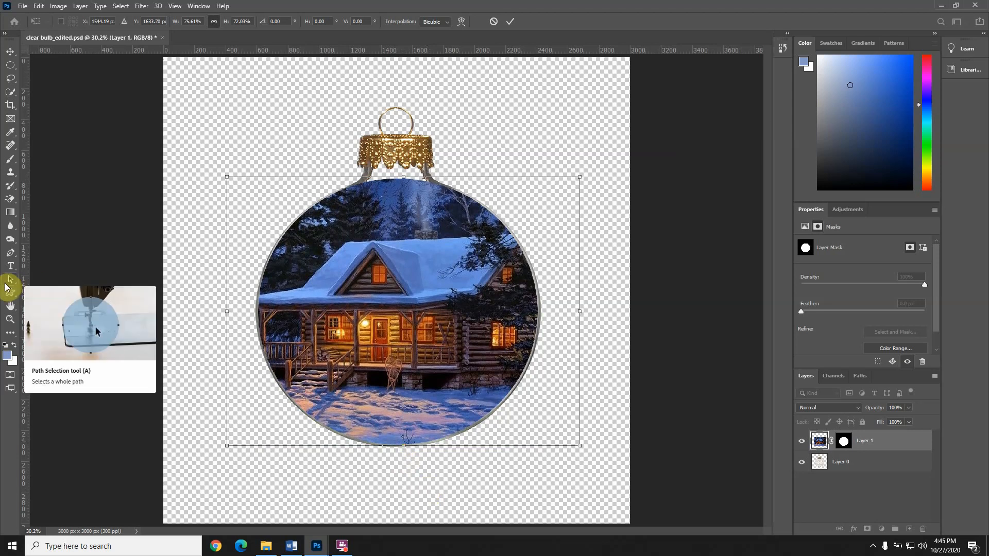
mouse_move(656, 180)
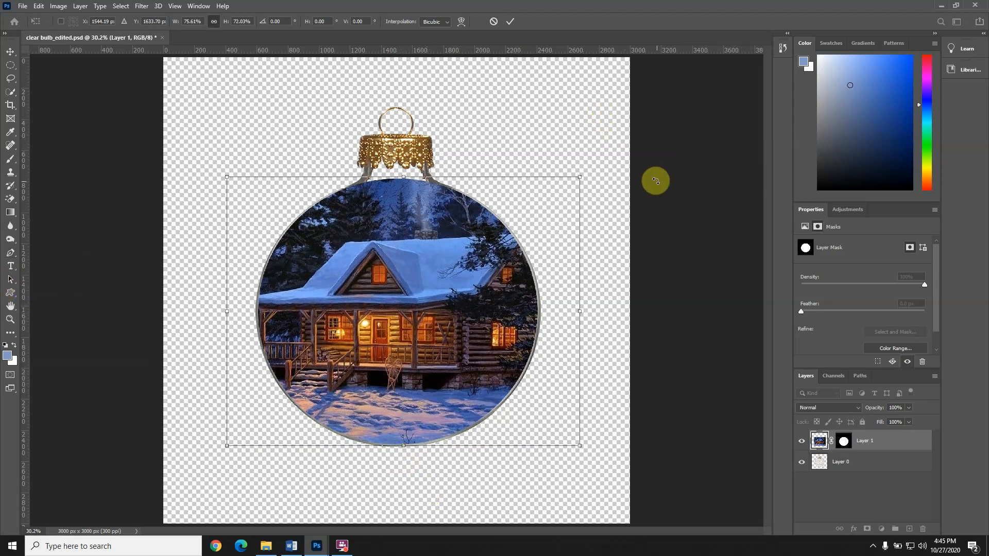
mouse_move(689, 168)
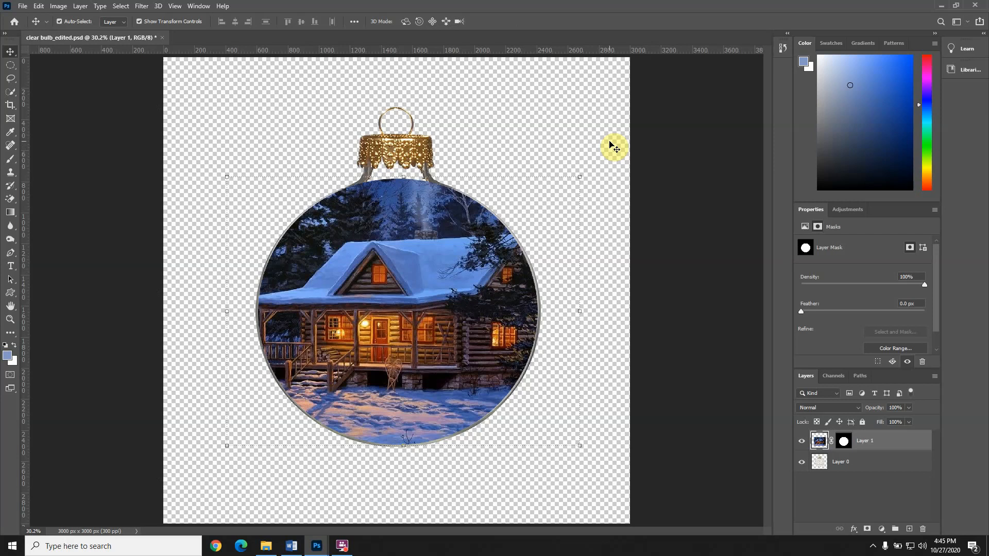
mouse_move(616, 147)
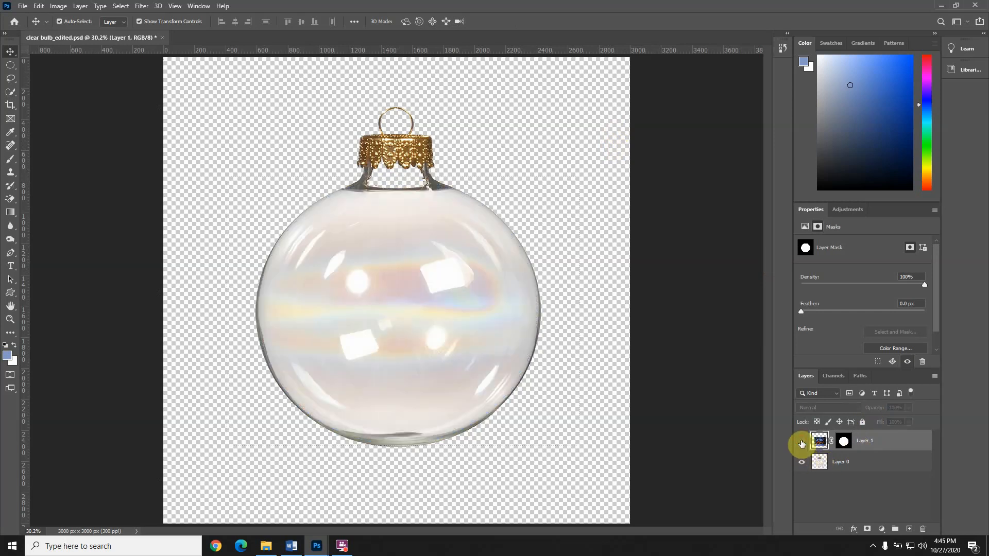
mouse_move(802, 443)
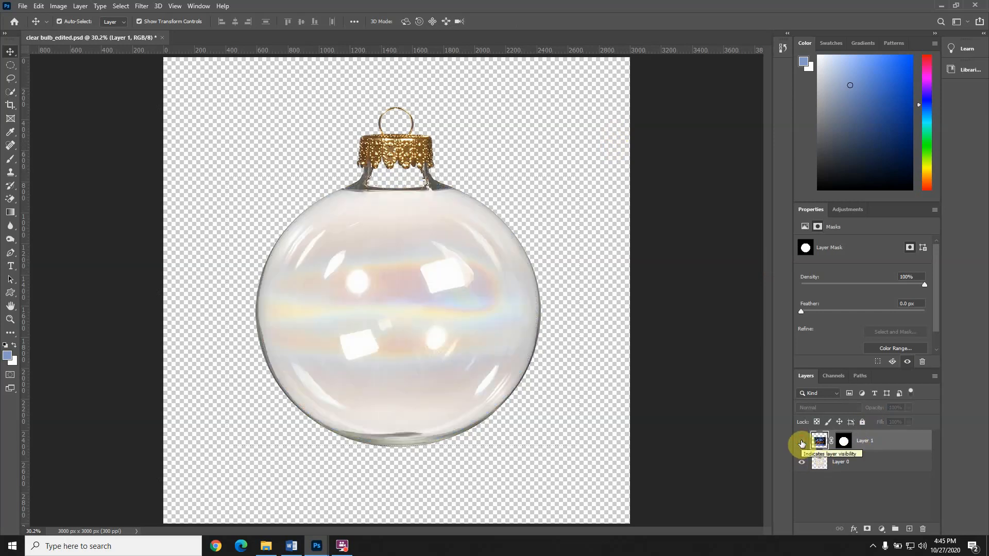
Hide and show Layer 1 to compare the bulb with and without the cabin scene
left_click(802, 440)
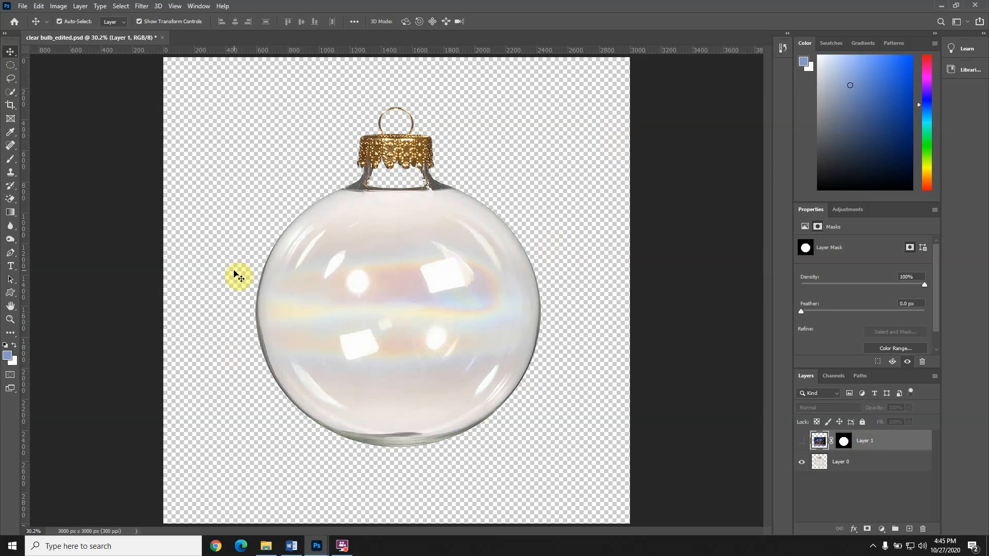
left_click(801, 443)
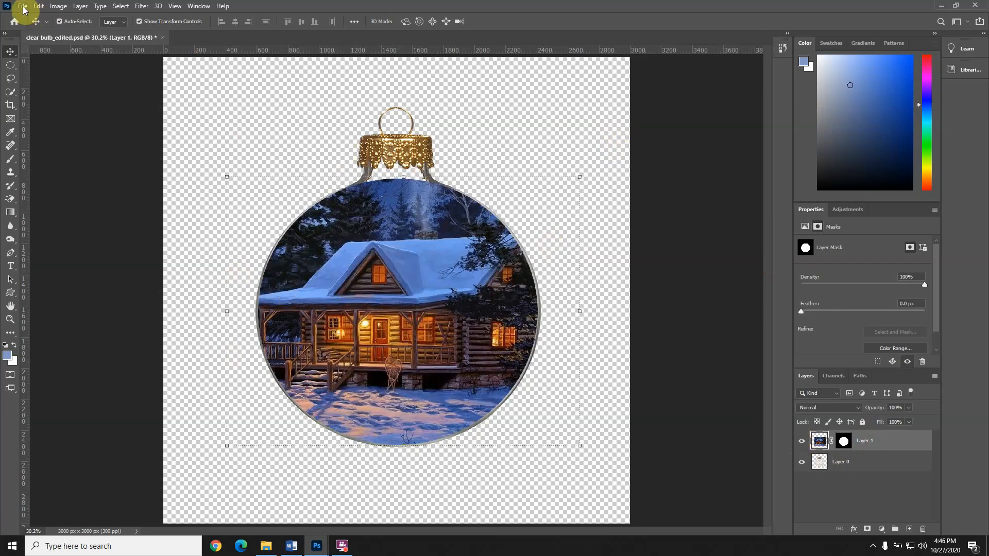
Save the composite as clear bulb_cabin.psd, replacing the existing file
left_click(23, 6)
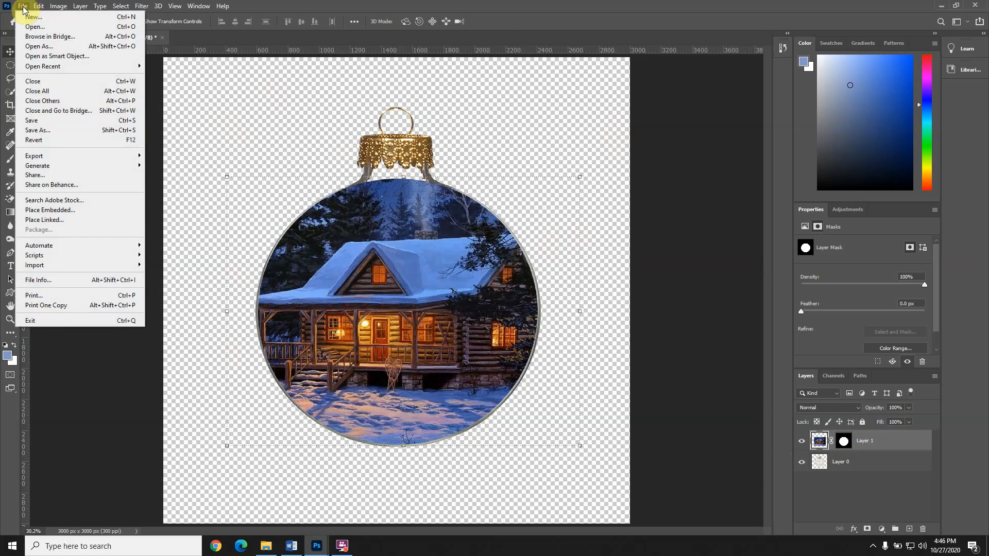
mouse_move(49, 133)
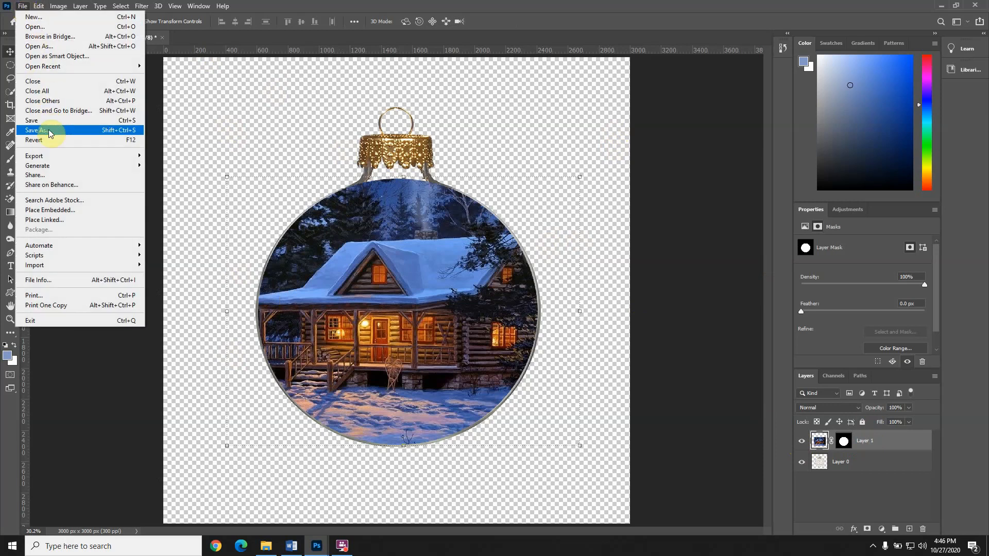
left_click(34, 130)
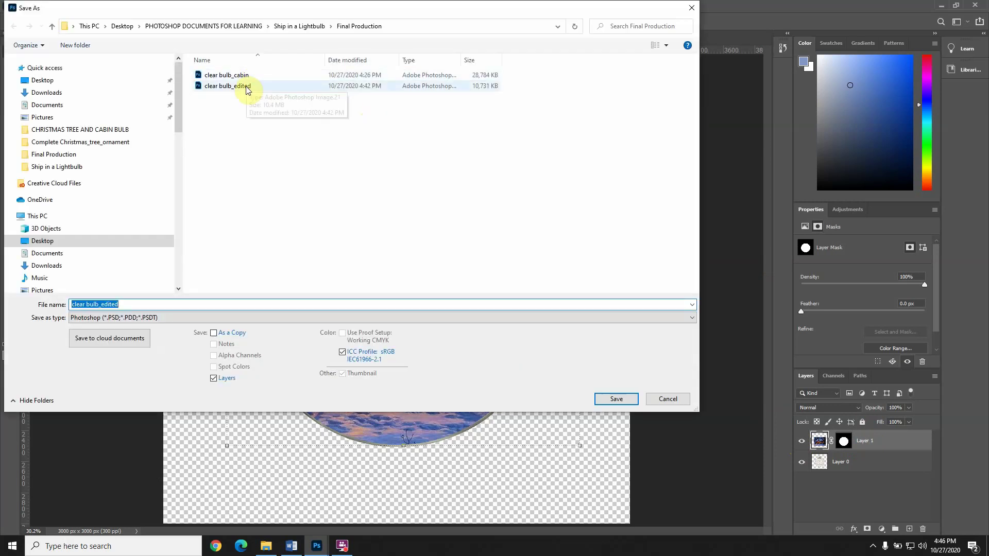
left_click(226, 75)
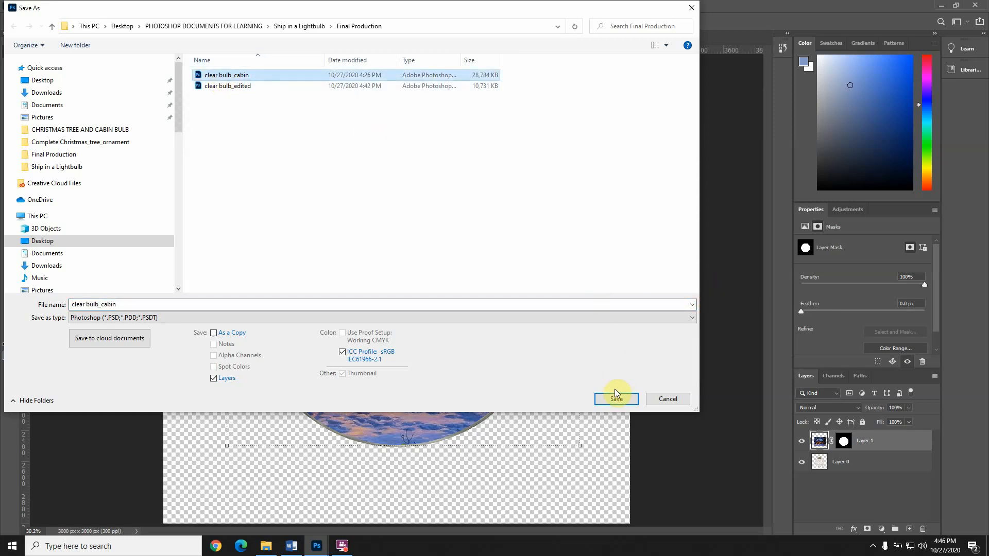
left_click(616, 399)
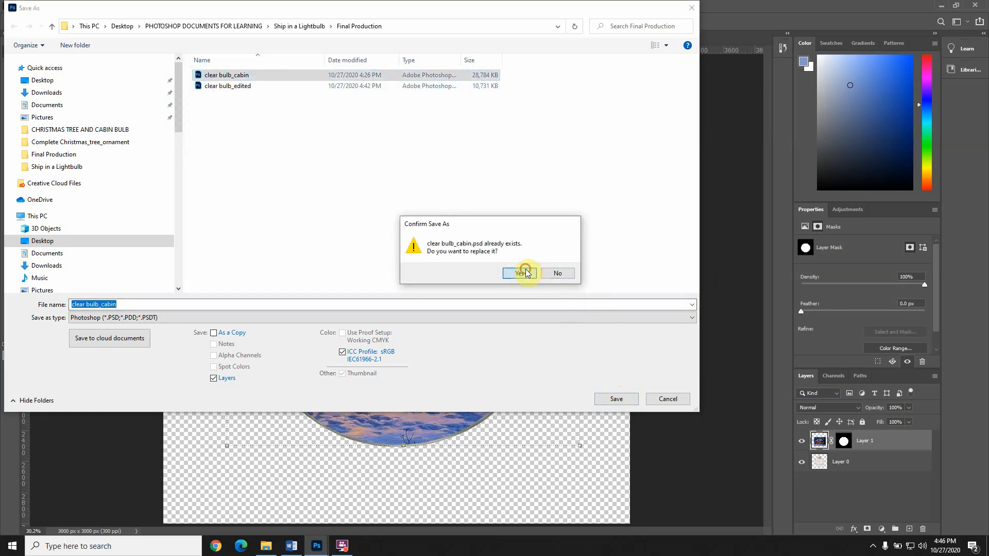
left_click(518, 273)
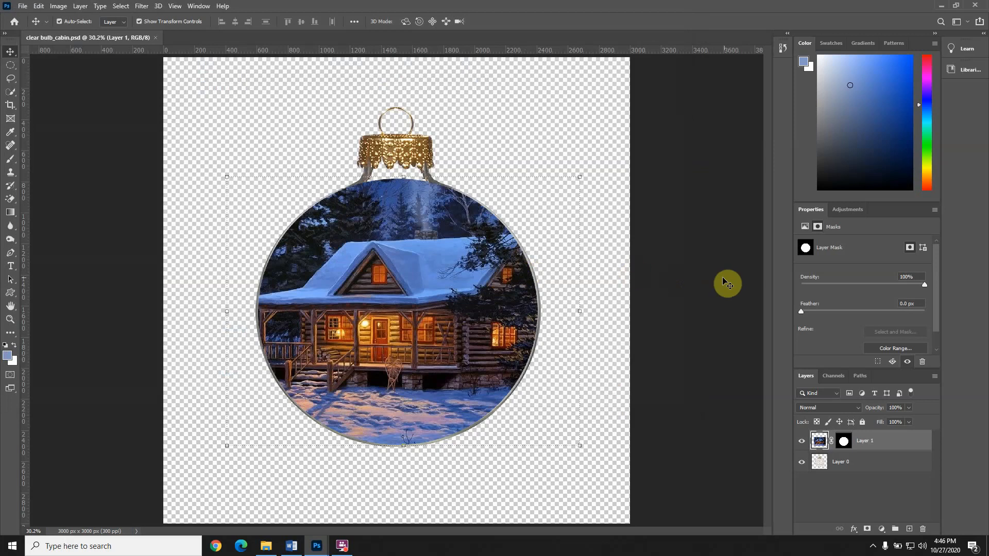
mouse_move(699, 277)
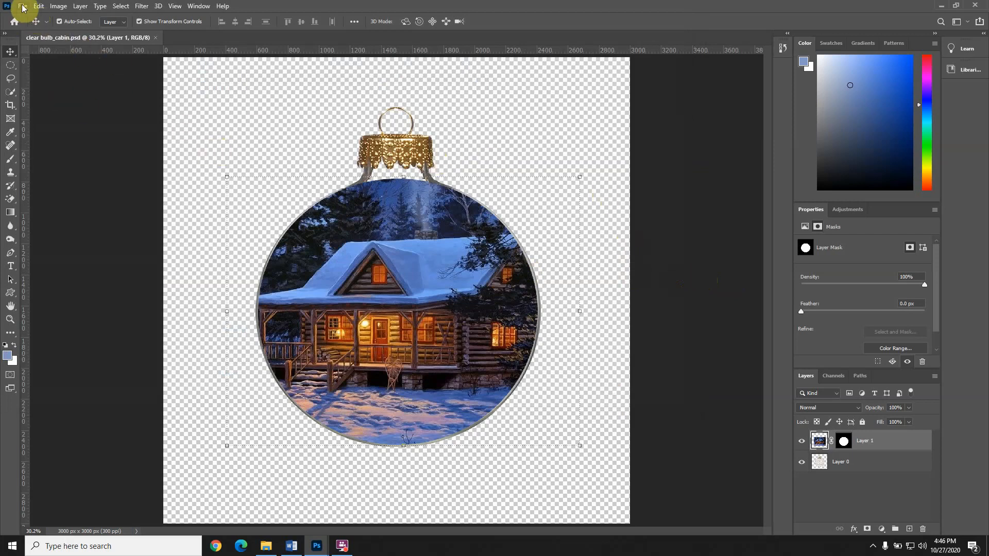
Load the red bauble on fir tree photo from the folder as a second document
left_click(22, 6)
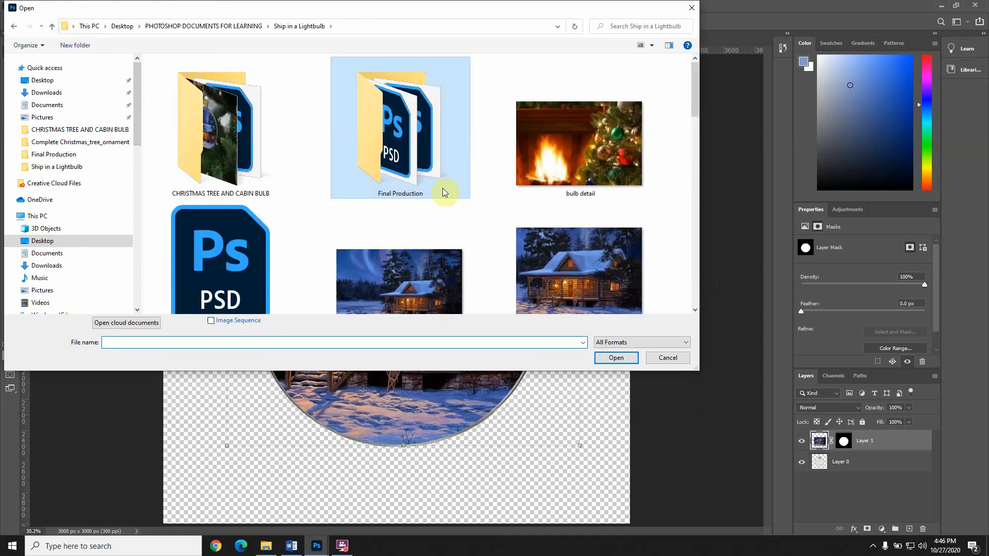
scroll("down", 3)
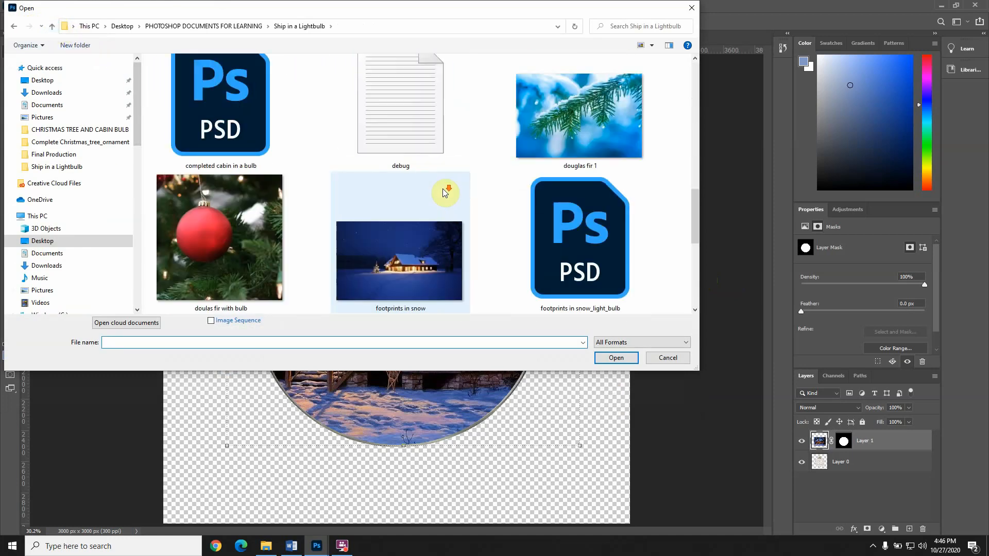
mouse_move(465, 198)
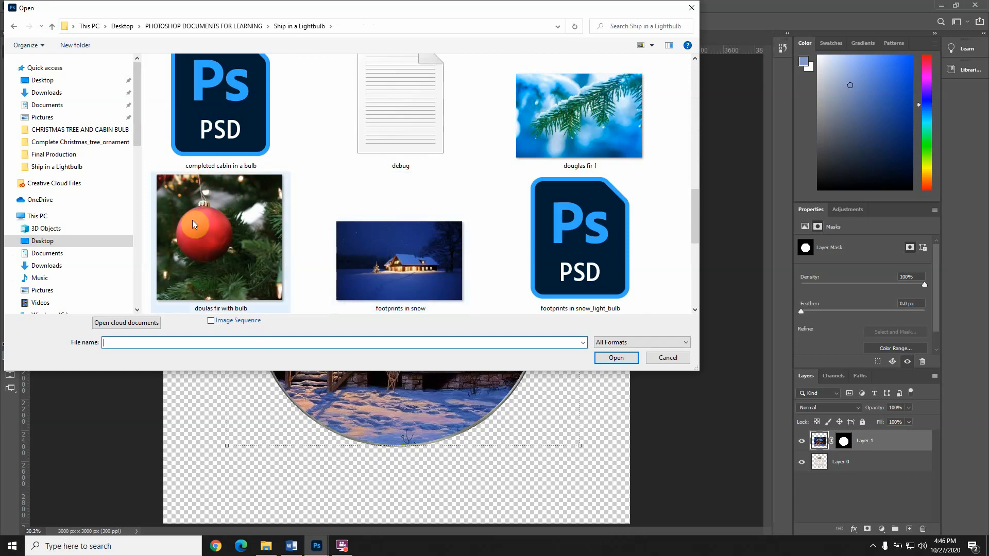
double_click(194, 225)
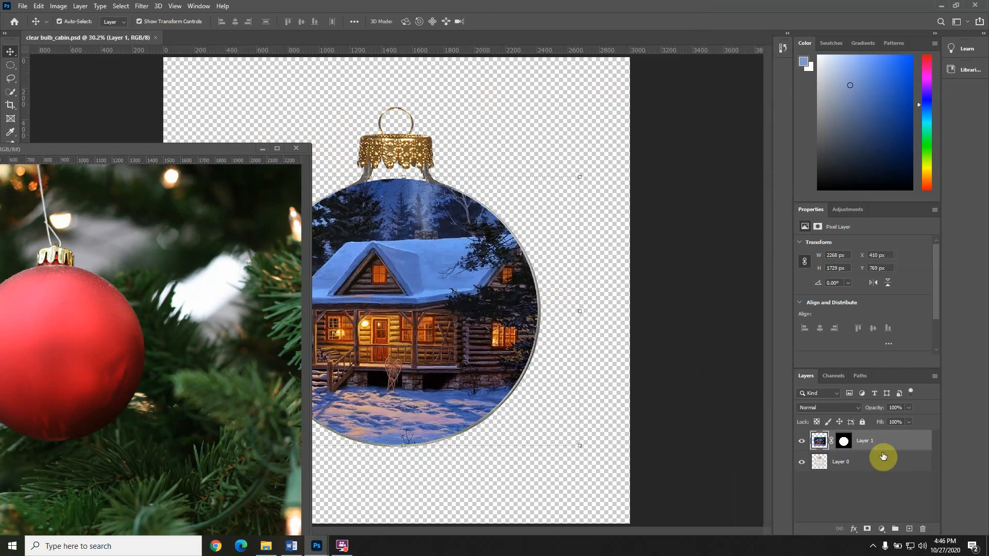
mouse_move(906, 445)
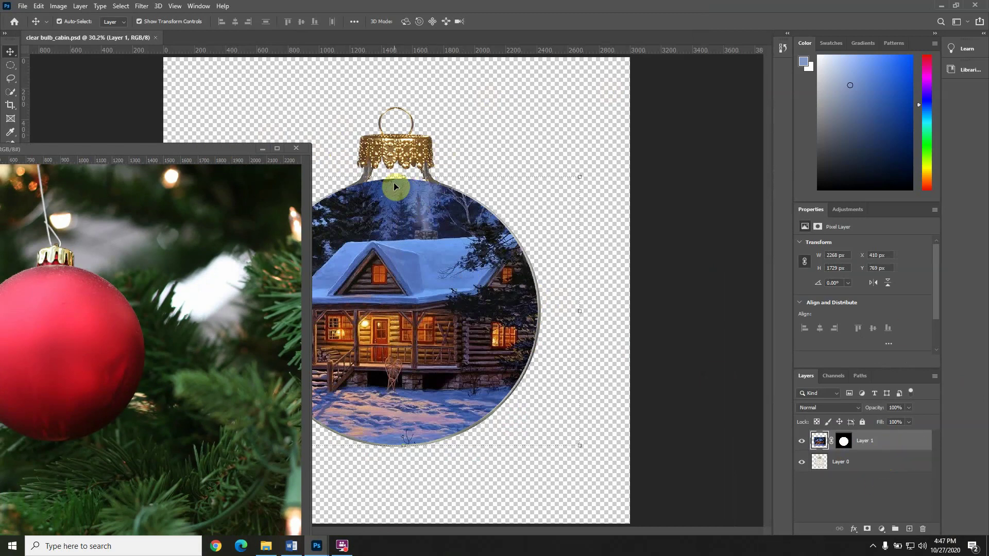
Scale the cabin bulb layer to cover the red bauble, cap placed beneath the hanging string
left_click(890, 460)
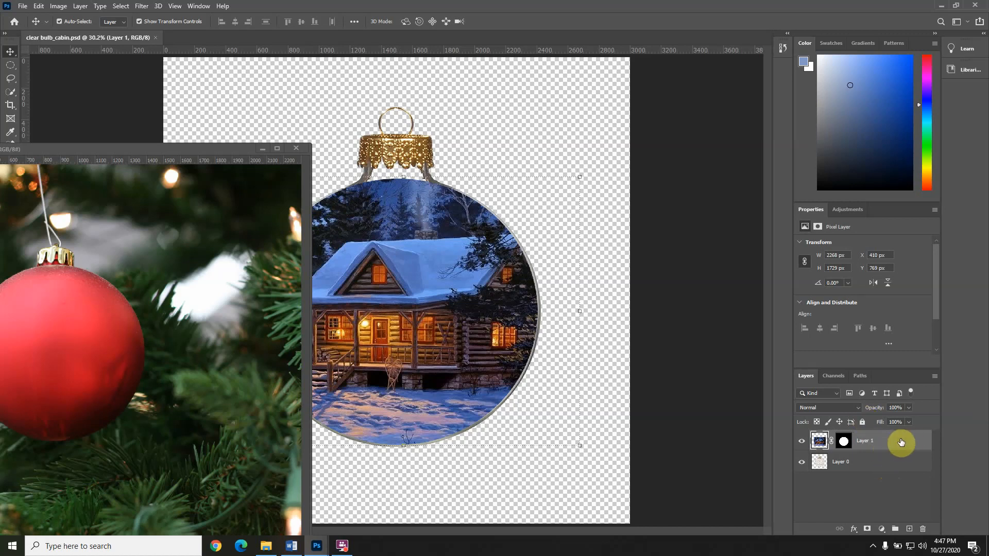
mouse_move(886, 466)
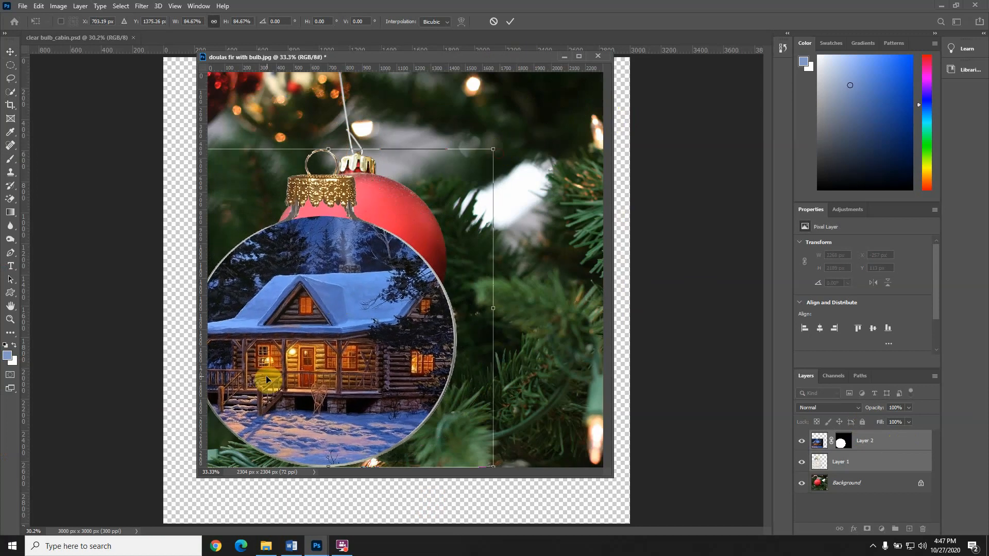
left_click_drag(266, 380, 416, 289)
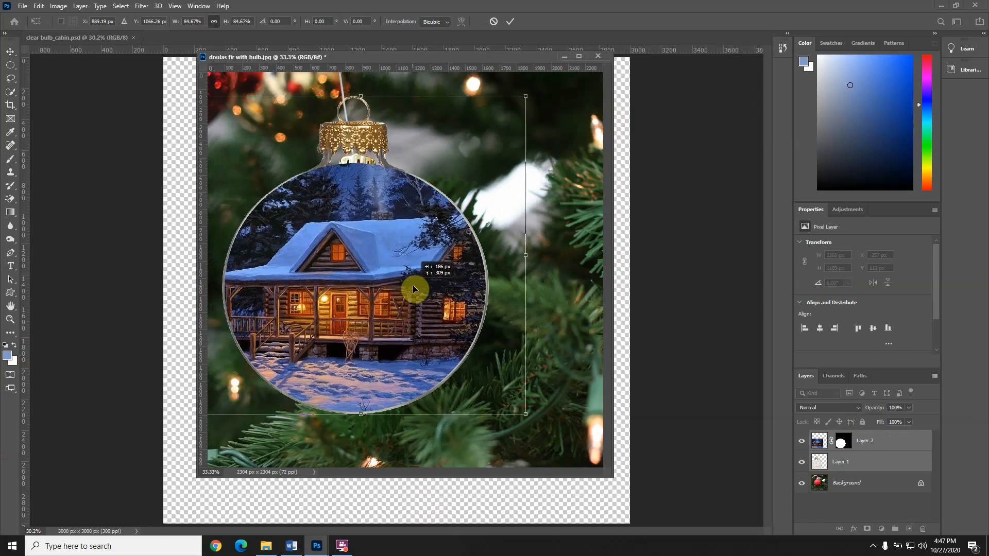
left_click_drag(415, 289, 416, 292)
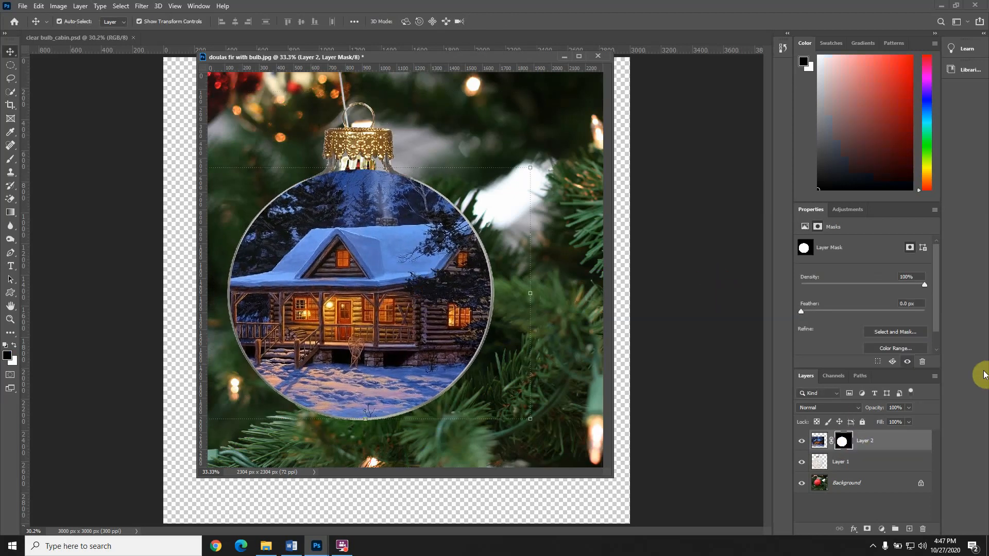
mouse_move(650, 291)
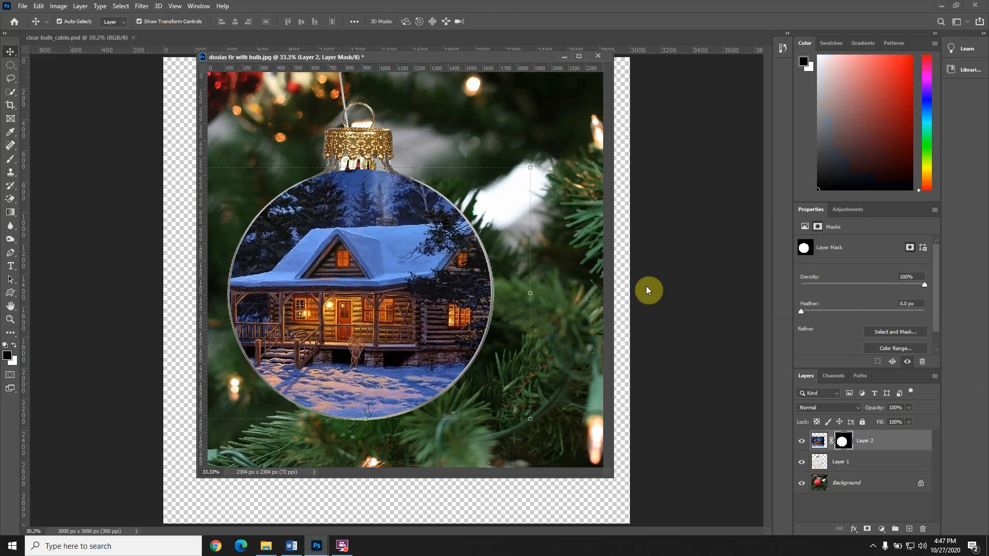
mouse_move(458, 273)
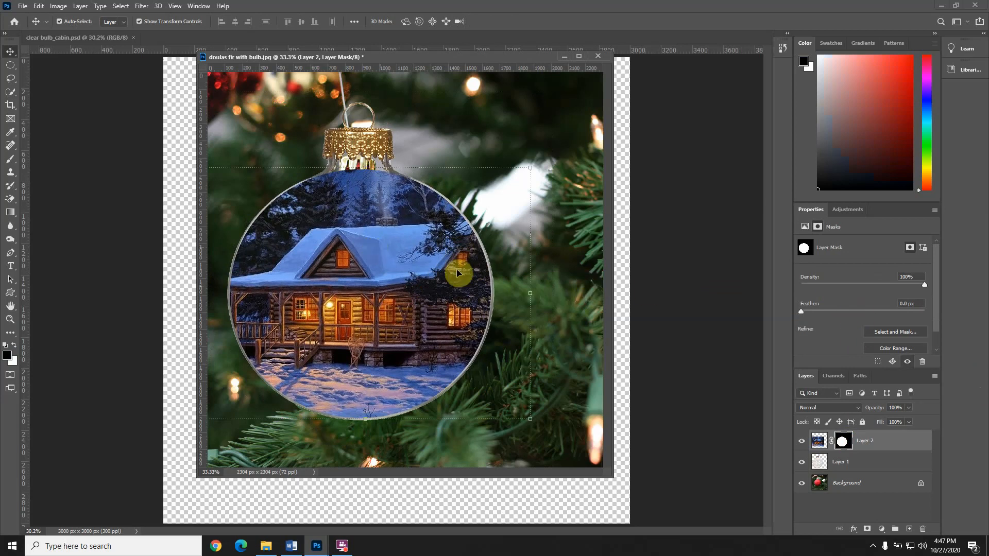
mouse_move(822, 318)
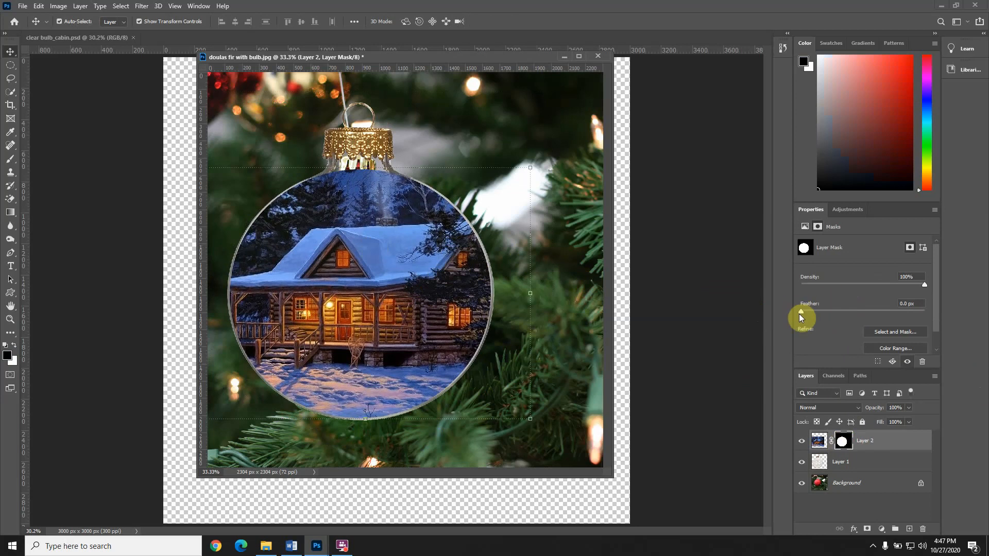
Adjust the Layer 2 mask Feather slider to about 25.6 px for a soft blended edge
left_click_drag(800, 312, 841, 312)
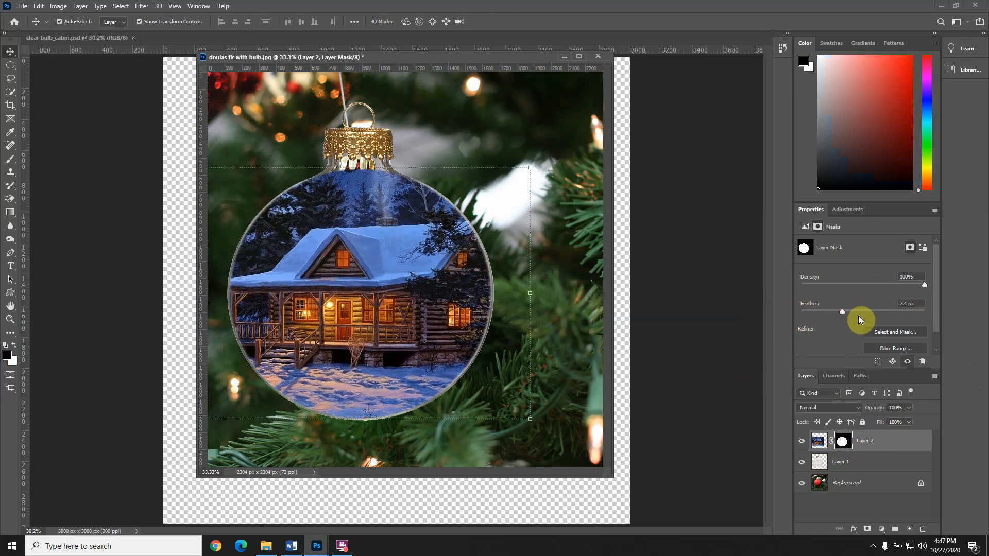
left_click_drag(841, 311, 865, 311)
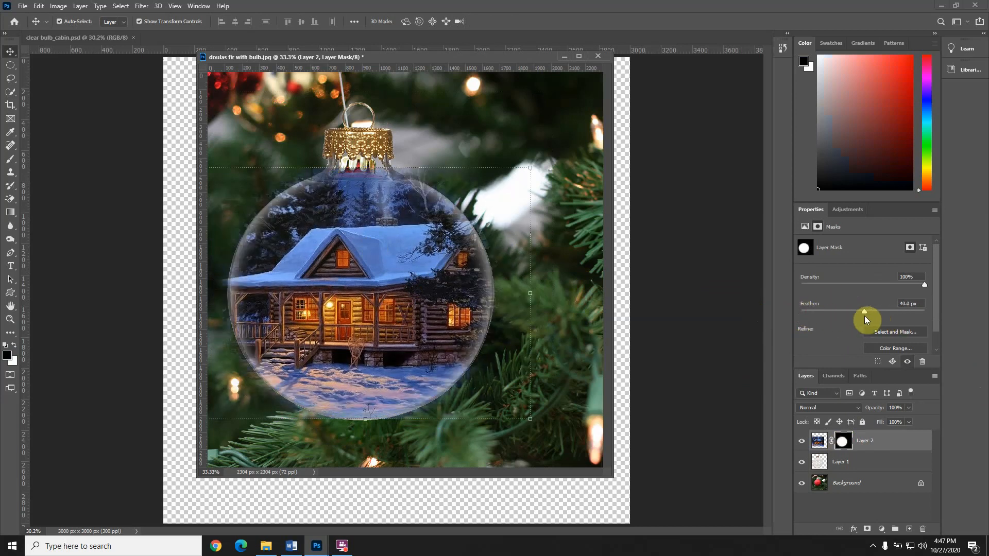
left_click_drag(865, 311, 858, 311)
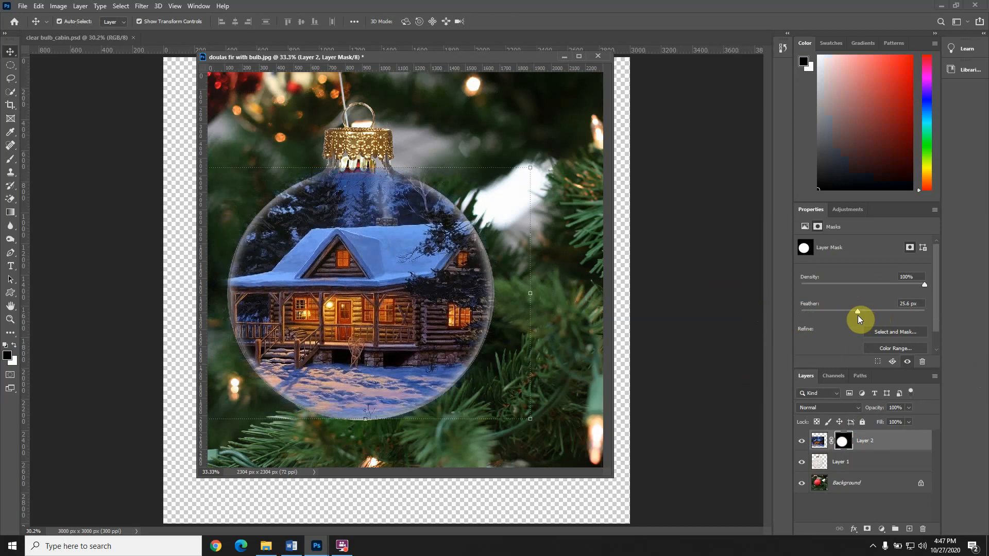
left_click_drag(859, 312, 855, 311)
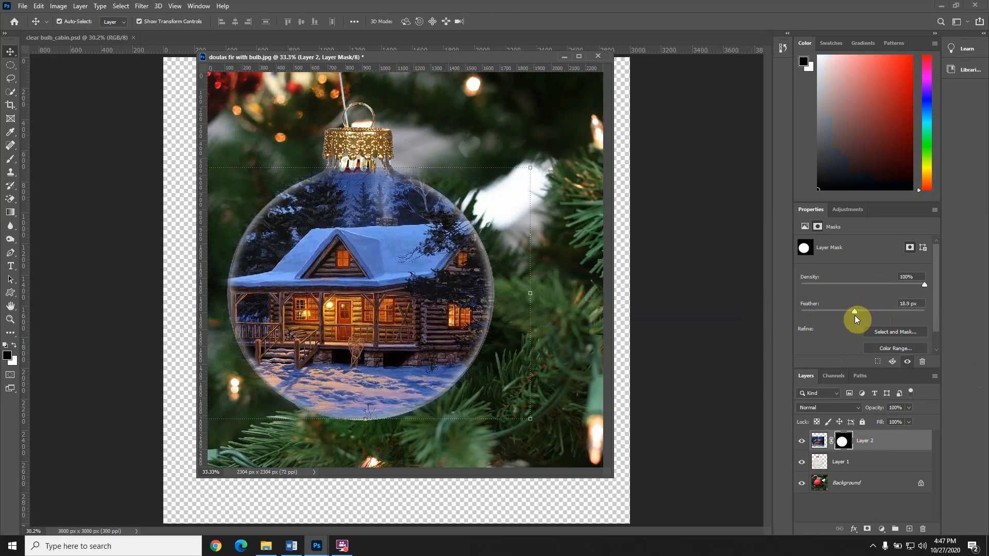
left_click_drag(854, 311, 856, 311)
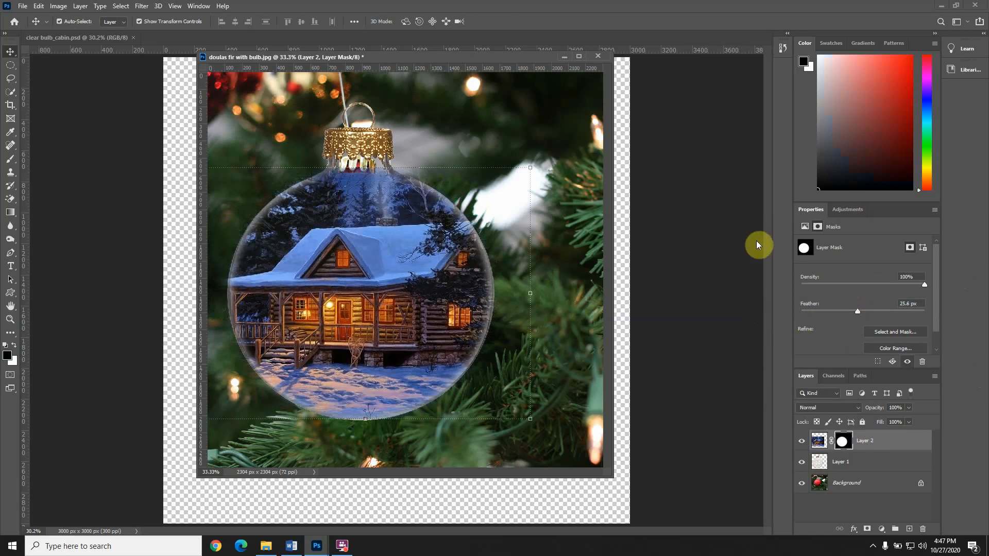
mouse_move(698, 217)
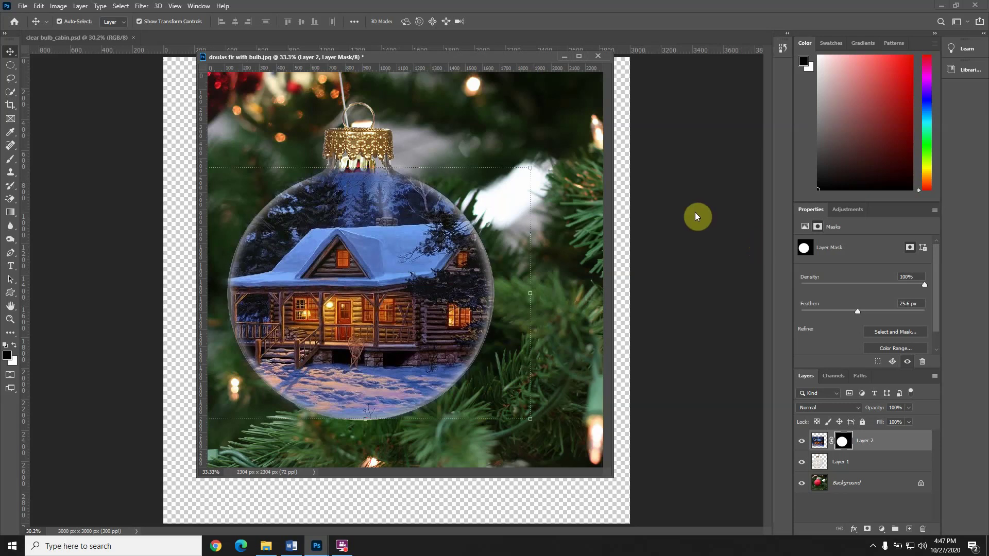
mouse_move(950, 375)
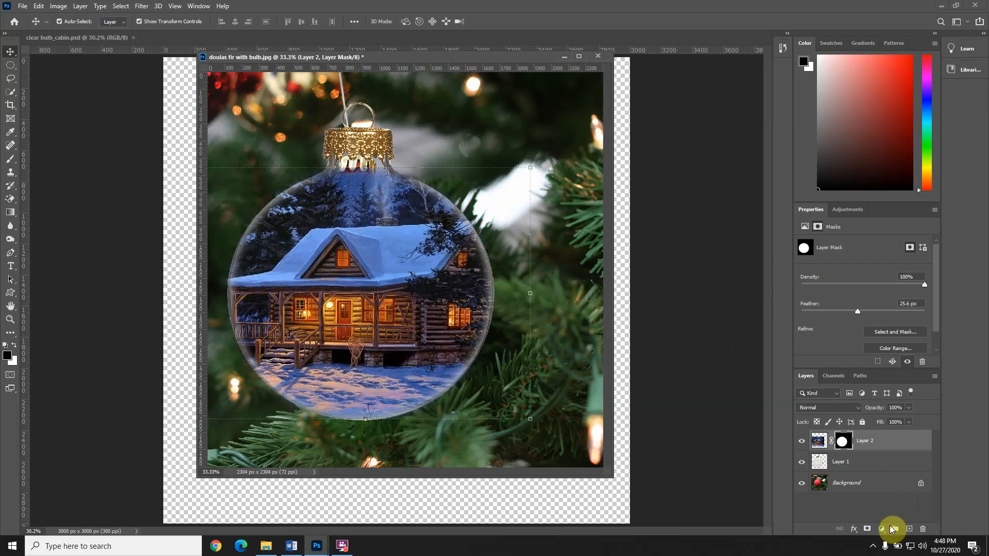
left_click(342, 545)
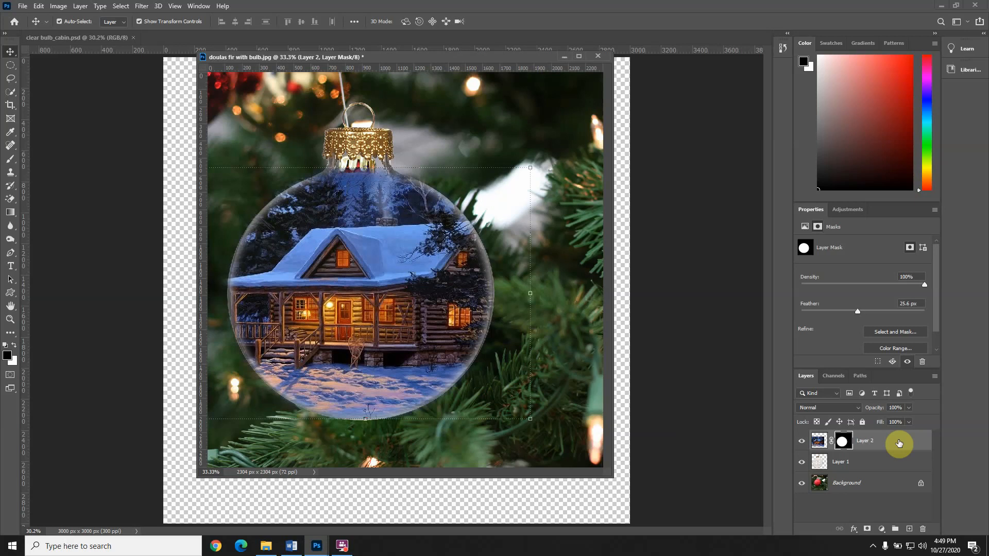
mouse_move(904, 456)
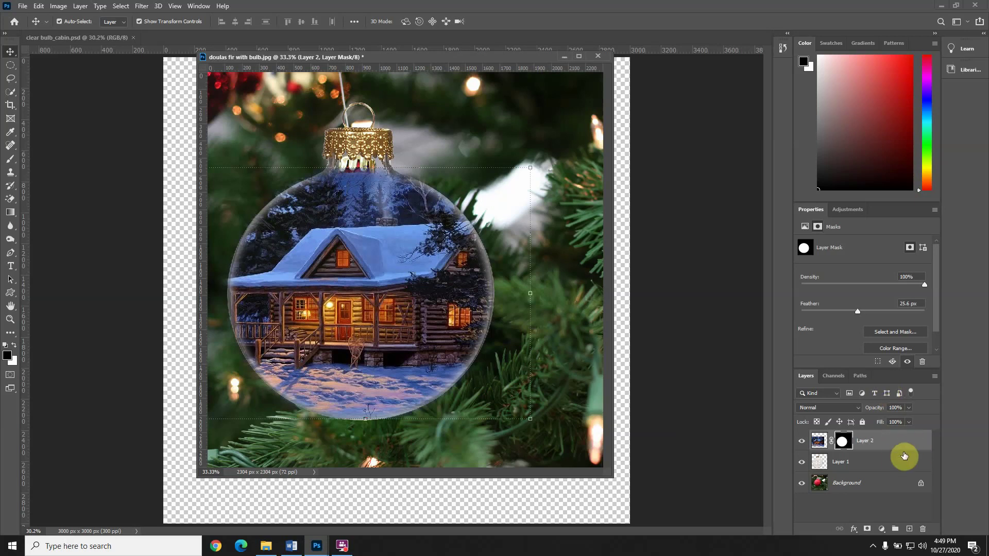
Hide Layer 2 and Layer 1 and make the Background photo layer active
left_click(841, 462)
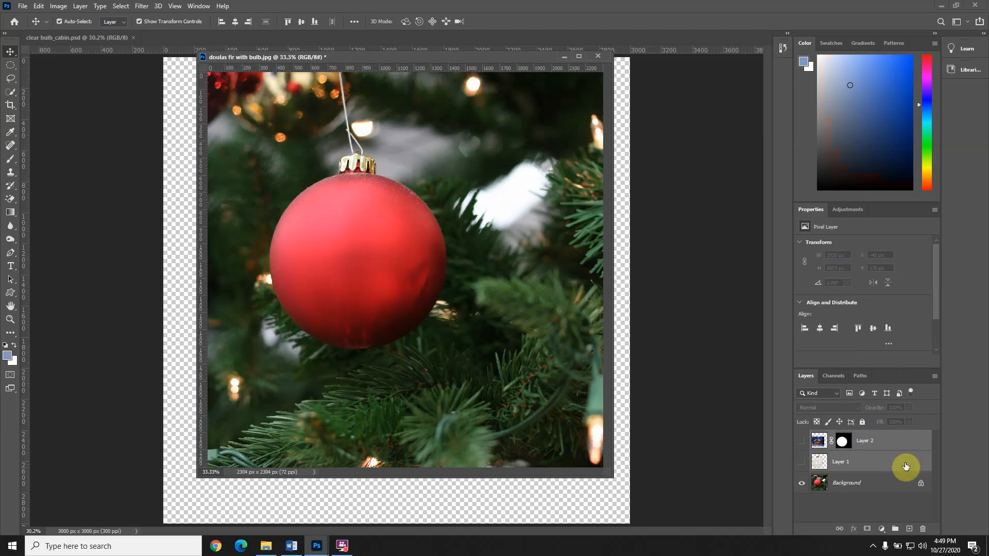
left_click(802, 441)
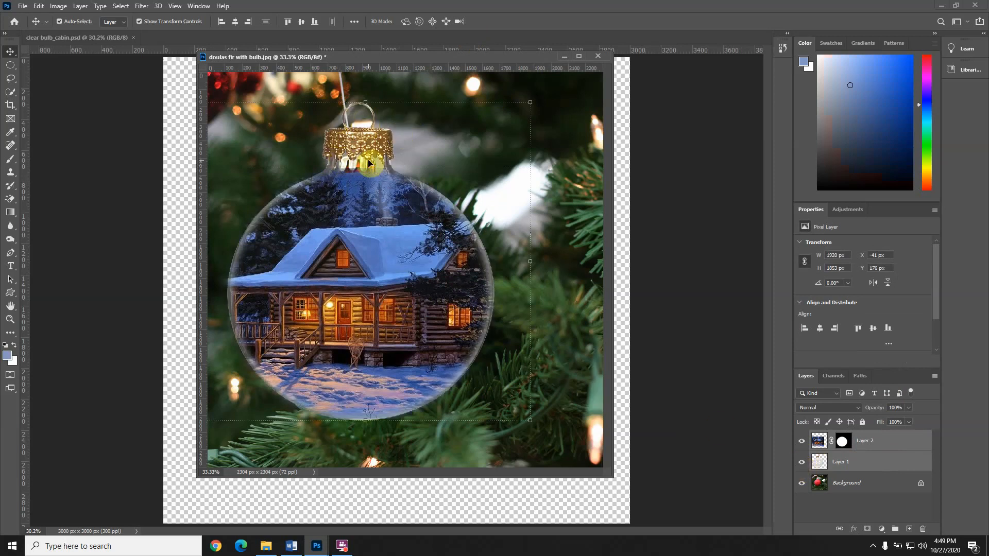
left_click(801, 440)
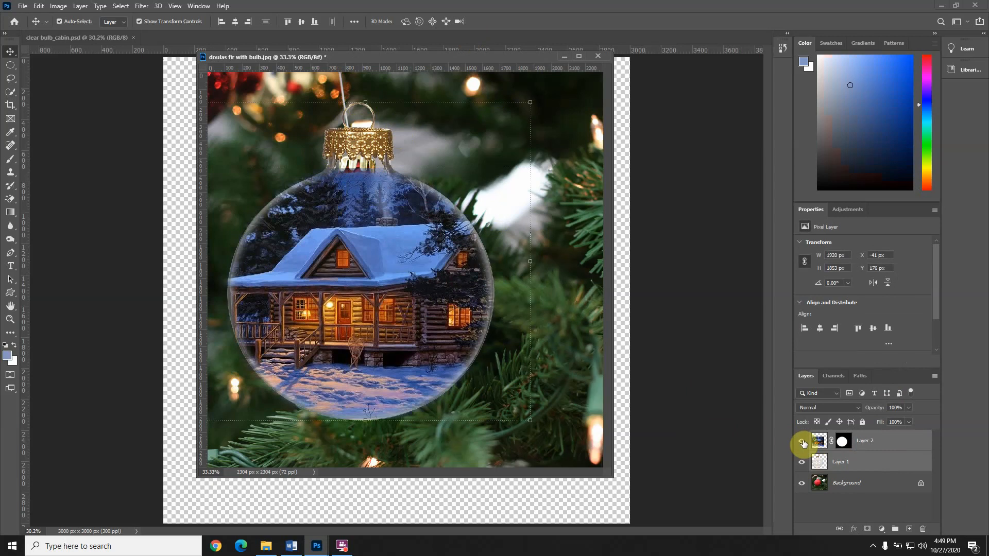
left_click(802, 441)
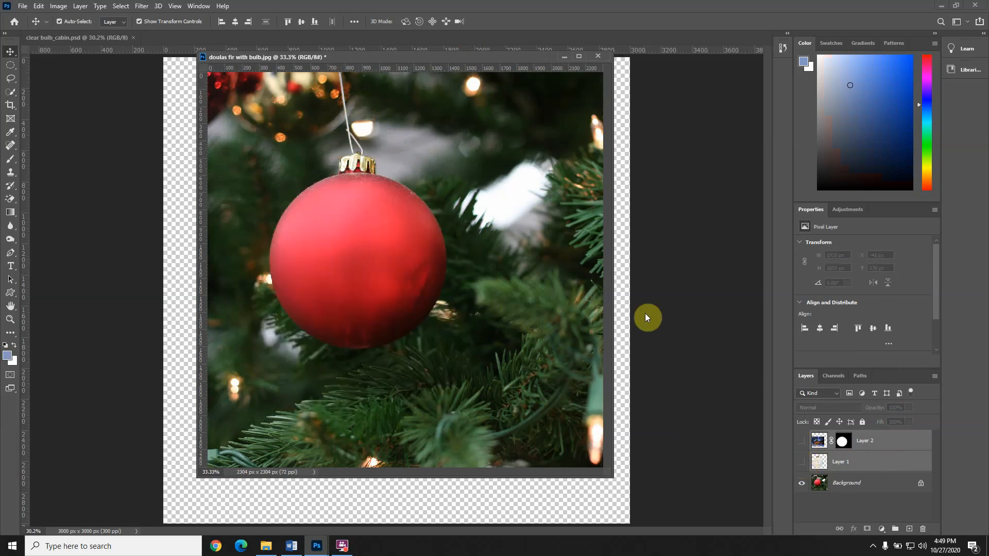
mouse_move(223, 169)
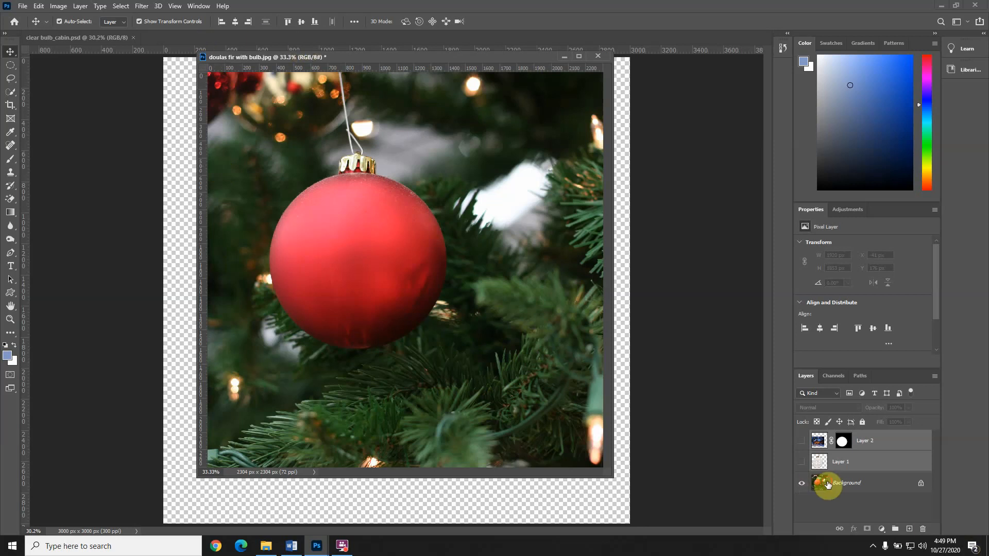
left_click(847, 483)
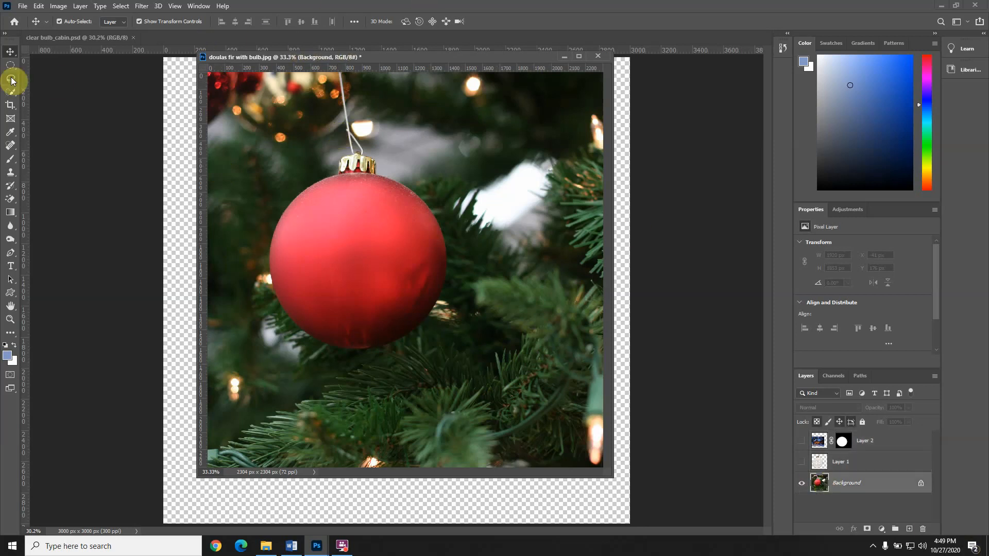
Remove the bulb's gold cap with a Content-Aware fill of the lasso selection
left_click(10, 80)
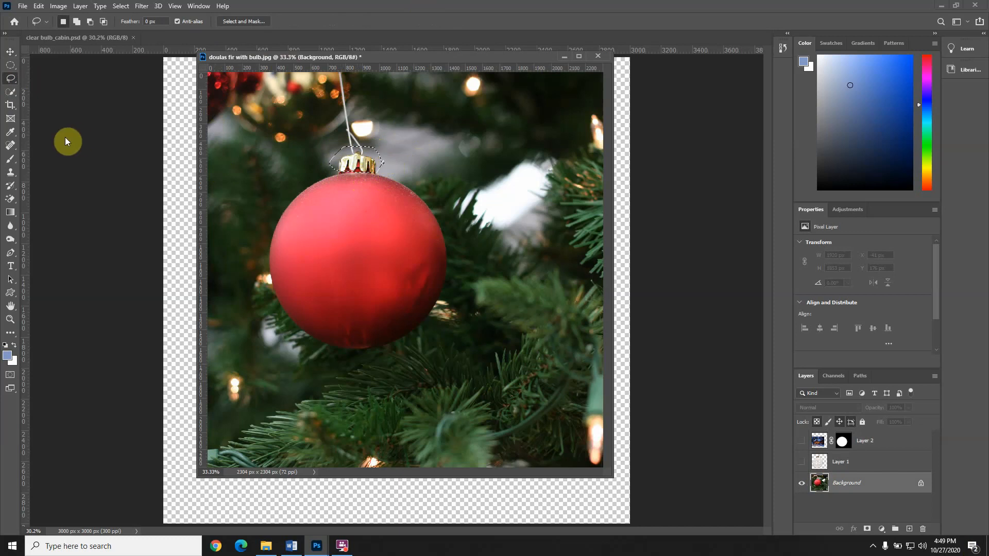
mouse_move(296, 169)
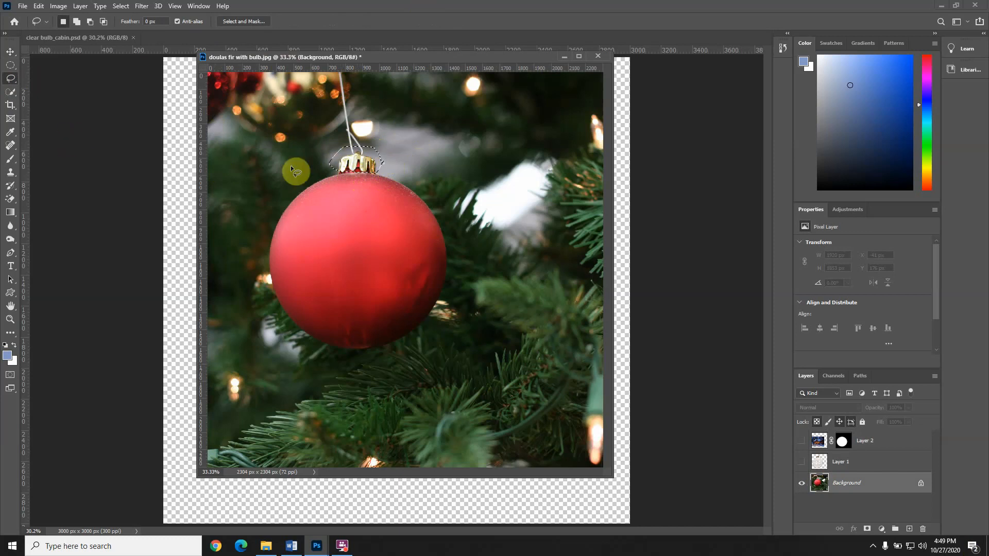
right_click(368, 143)
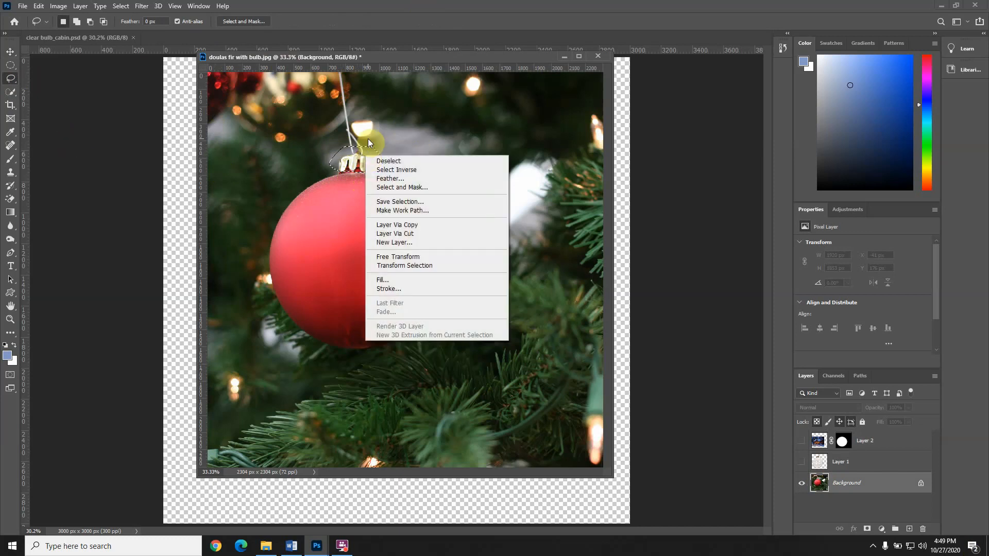
left_click(382, 280)
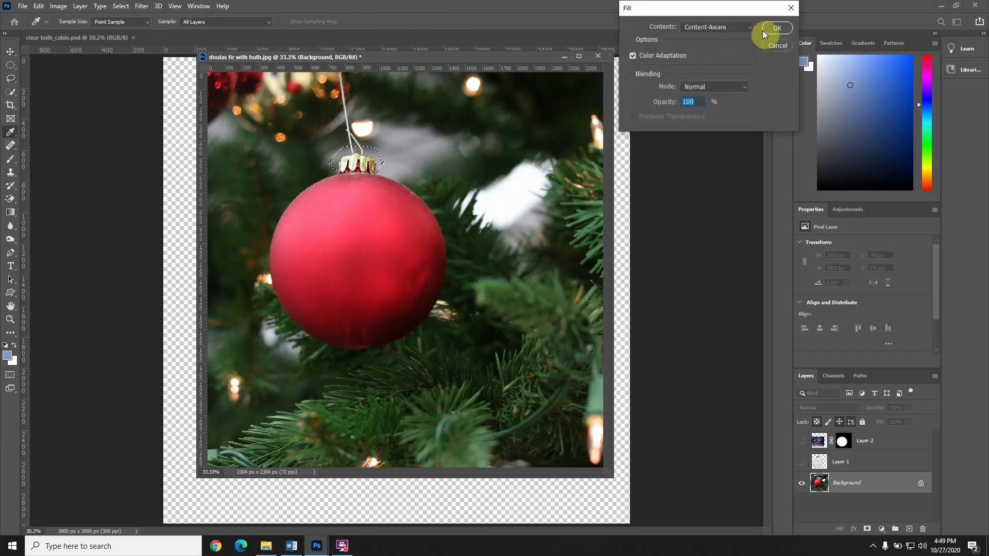
left_click(777, 27)
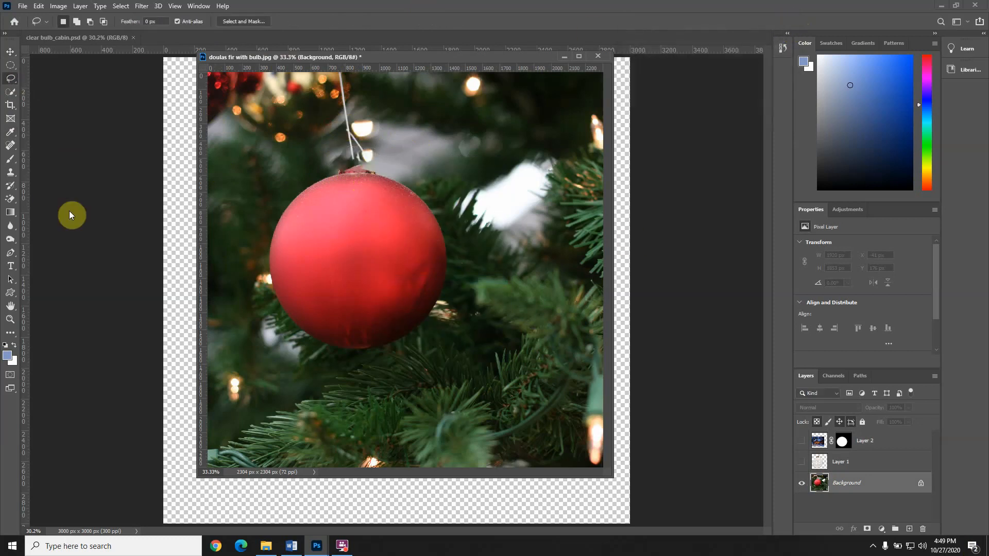
mouse_move(411, 141)
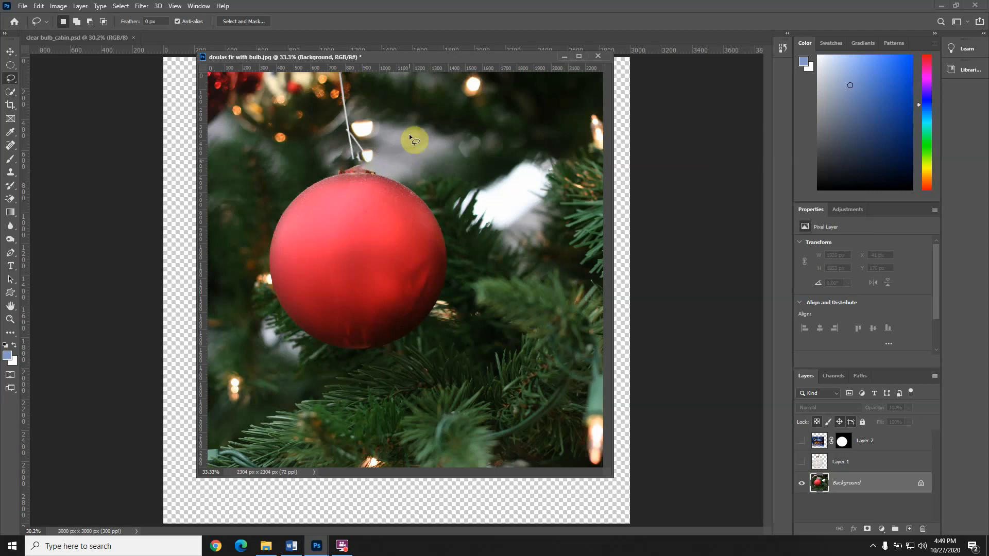
mouse_move(435, 142)
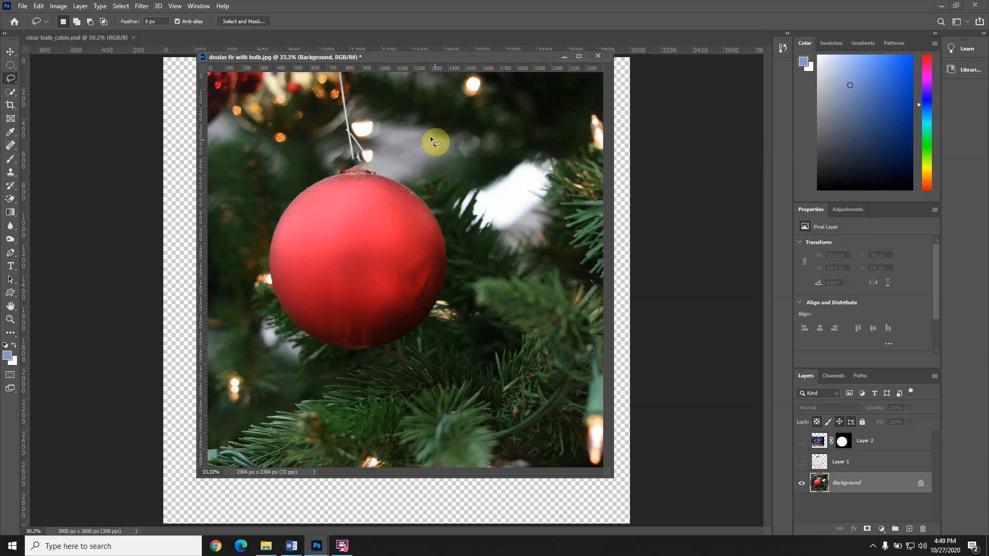
mouse_move(406, 155)
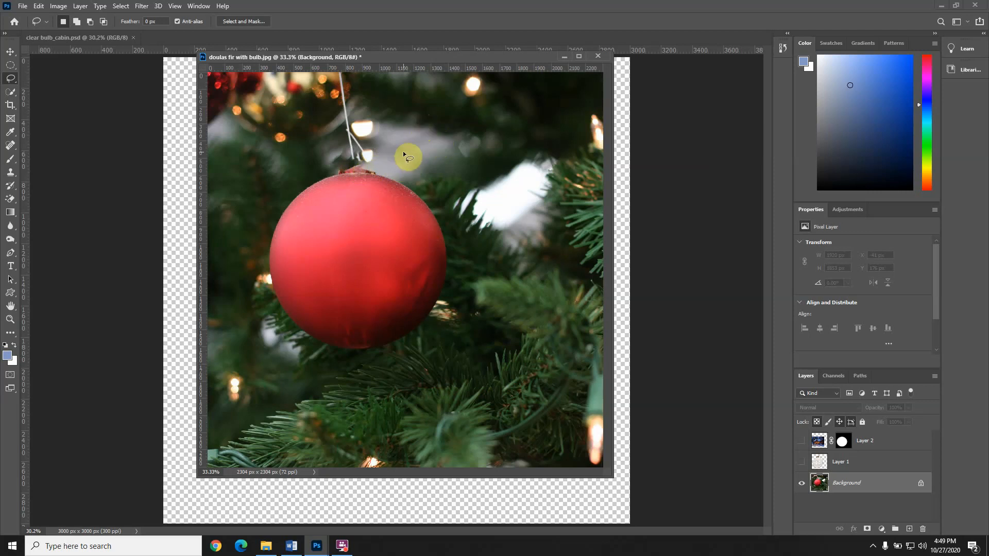
mouse_move(155, 145)
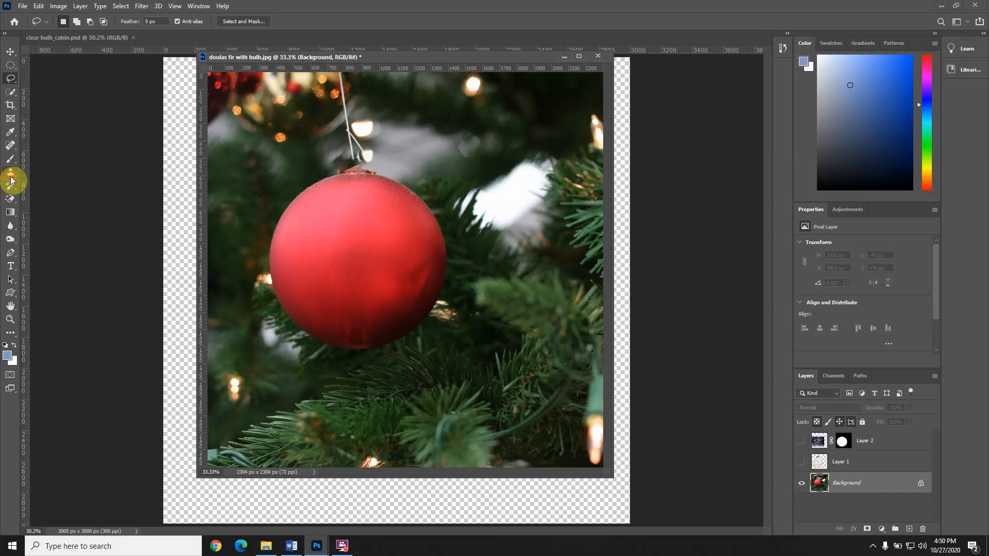
Pick the Clone Stamp tool and lower its brush hardness to about 41%
left_click(11, 173)
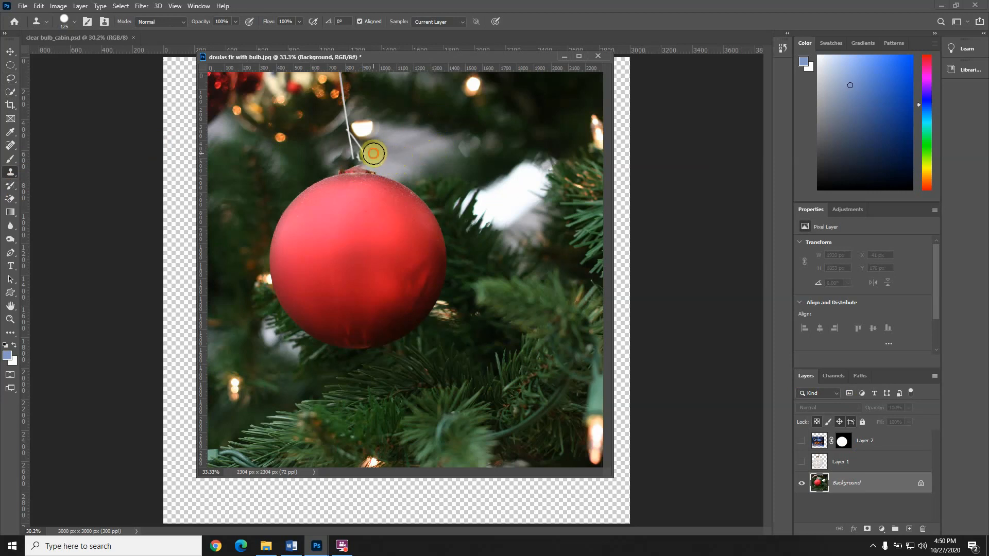
mouse_move(438, 129)
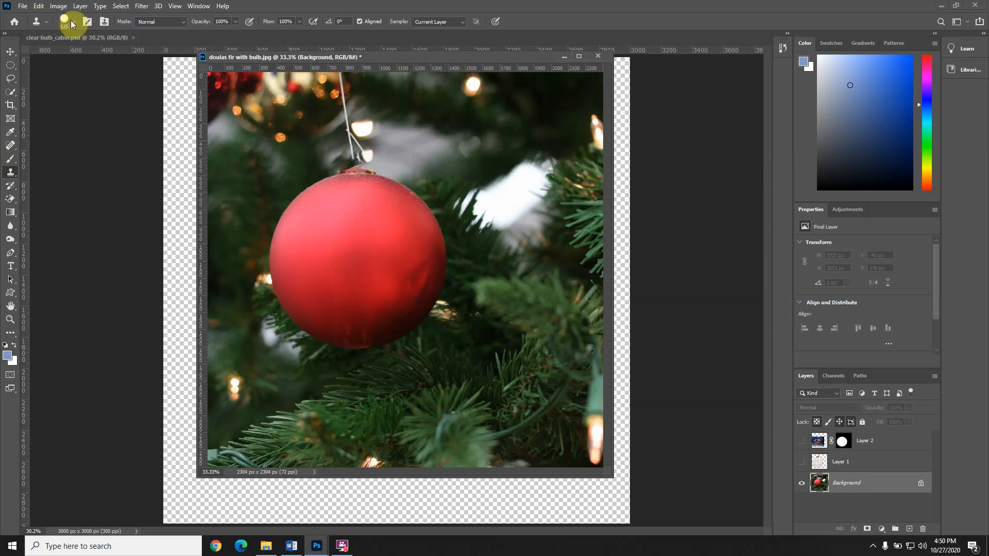
left_click(61, 22)
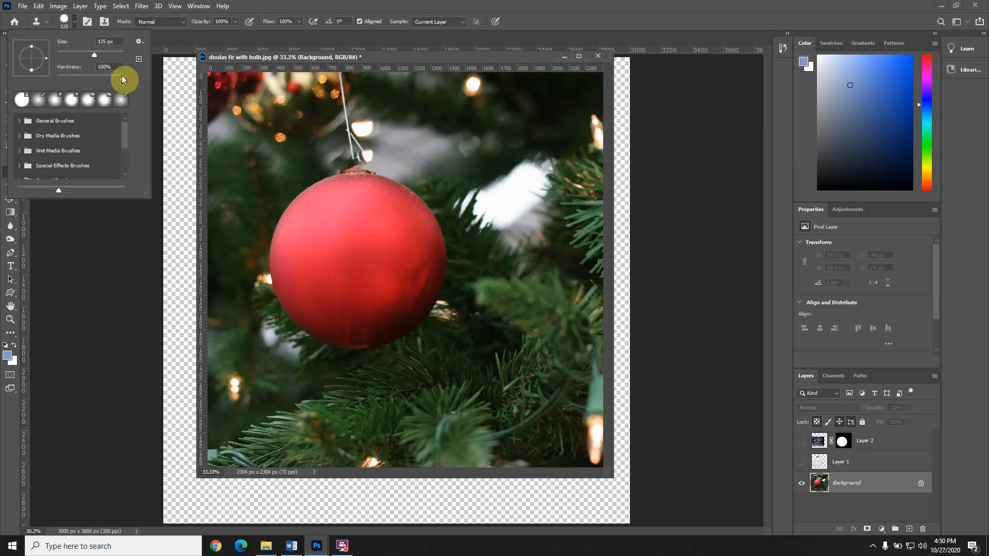
left_click_drag(124, 78, 84, 79)
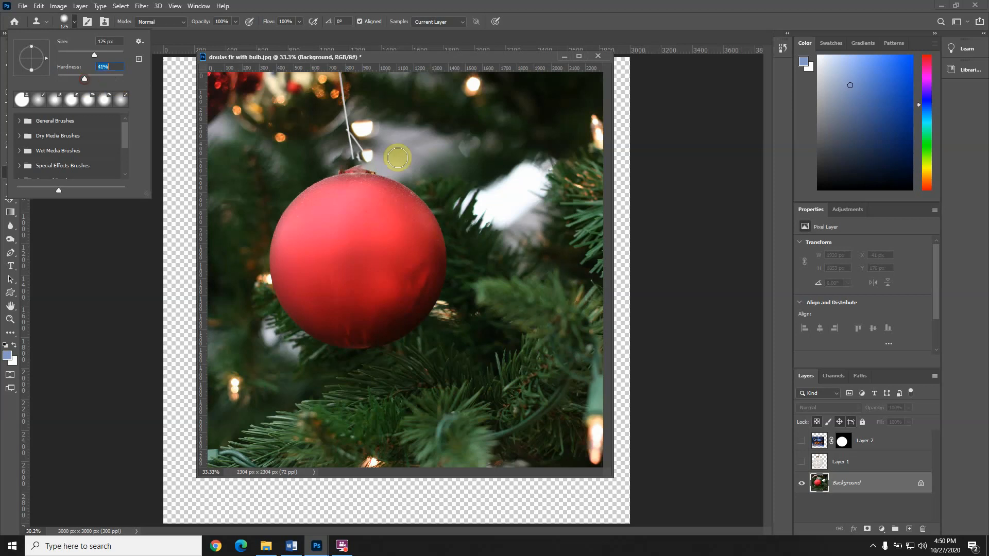
mouse_move(402, 155)
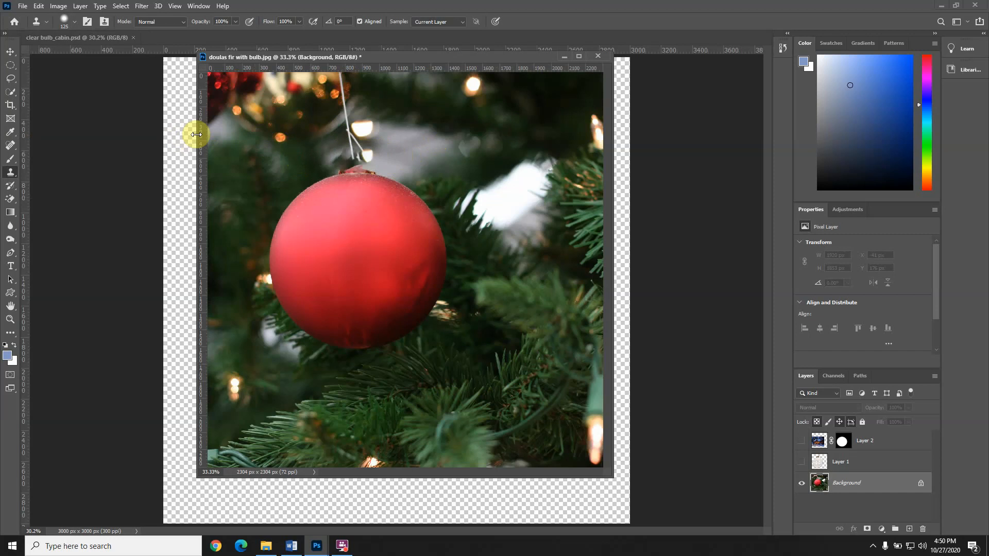
mouse_move(476, 403)
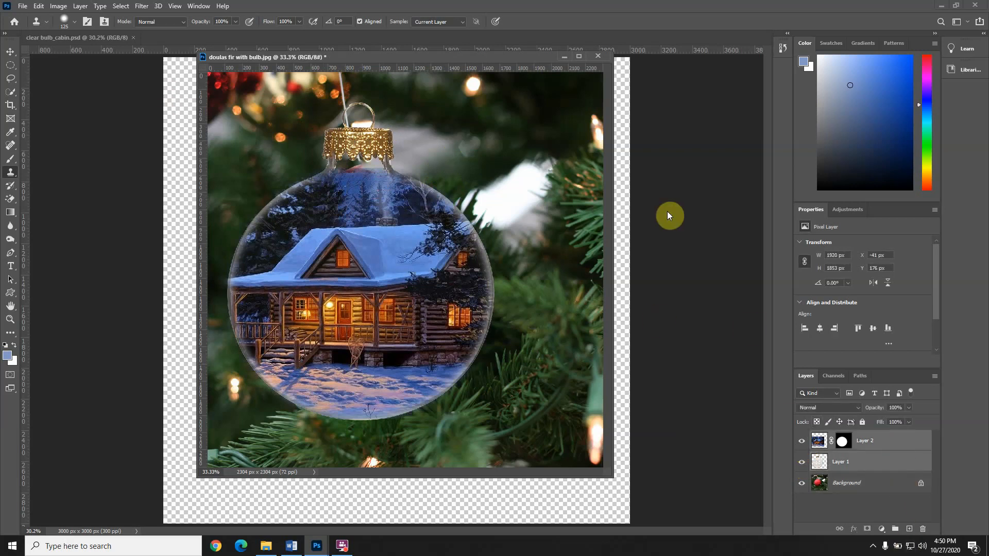
mouse_move(81, 106)
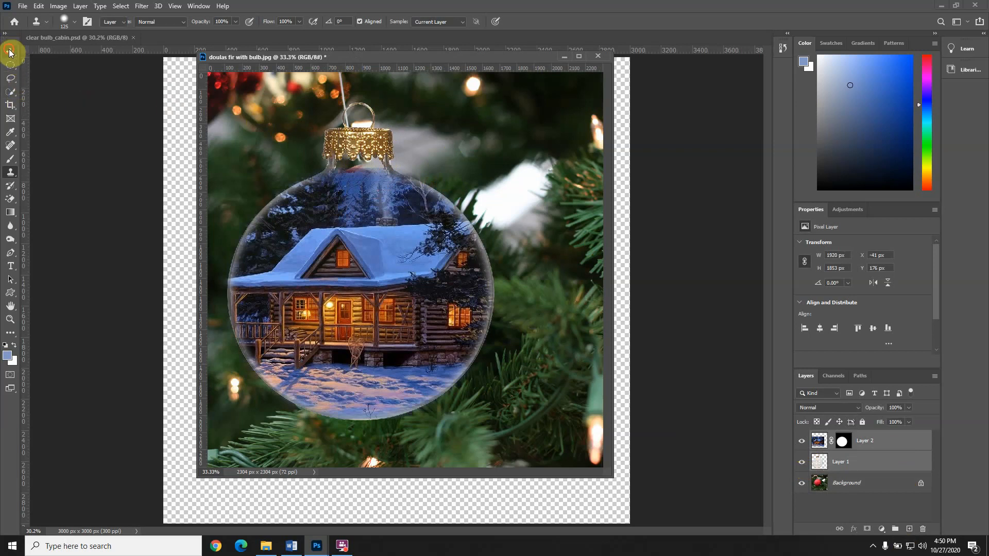
Move Layer 2 so the ornament covers the red bulb with its cap under the string
left_click(10, 65)
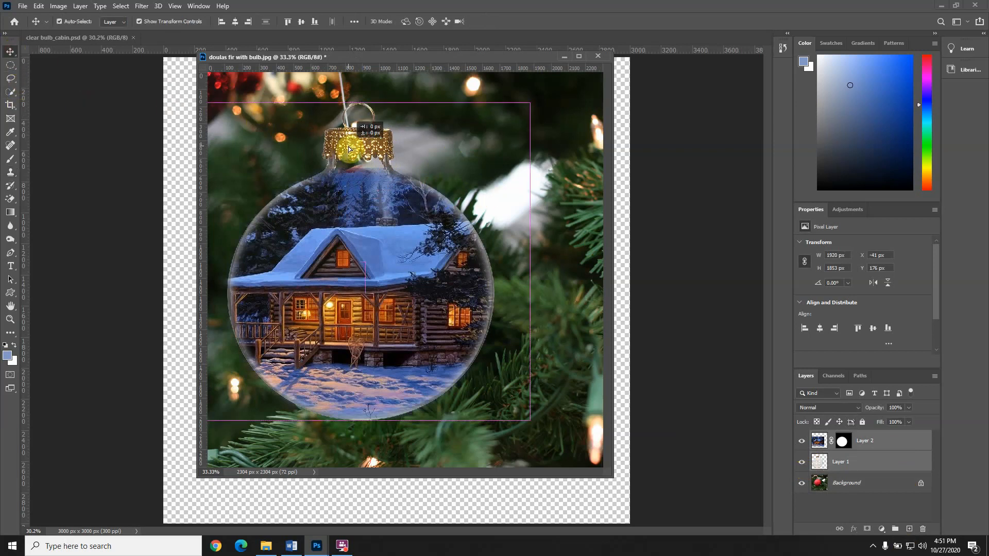
left_click_drag(349, 150, 349, 154)
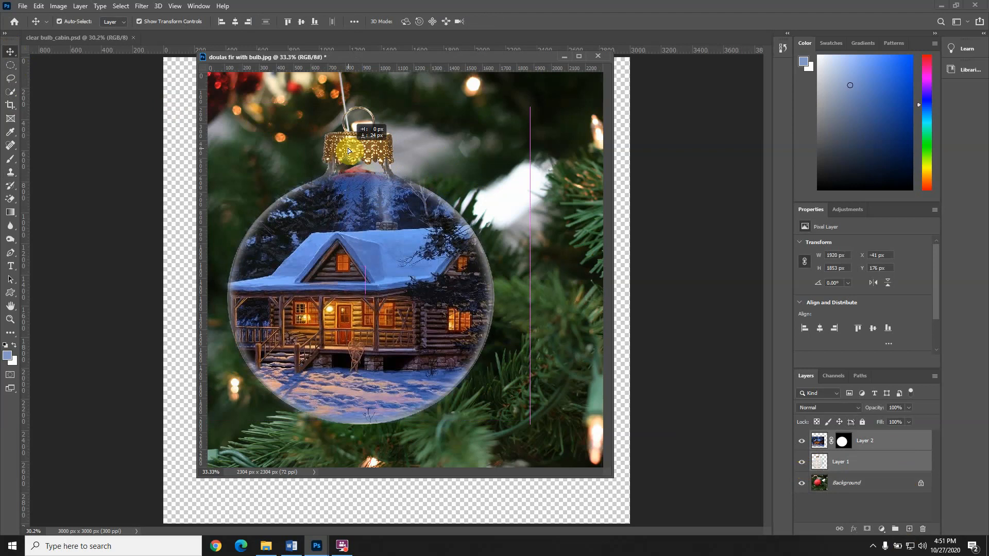
left_click_drag(347, 150, 353, 147)
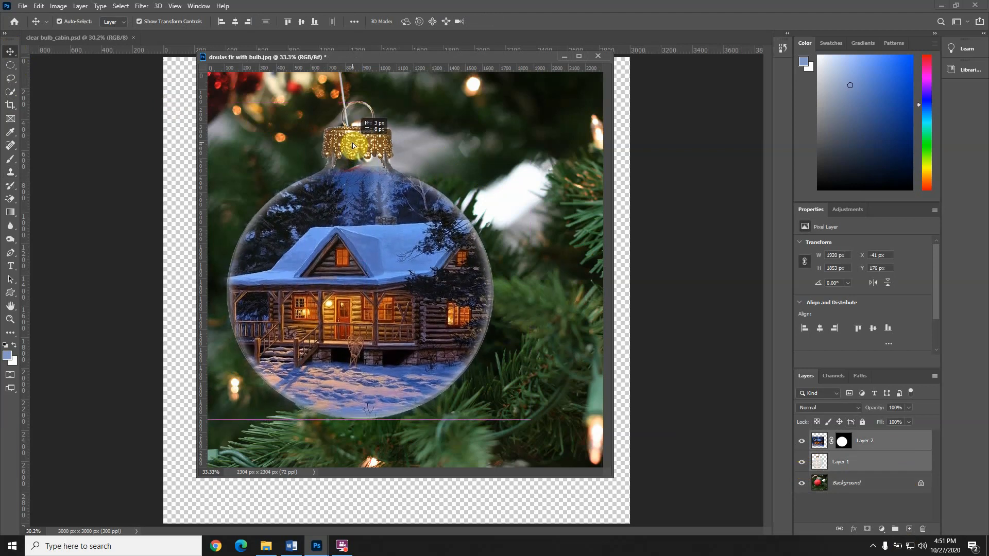
left_click_drag(354, 145, 351, 136)
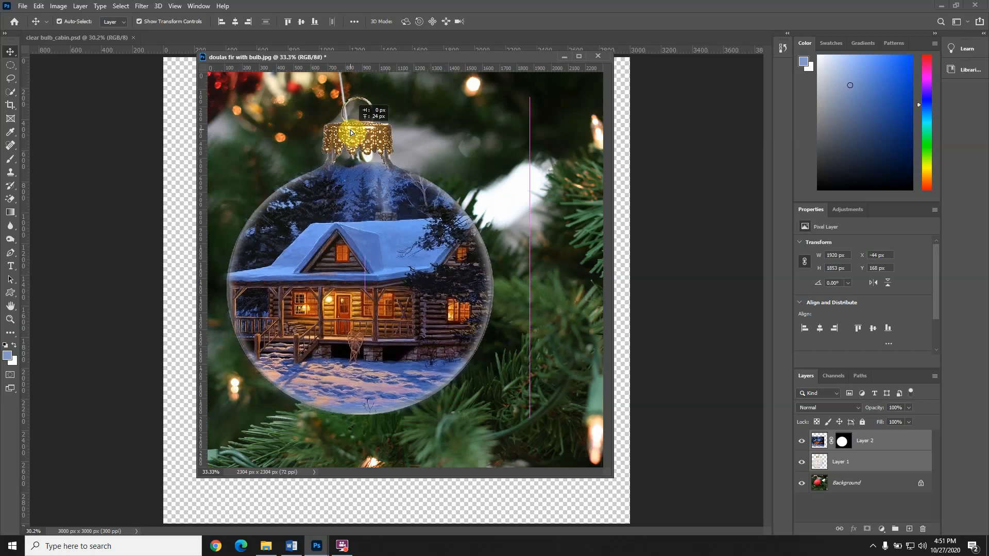
left_click_drag(351, 132, 669, 159)
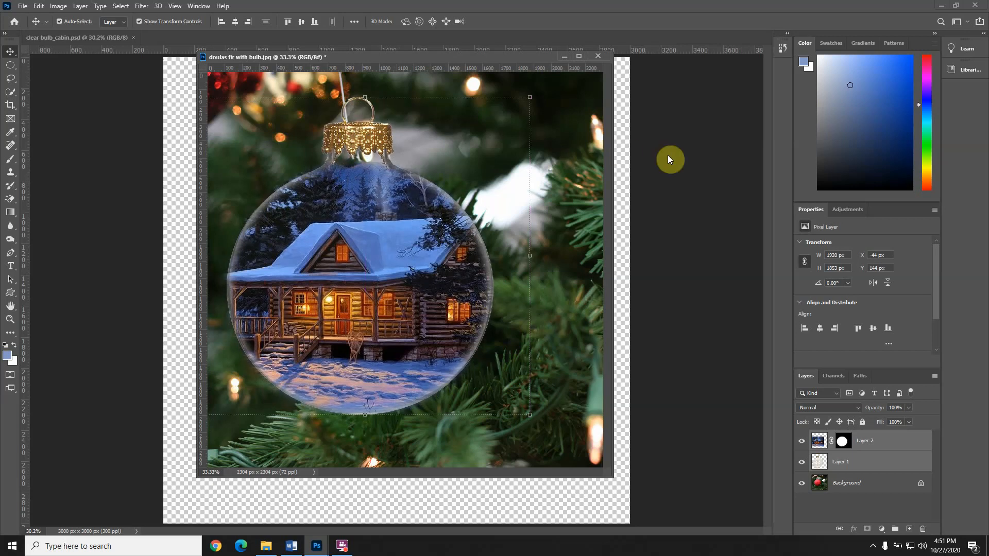
mouse_move(173, 133)
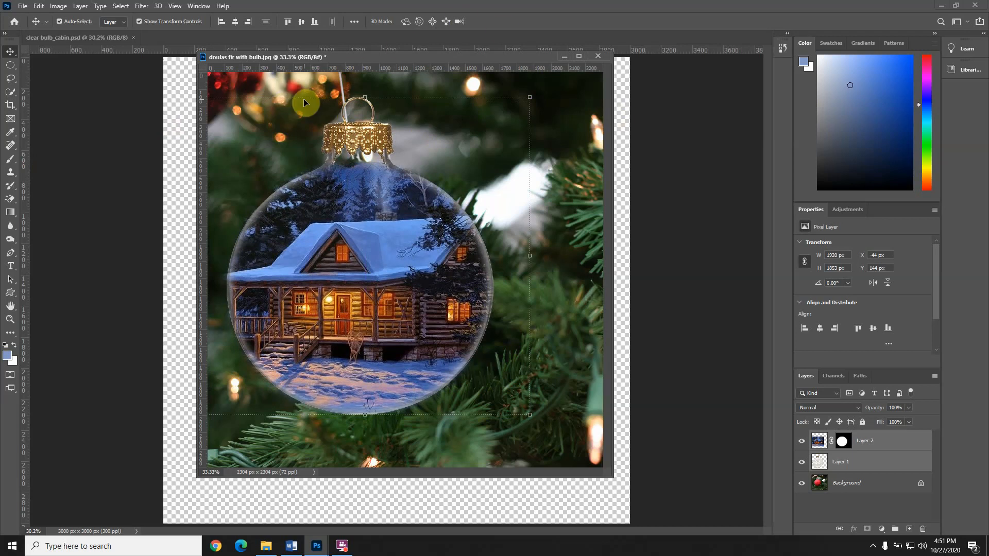
mouse_move(339, 105)
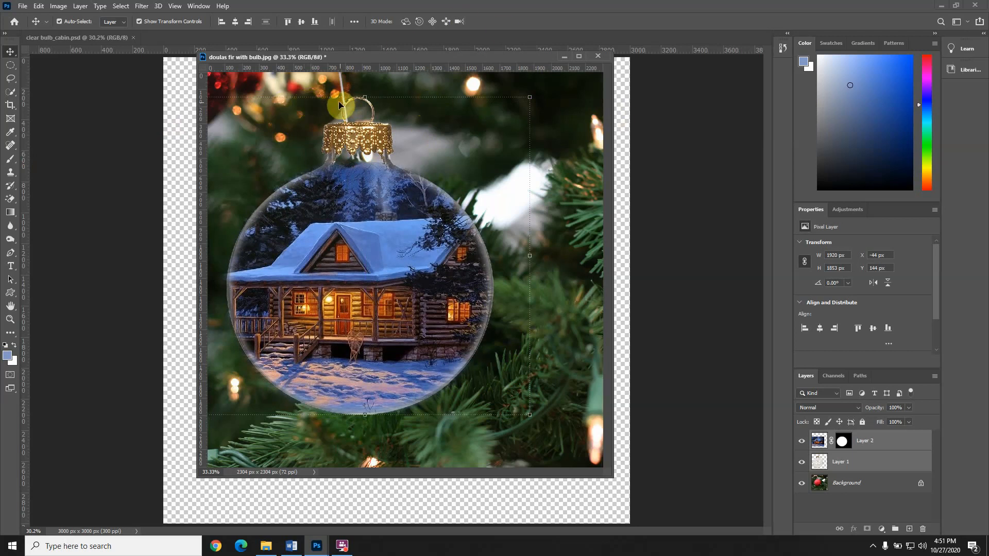
mouse_move(549, 98)
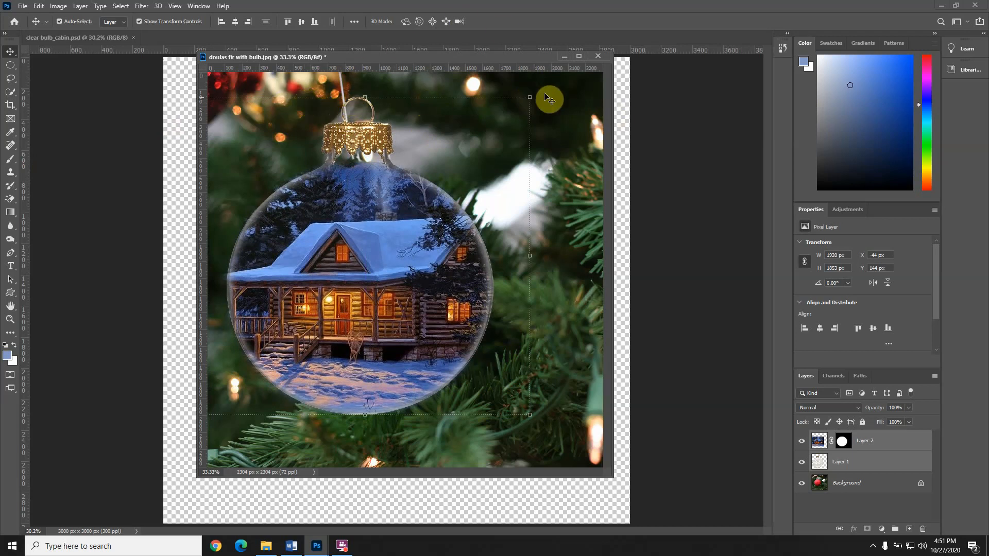
mouse_move(534, 91)
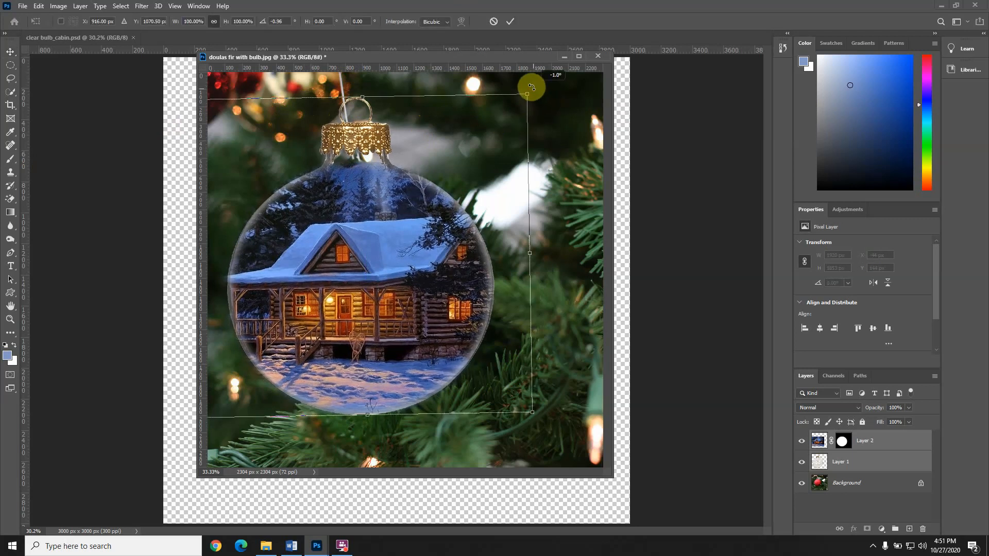
Rotate Layer 2 about -2° so the gold cap follows the string's angle
left_click_drag(531, 86, 528, 87)
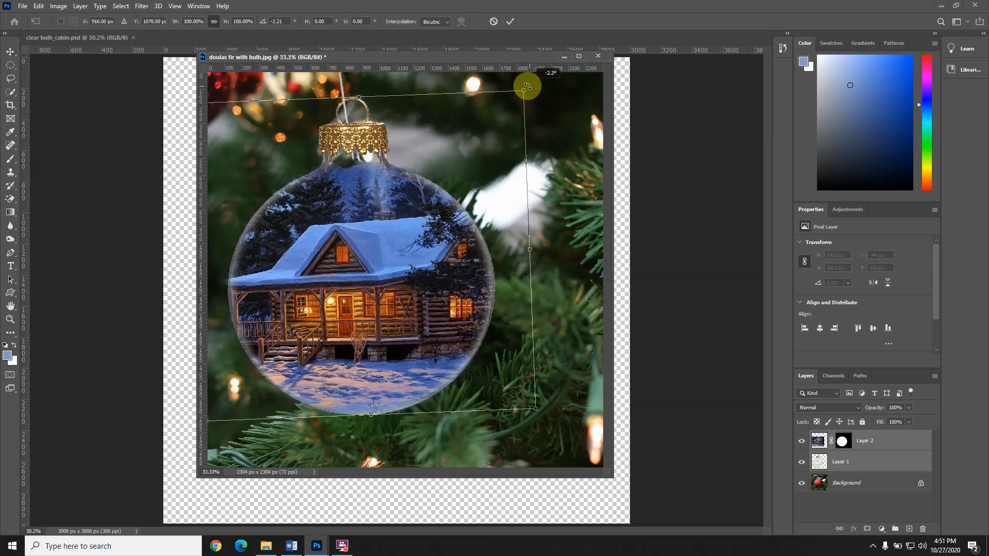
left_click_drag(526, 87, 524, 85)
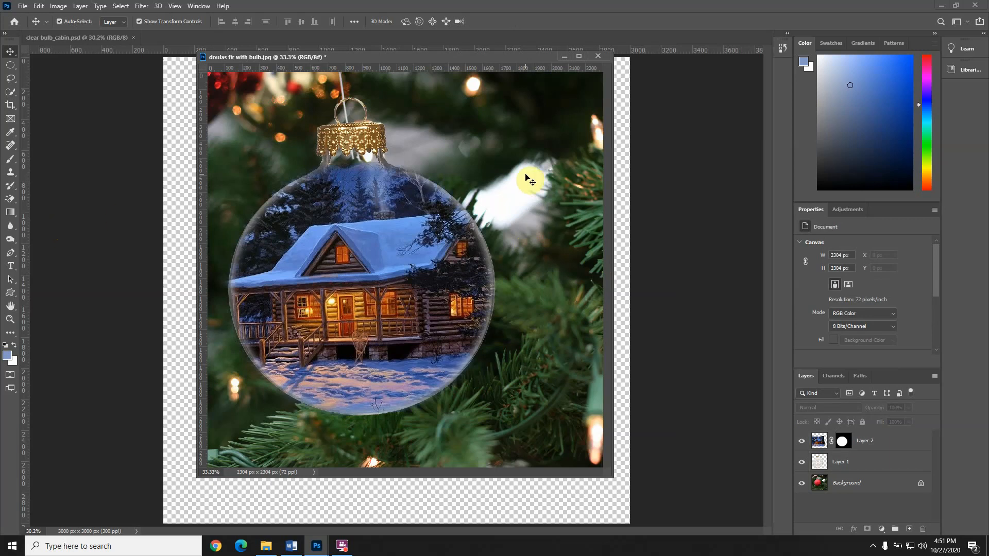
mouse_move(382, 167)
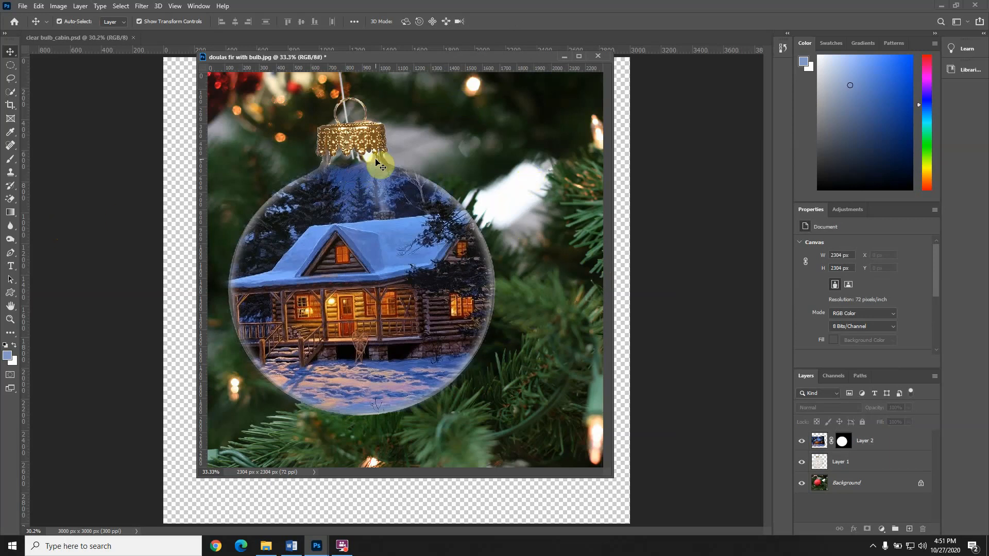
mouse_move(136, 141)
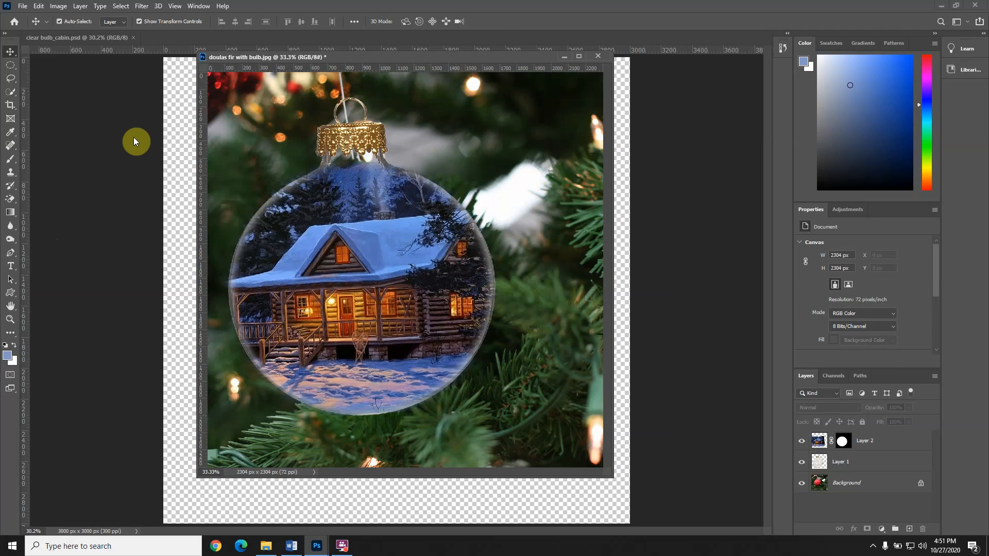
mouse_move(391, 151)
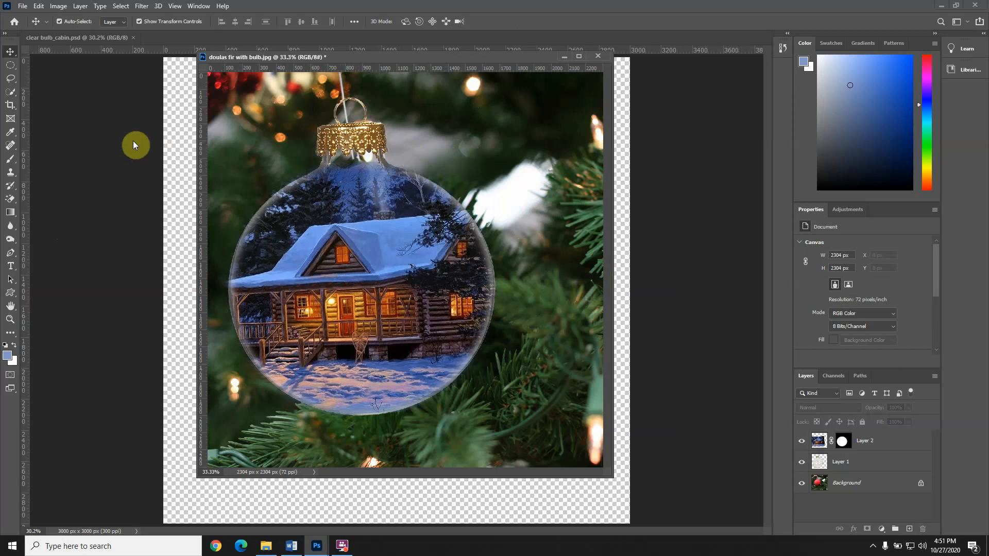
mouse_move(519, 157)
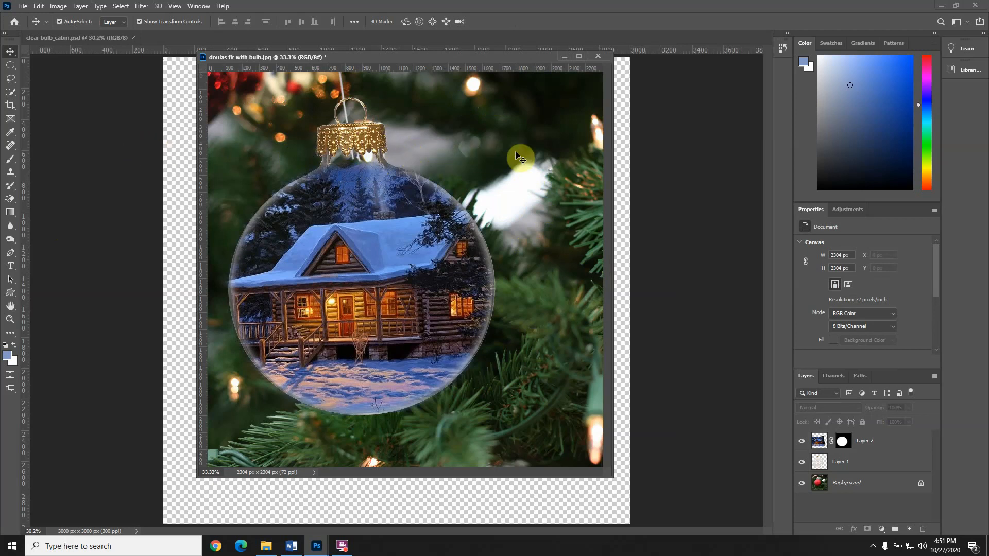
mouse_move(667, 379)
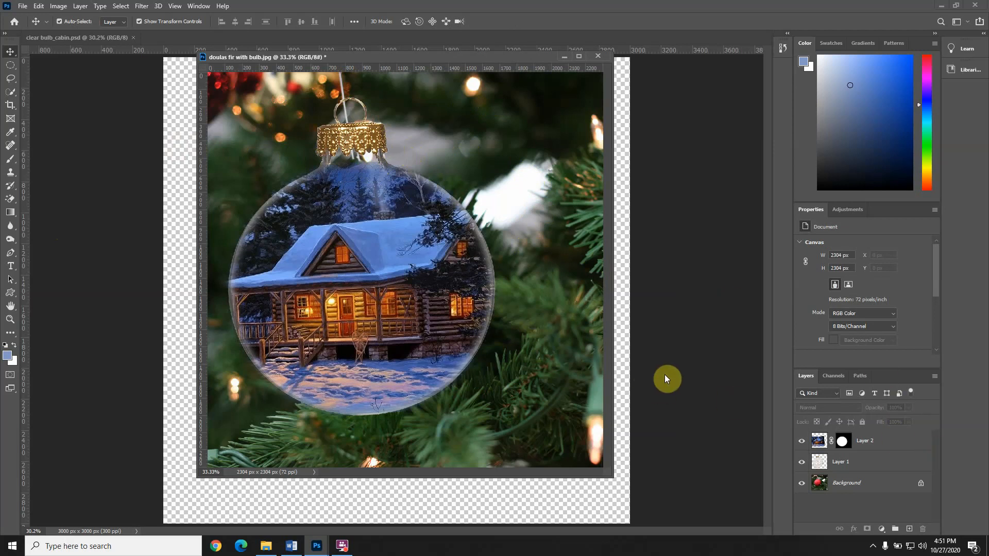
mouse_move(486, 161)
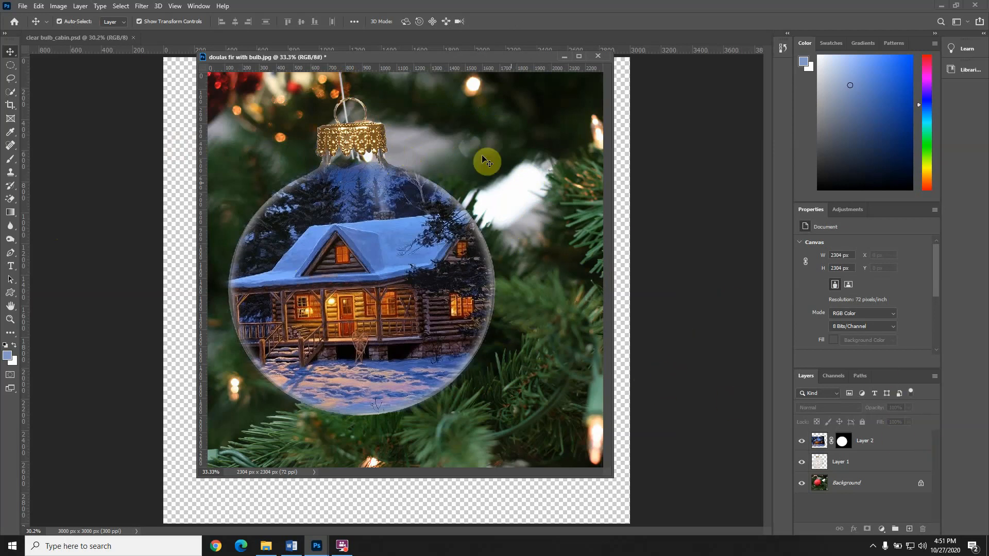
mouse_move(103, 66)
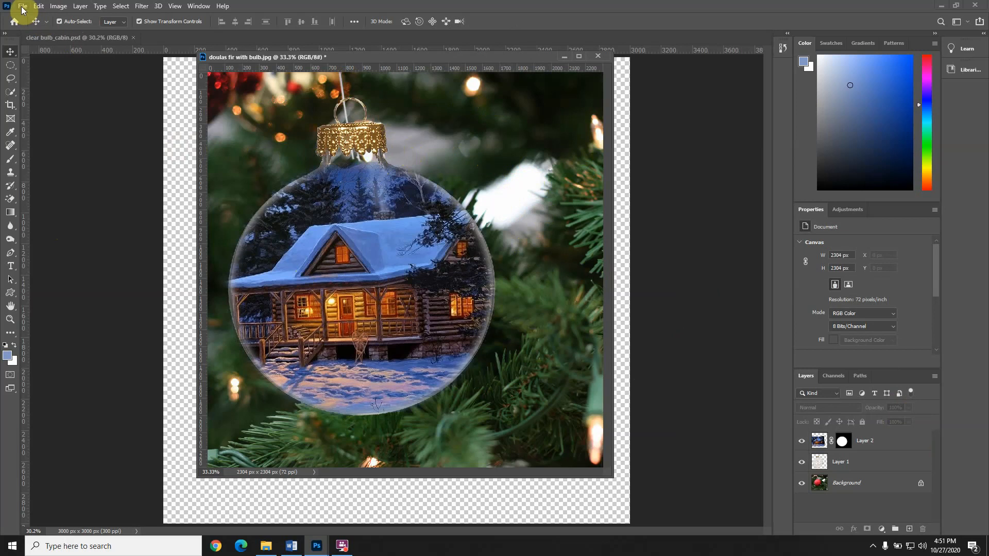
Save the composite as bulb_cabin_completed.psd in the Final Production folder
left_click(23, 6)
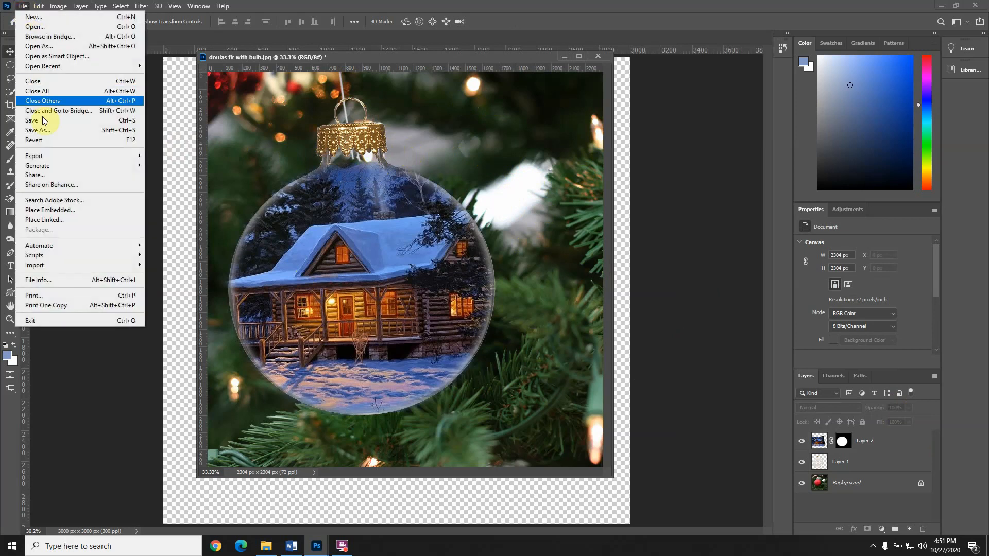
left_click(34, 130)
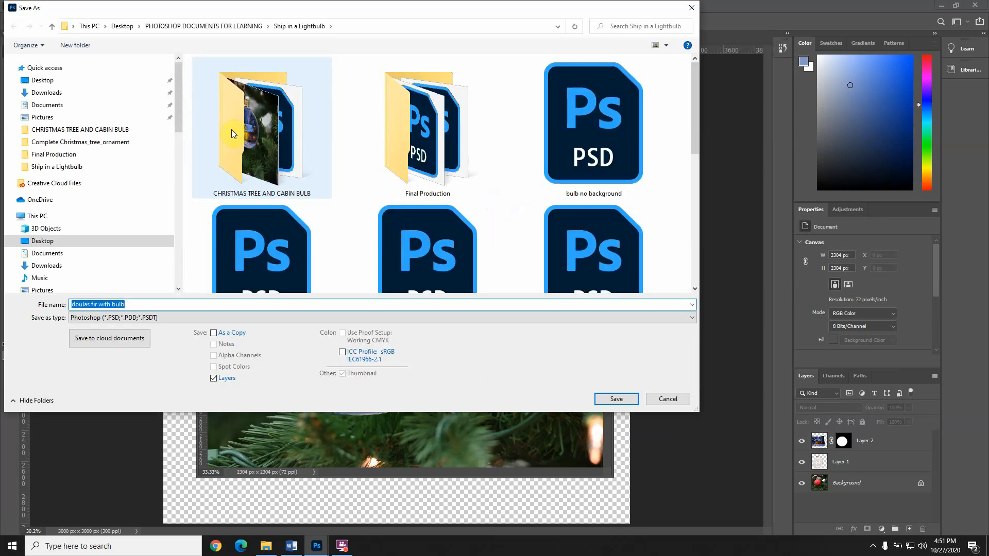
double_click(426, 126)
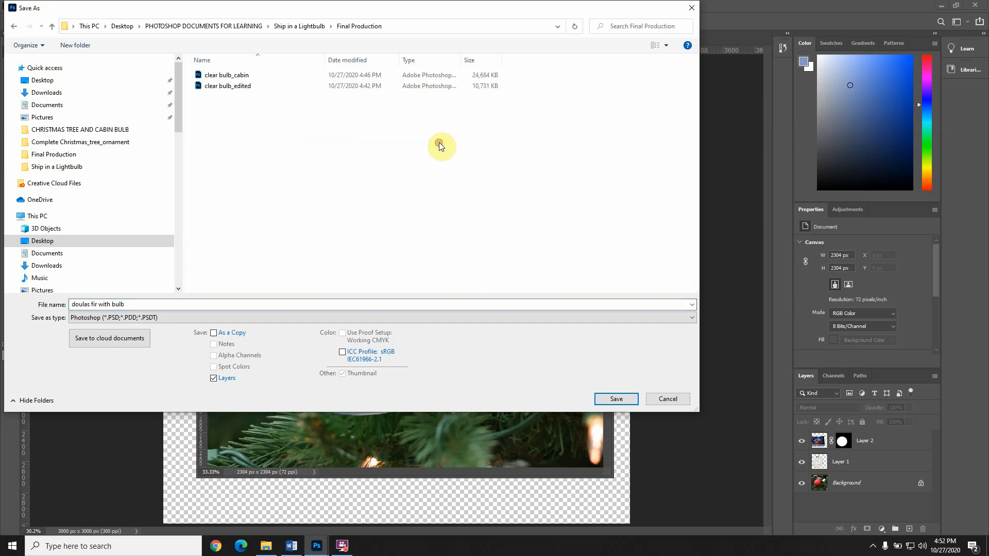
triple_click(98, 304)
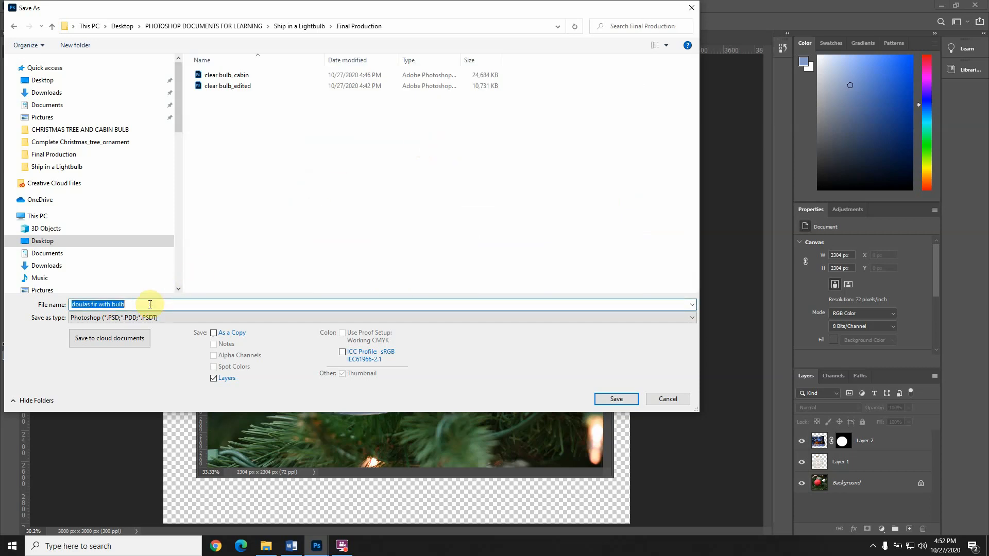
mouse_move(237, 235)
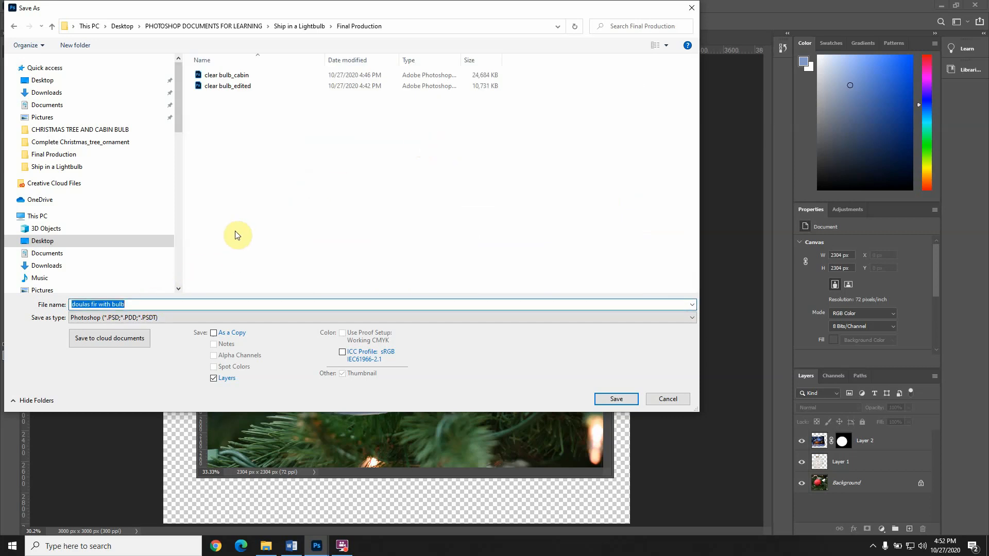
type("bulb")
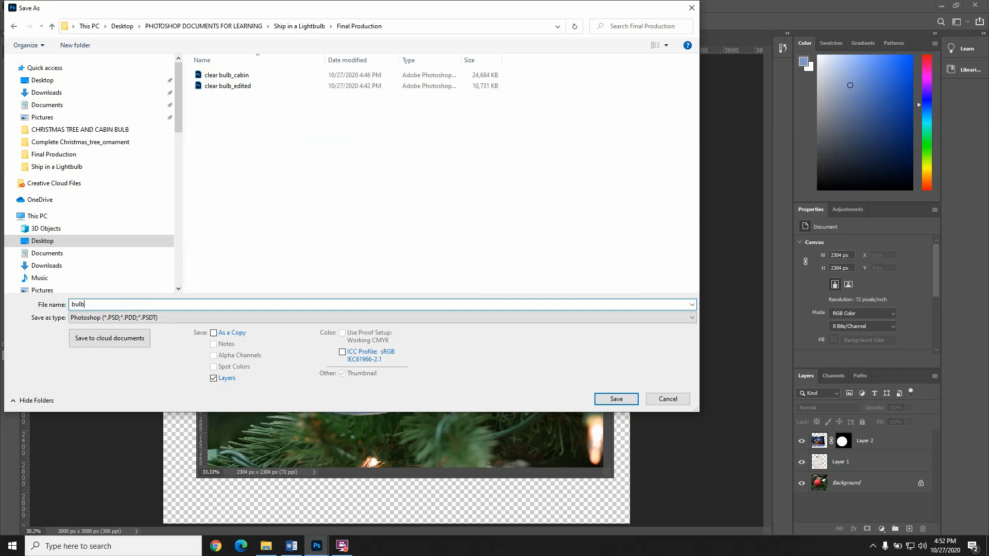
type("_cabin_")
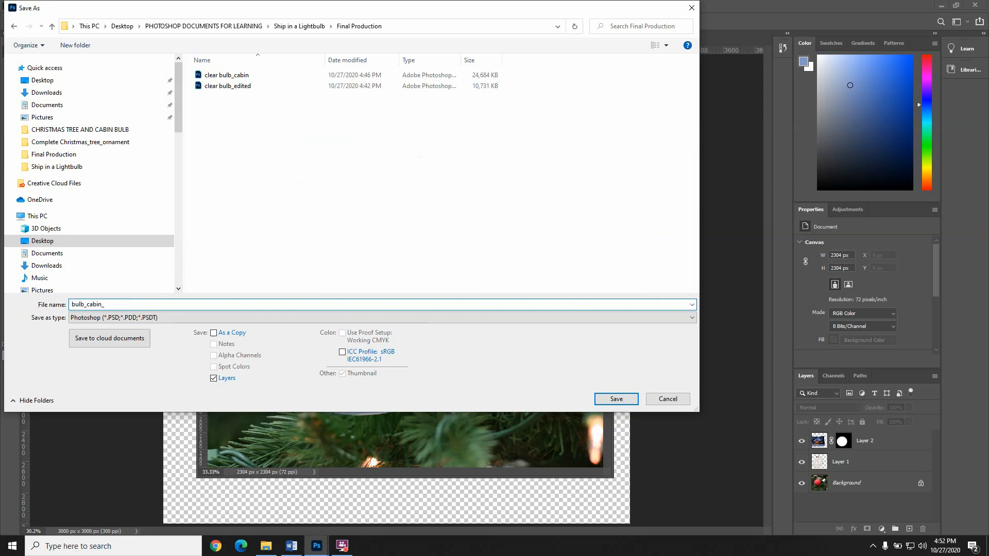
type("comple")
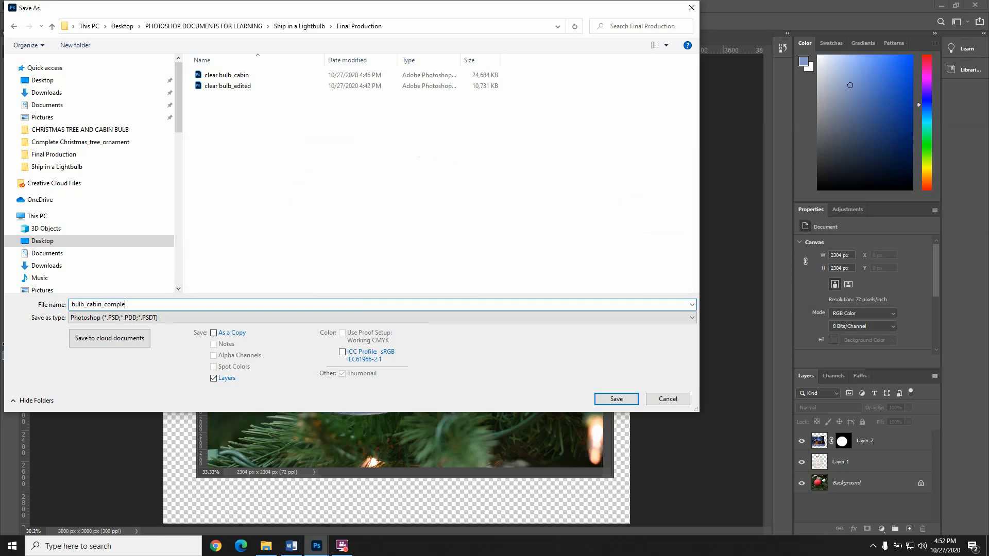
type("ted")
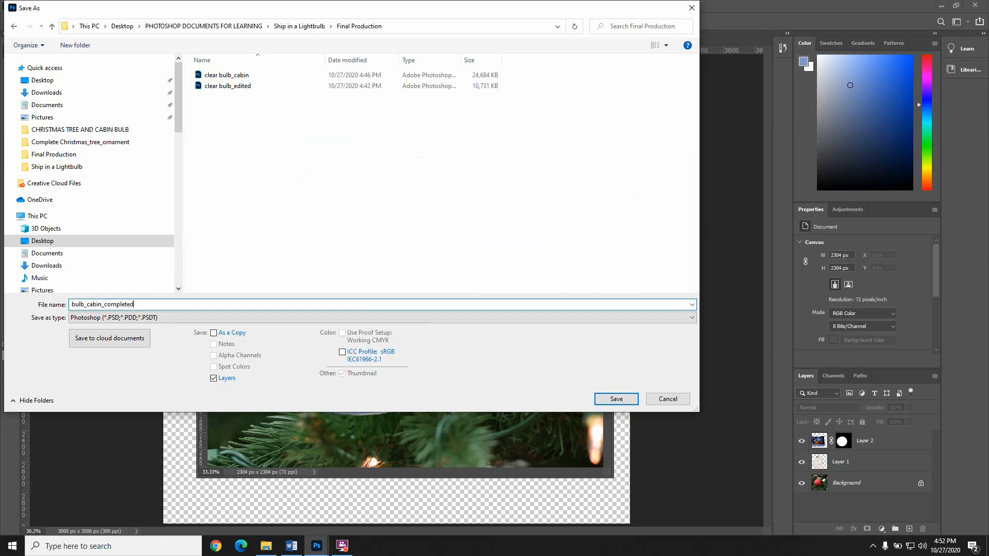
mouse_move(486, 350)
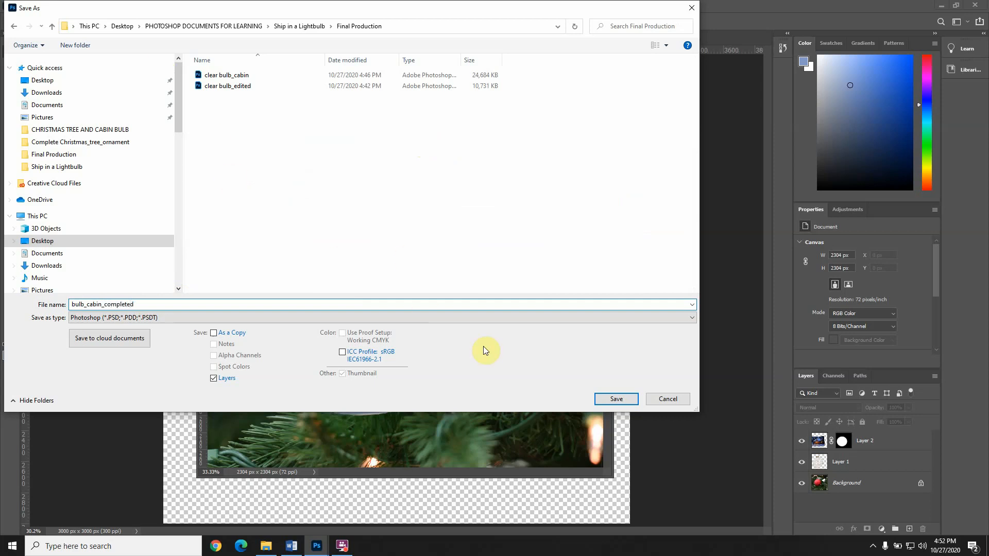
left_click(617, 399)
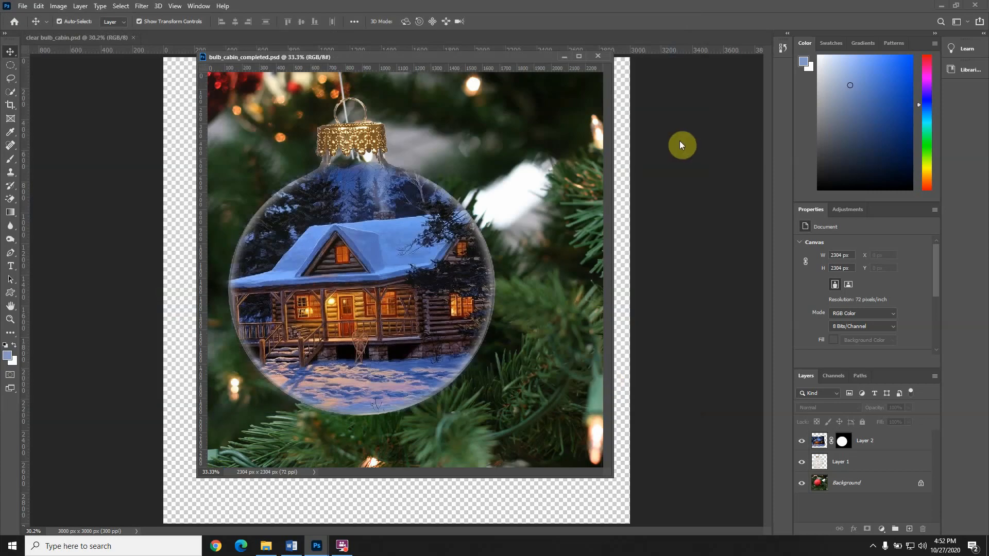
mouse_move(87, 177)
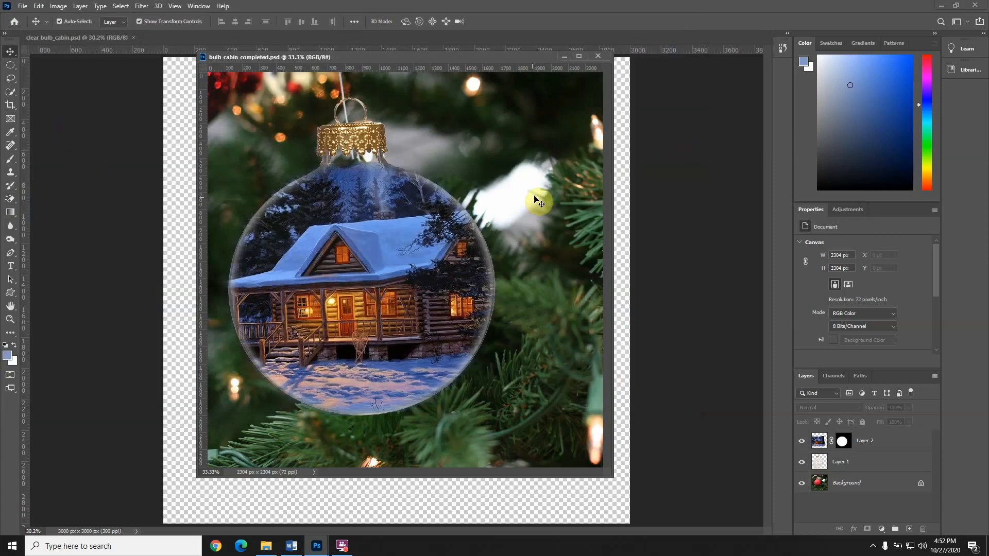
mouse_move(611, 195)
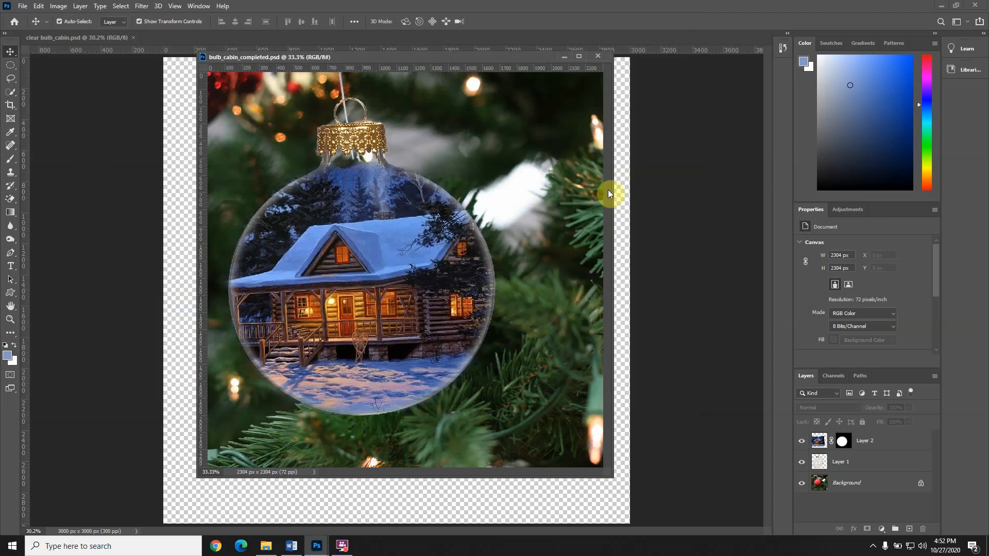
mouse_move(710, 268)
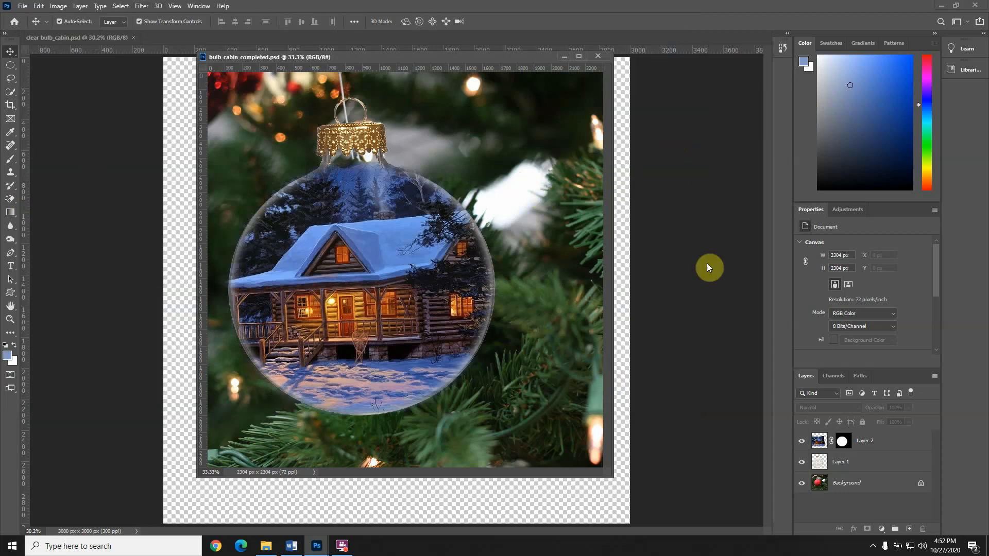